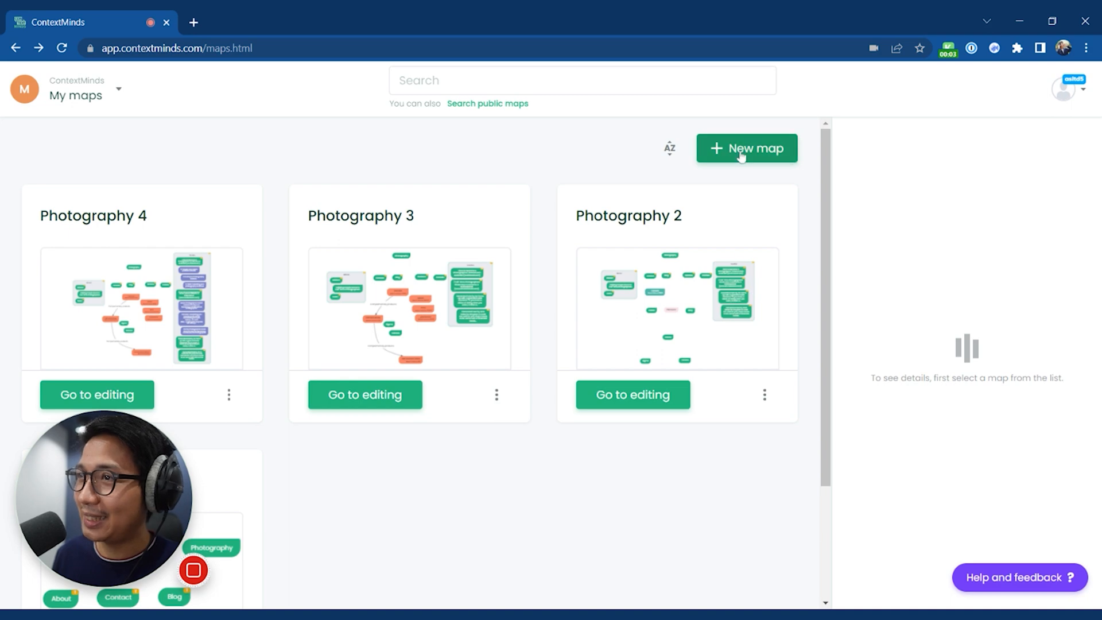
# Create map 'Photography' with description 'I like cameras' and tags cameras, models, lenses.
pyautogui.click(745, 148)
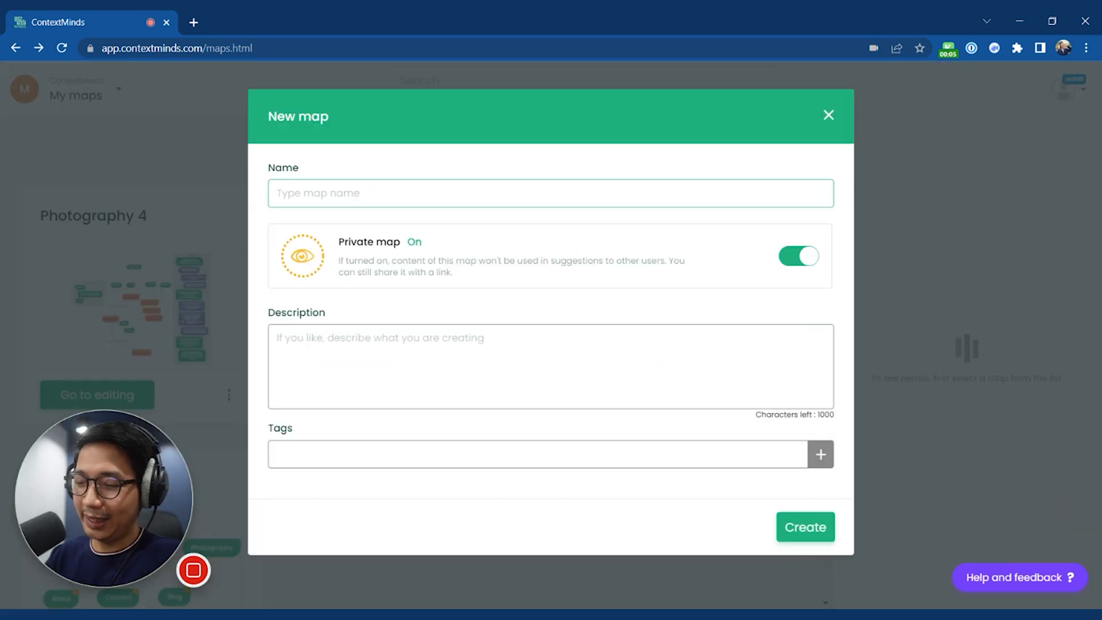
pyautogui.write('Photography')
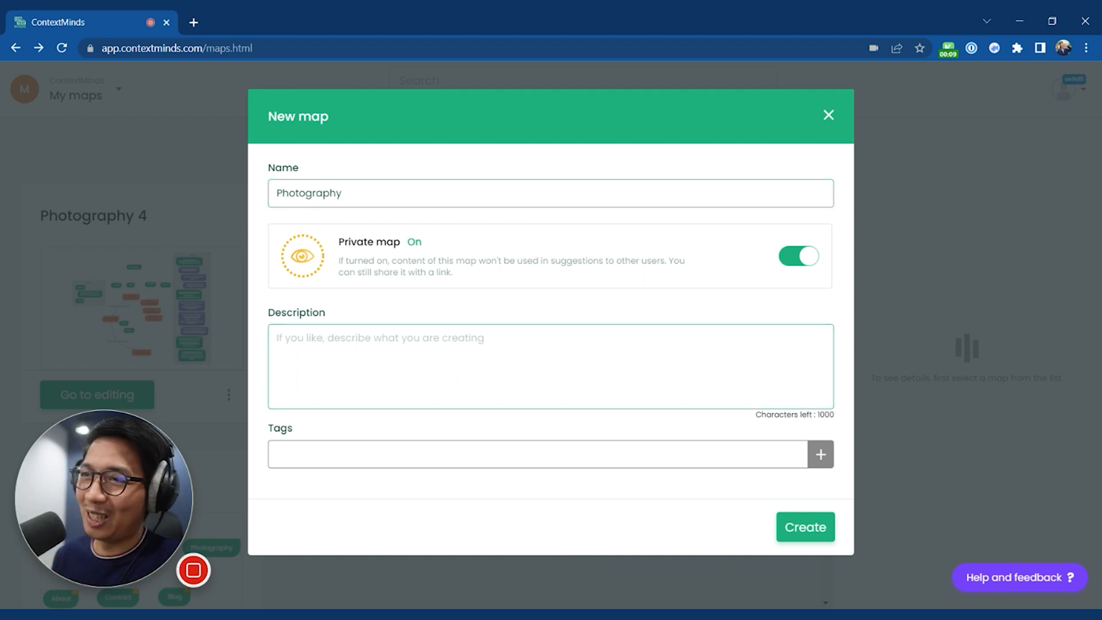
pyautogui.write('I like camer')
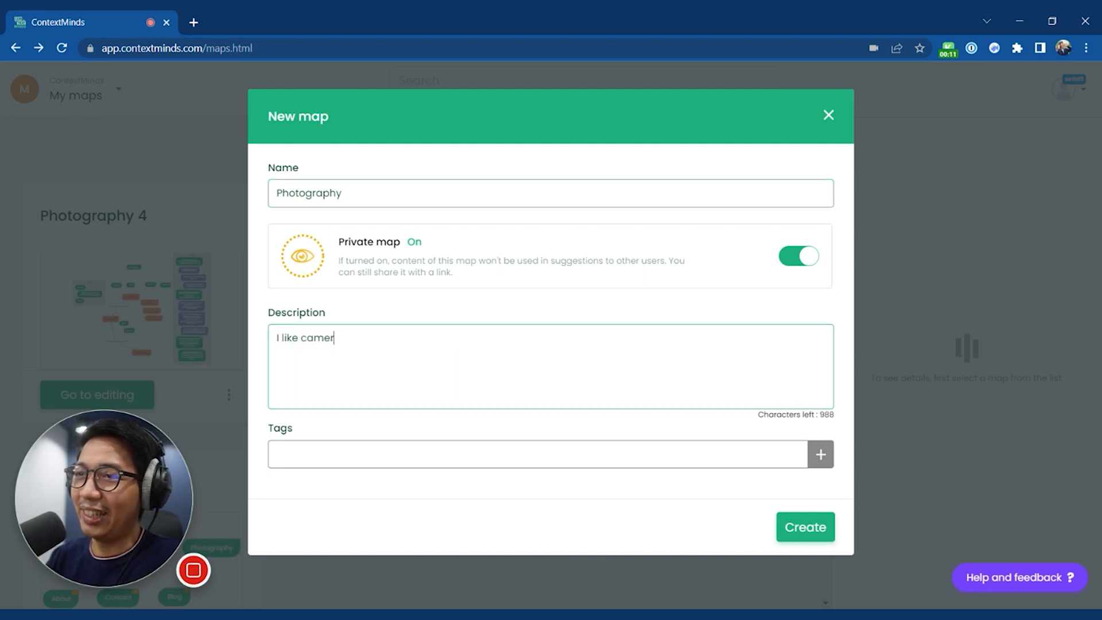
pyautogui.write('as')
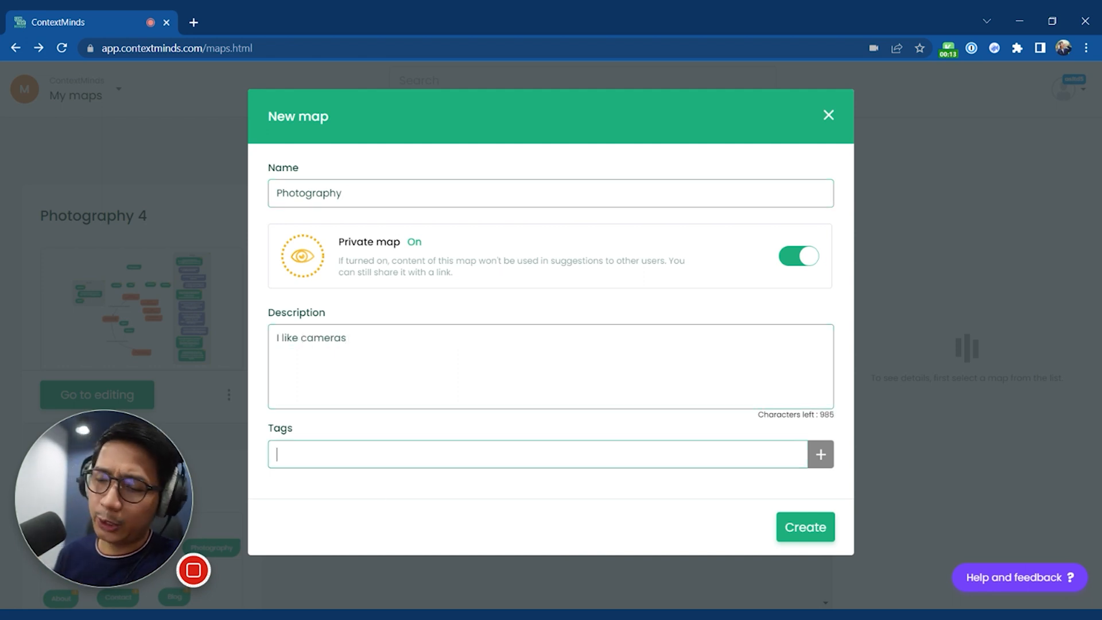
pyautogui.write('camera')
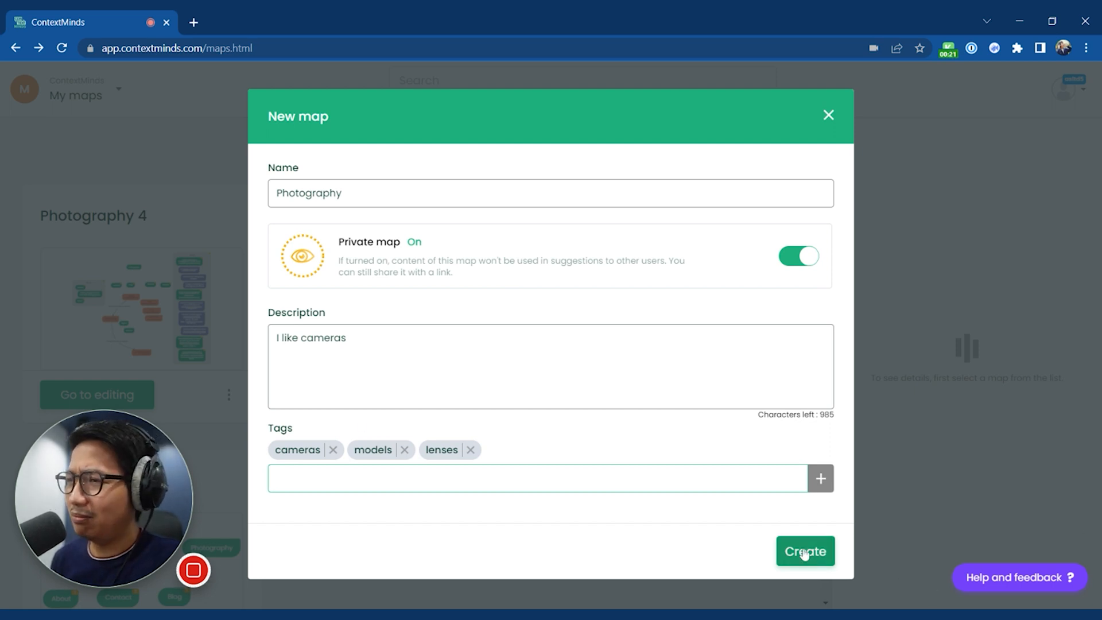
pyautogui.click(805, 551)
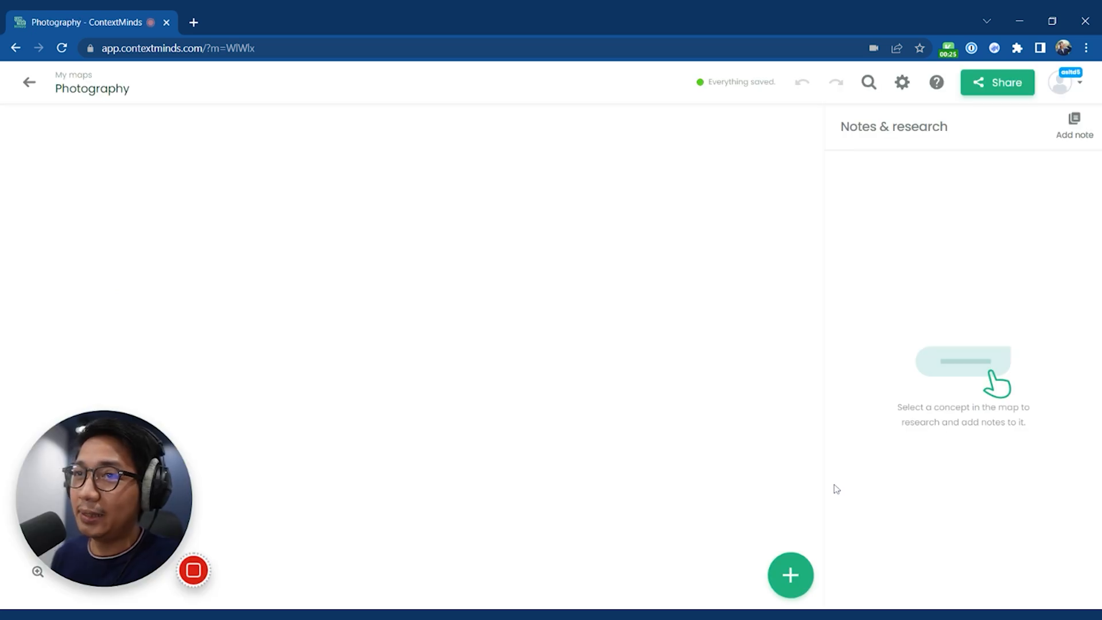
# Add 'photography' as the first concept from Related concepts, showing search volume 146000.
pyautogui.click(789, 575)
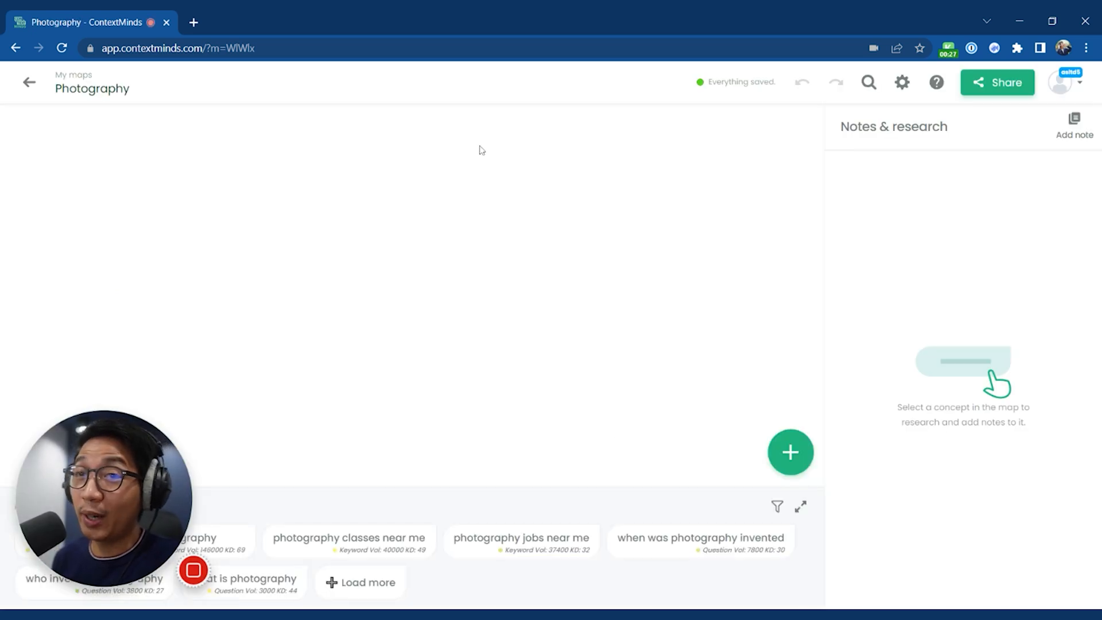
pyautogui.moveTo(538, 235)
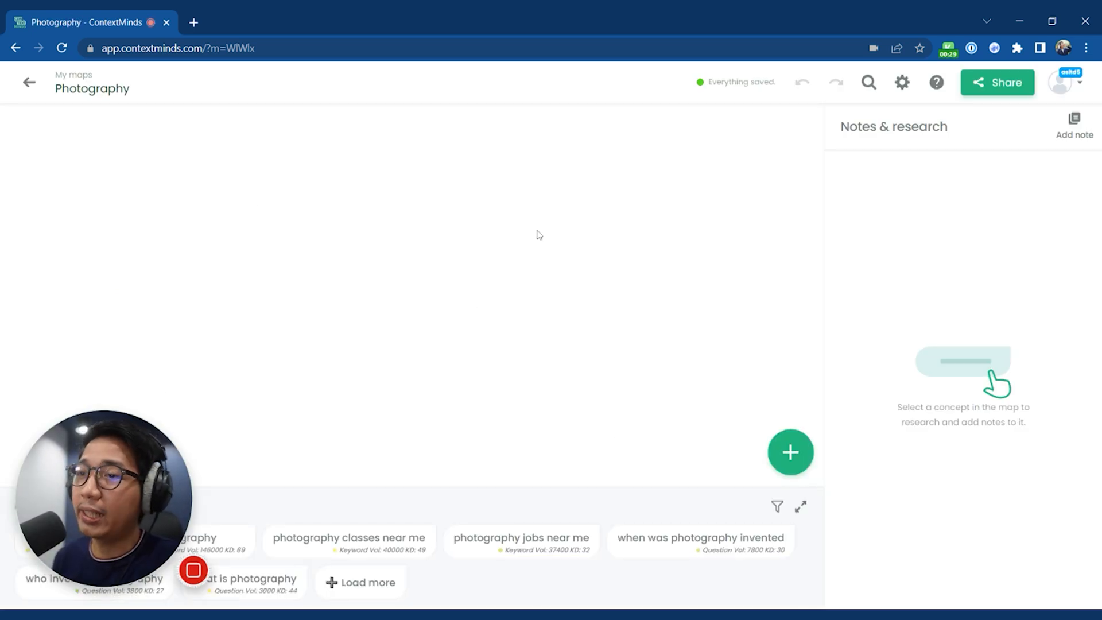
pyautogui.click(197, 538)
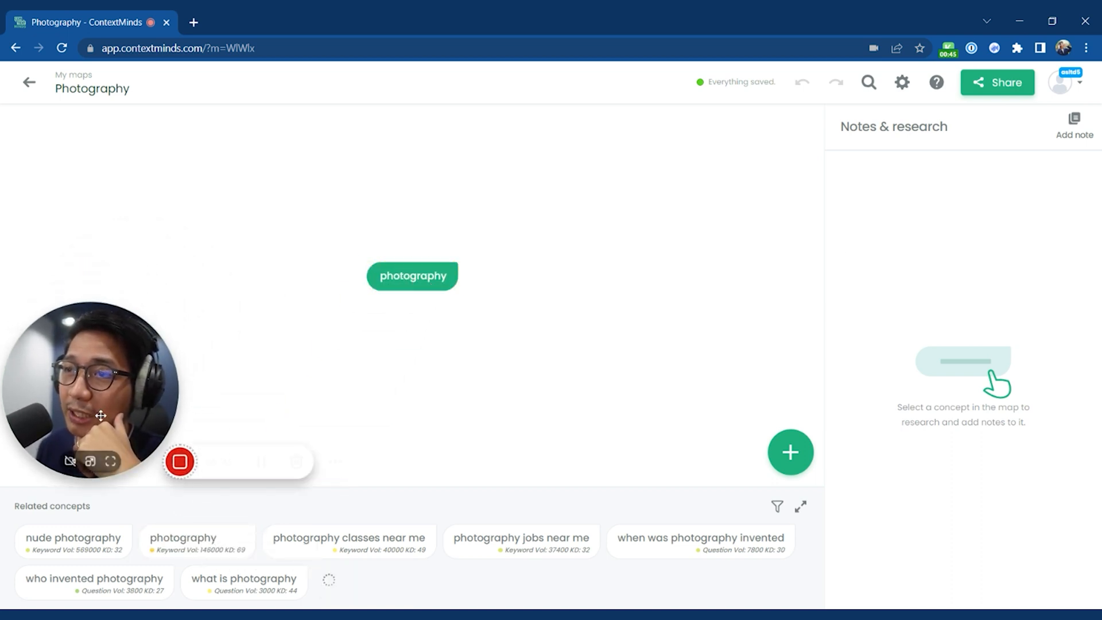
pyautogui.click(412, 276)
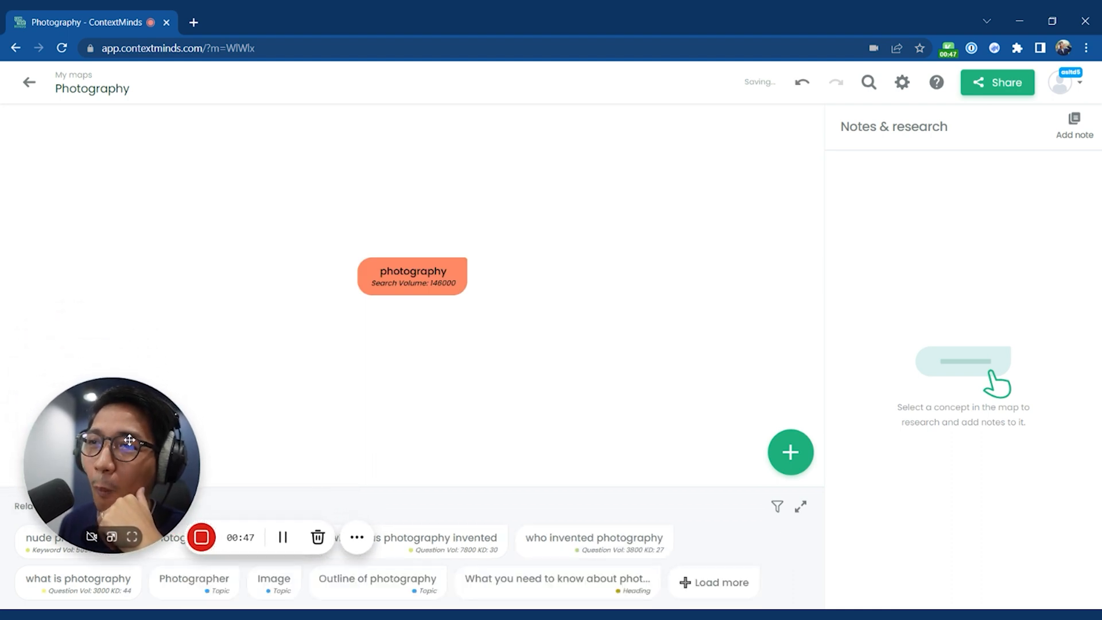
pyautogui.click(412, 276)
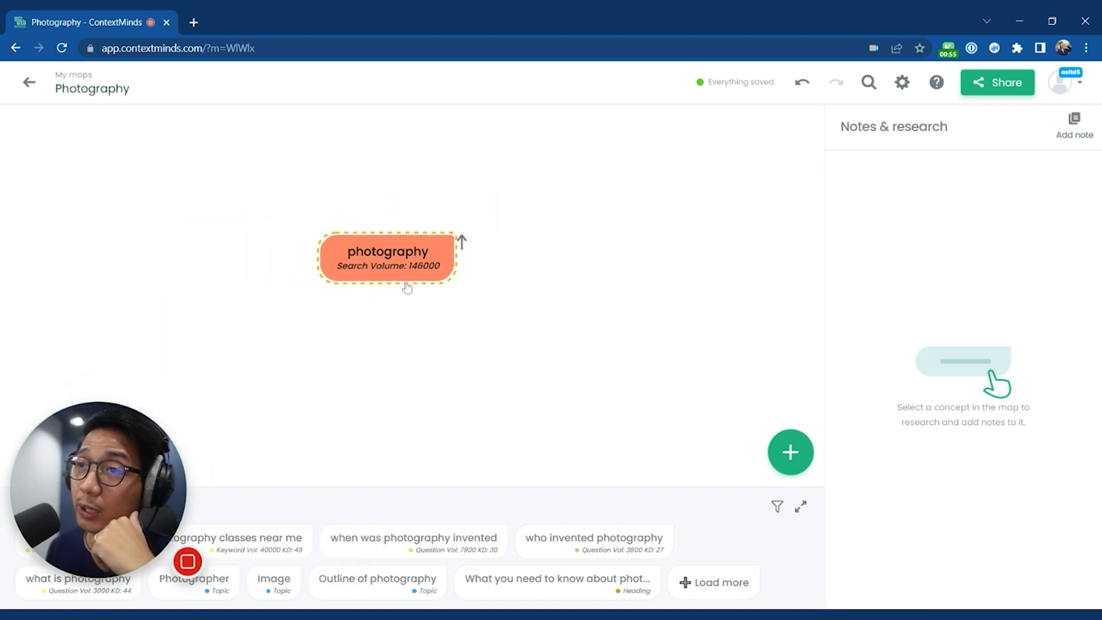
# Show the photography concept's Notes & research suggestions and browse down the list.
pyautogui.click(387, 259)
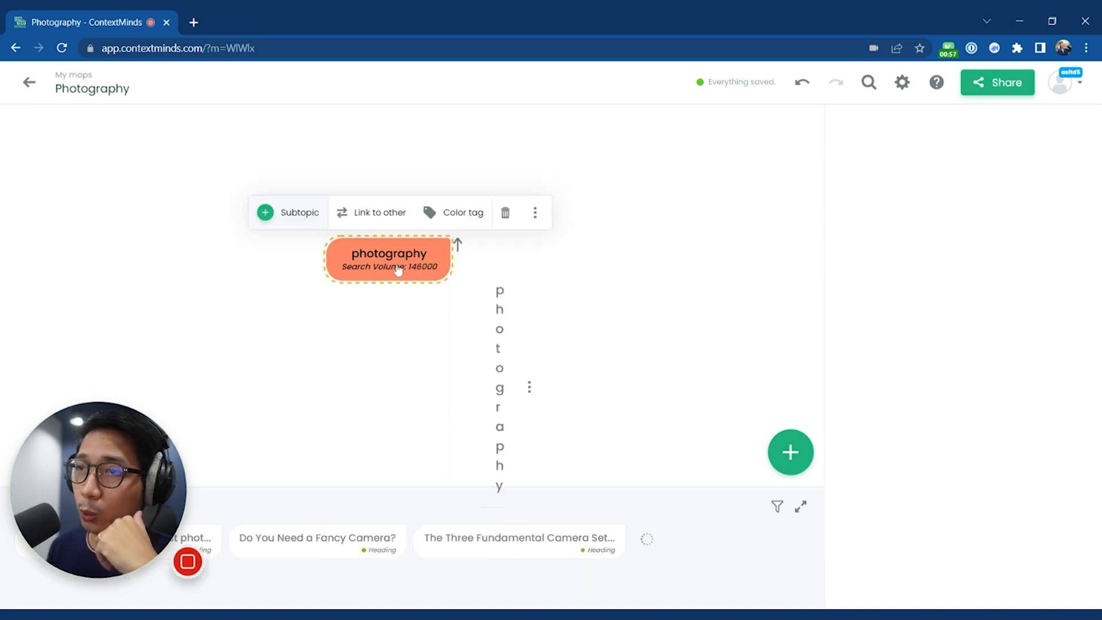
pyautogui.click(388, 260)
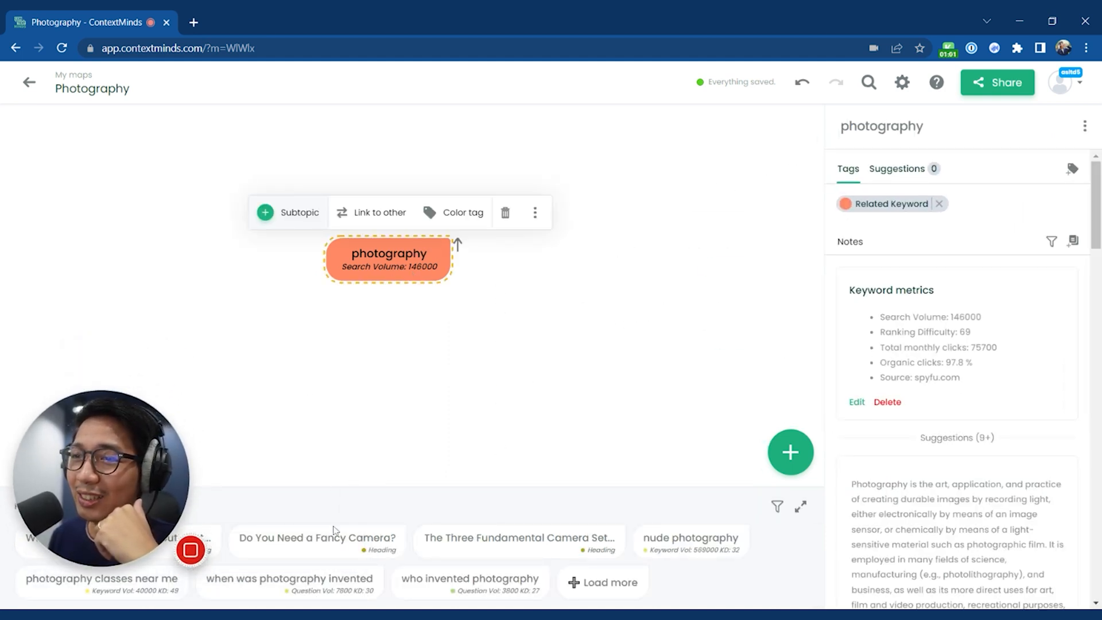
pyautogui.moveTo(519, 542)
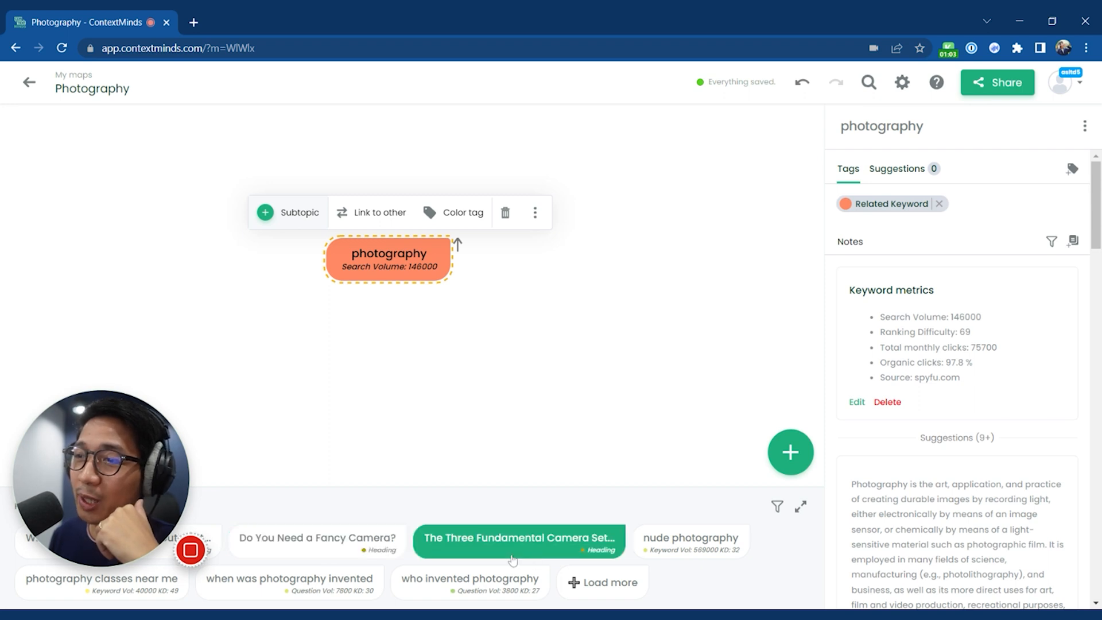
pyautogui.click(690, 542)
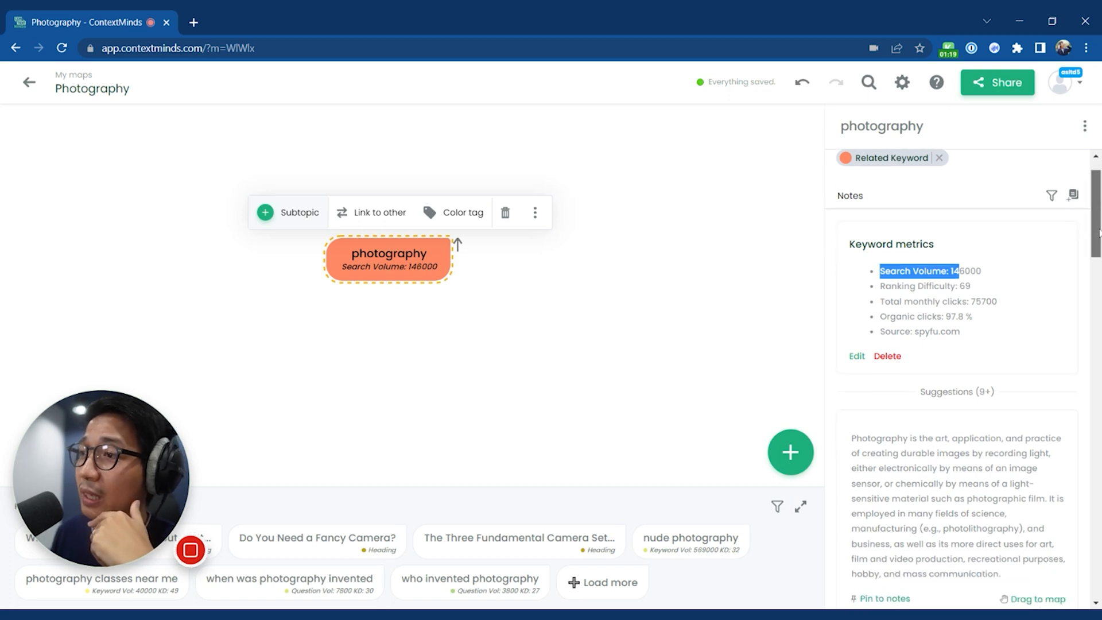
pyautogui.scroll(-3)
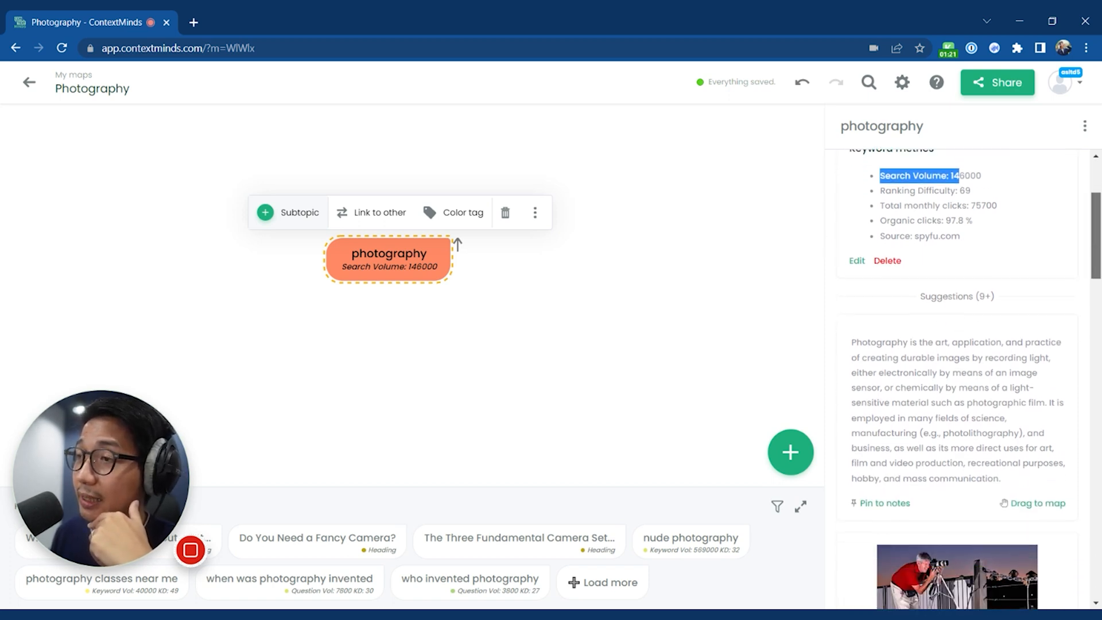
pyautogui.scroll(-3)
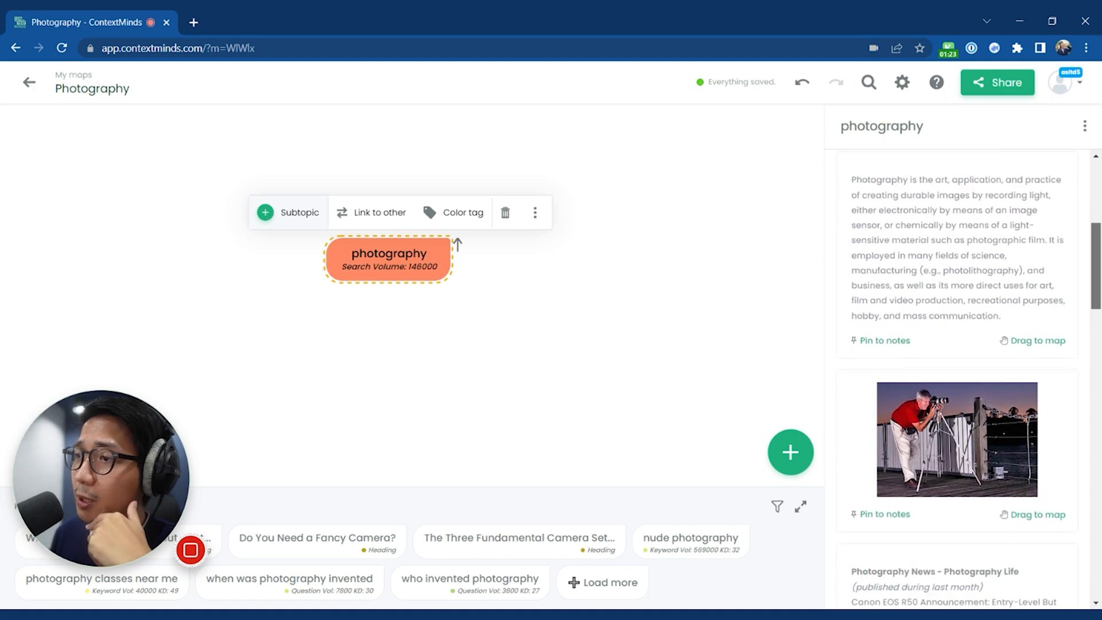
pyautogui.scroll(-3)
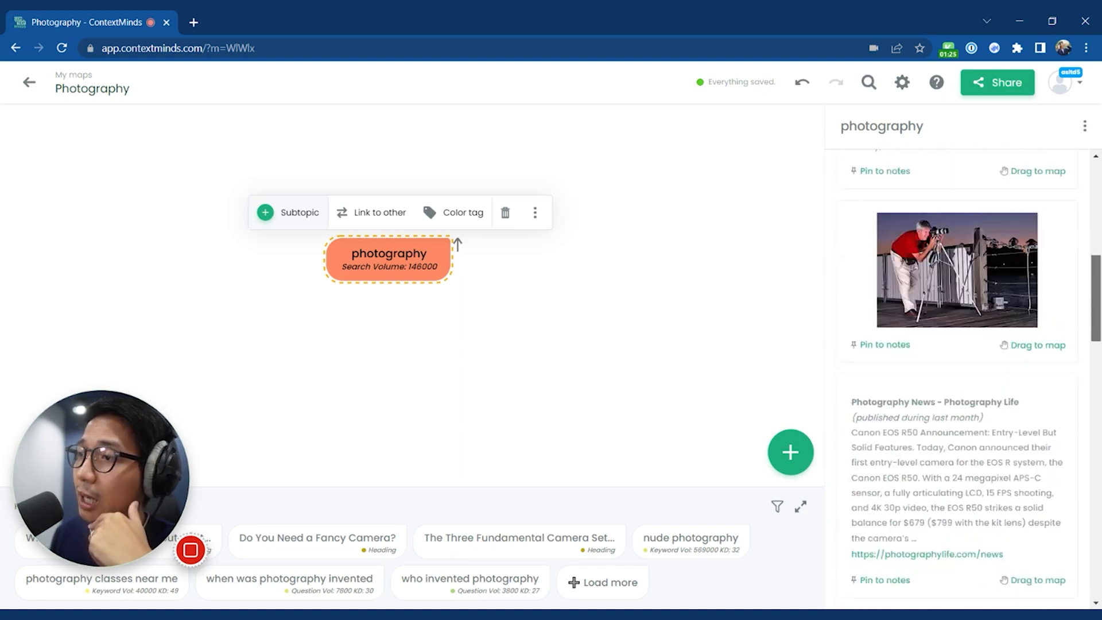
pyautogui.scroll(-3)
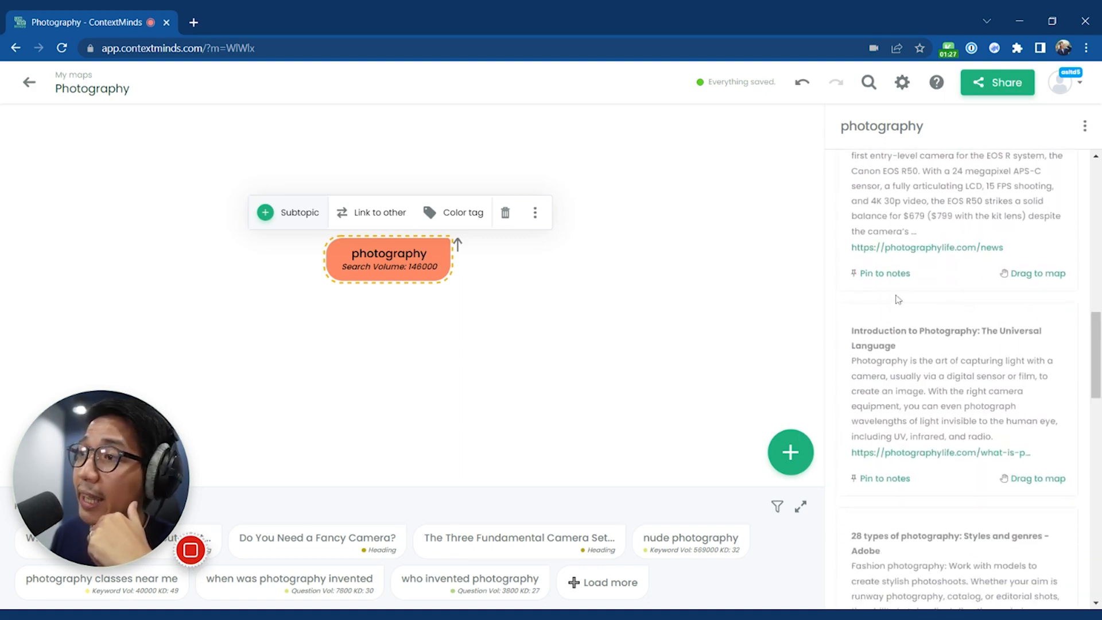
# Pin the 'Photography News - Photography Life' article to the photography concept's notes.
pyautogui.doubleClick(991, 246)
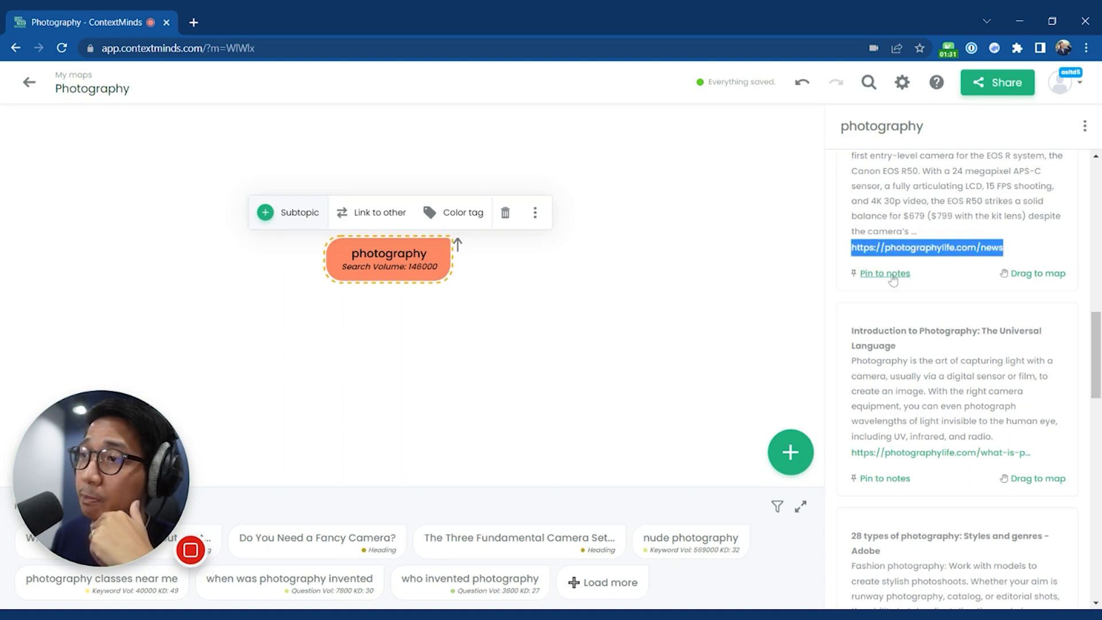
pyautogui.click(885, 273)
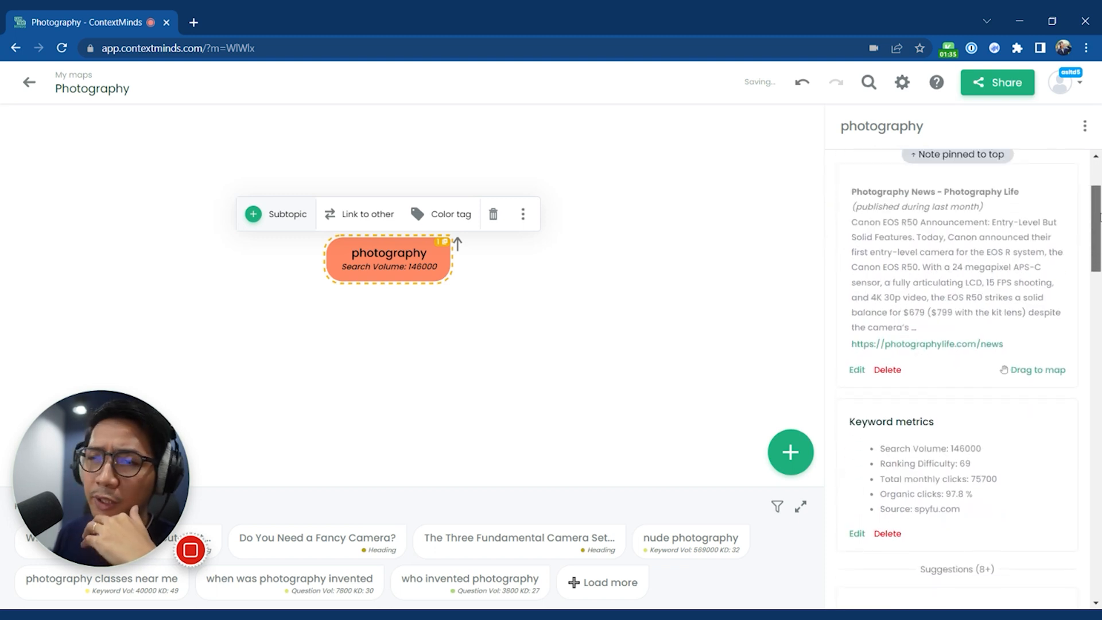
pyautogui.scroll(-3)
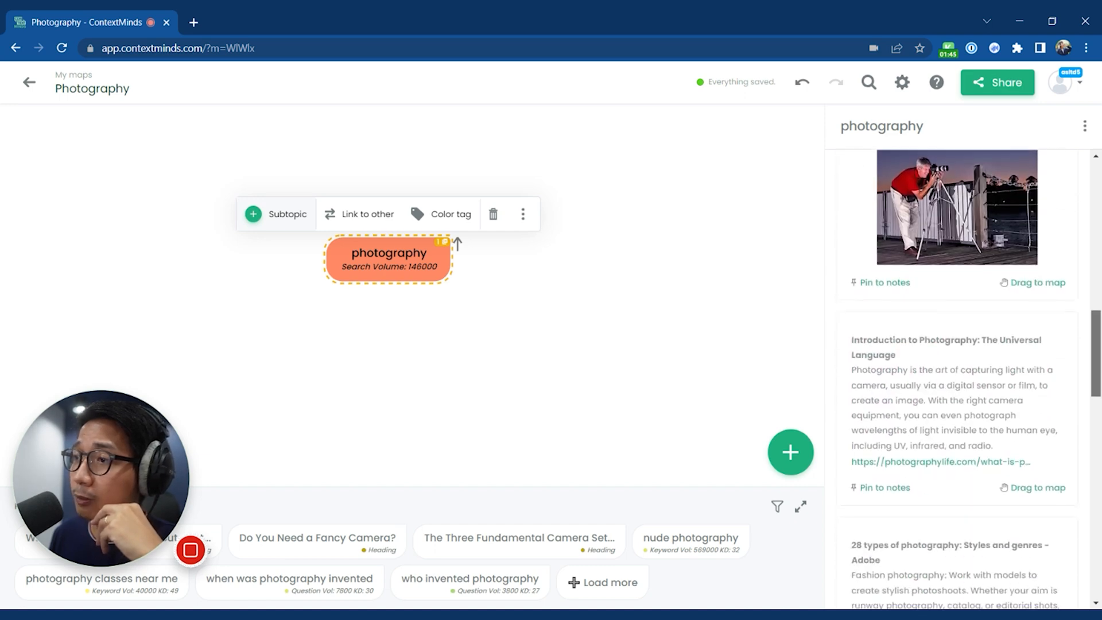
pyautogui.scroll(-3)
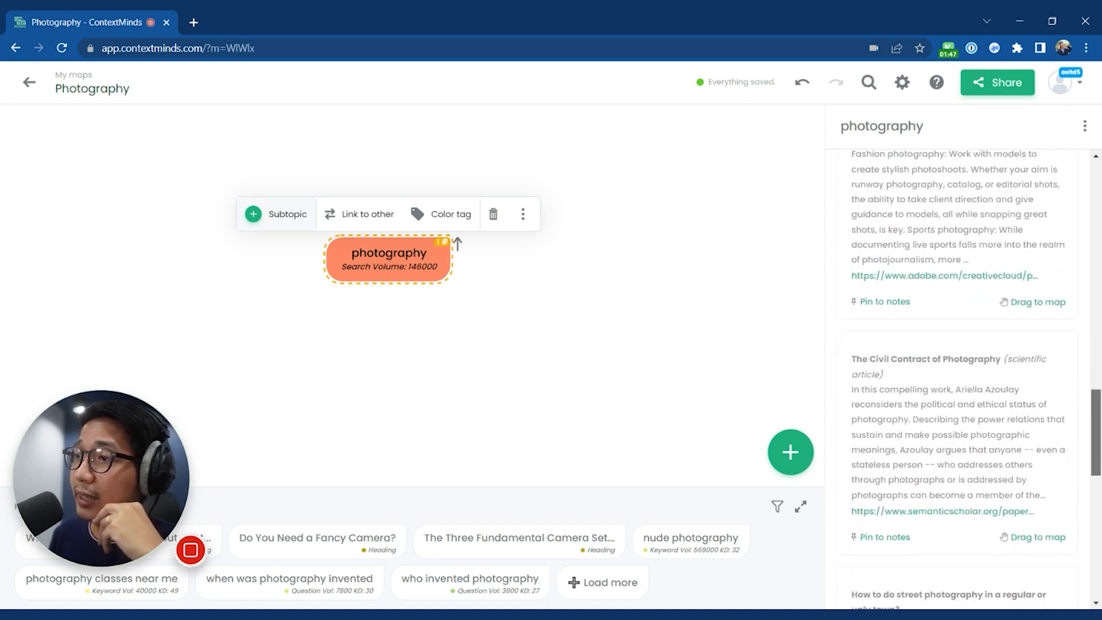
pyautogui.scroll(-3)
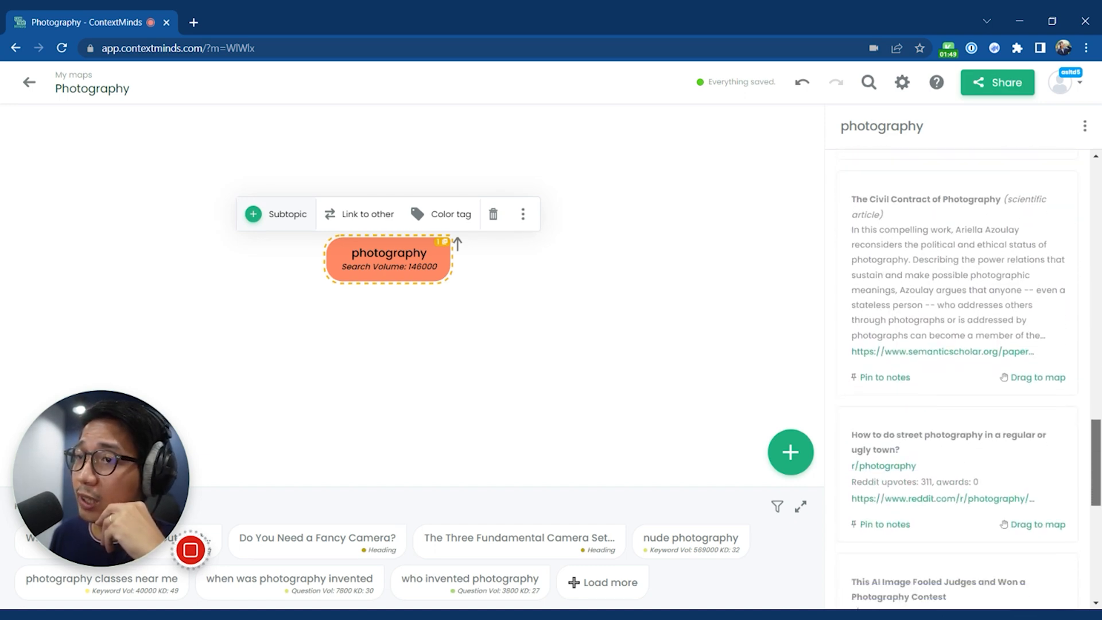
pyautogui.scroll(-3)
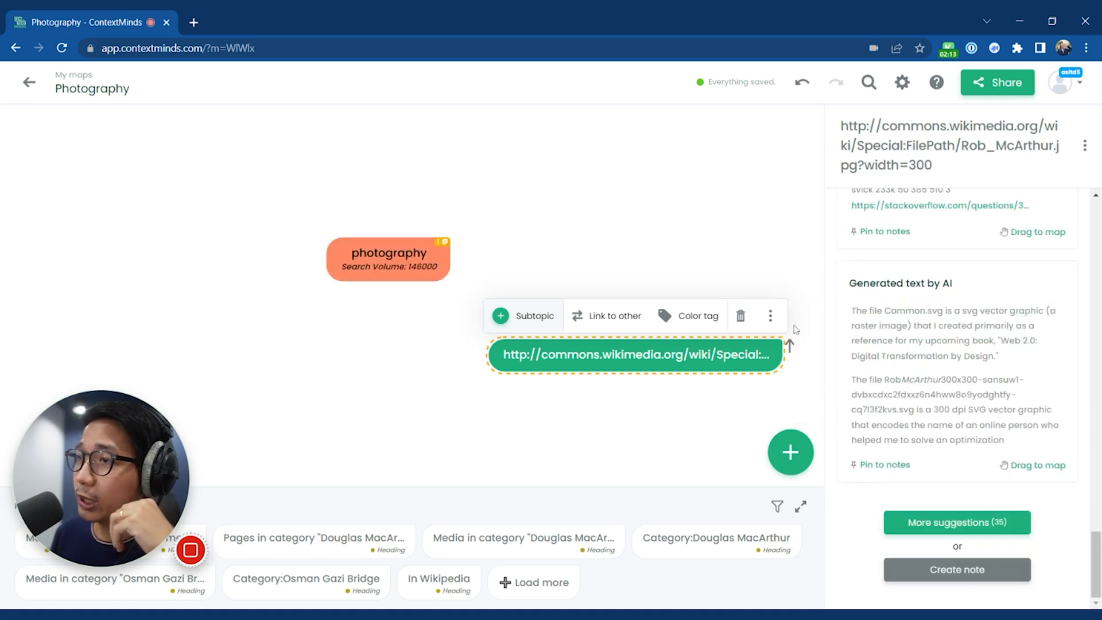
pyautogui.moveTo(793, 300)
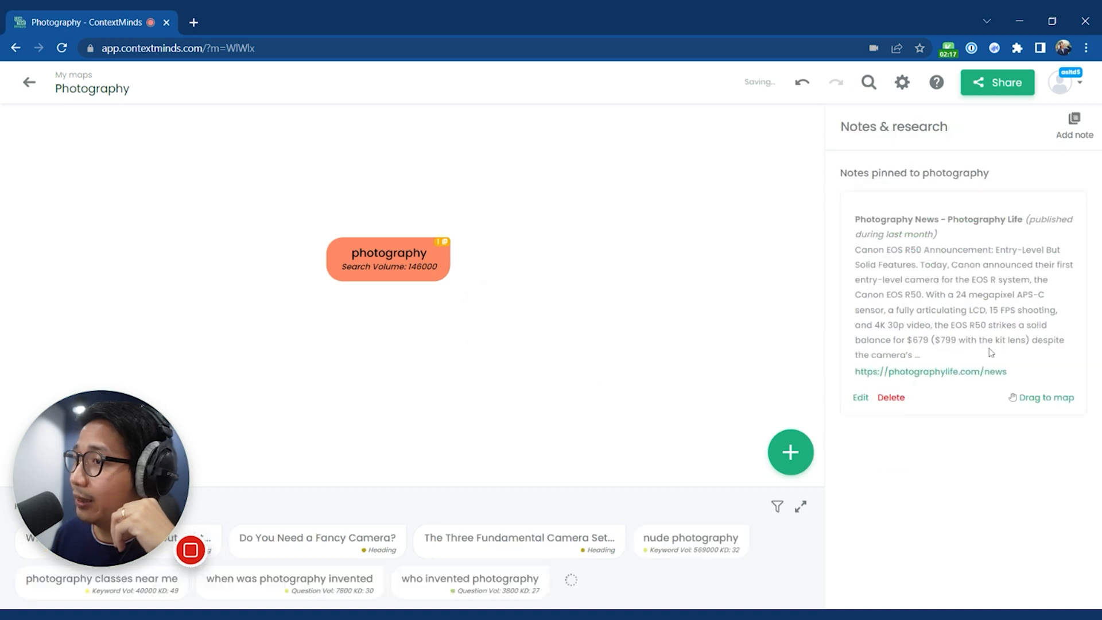
pyautogui.click(388, 258)
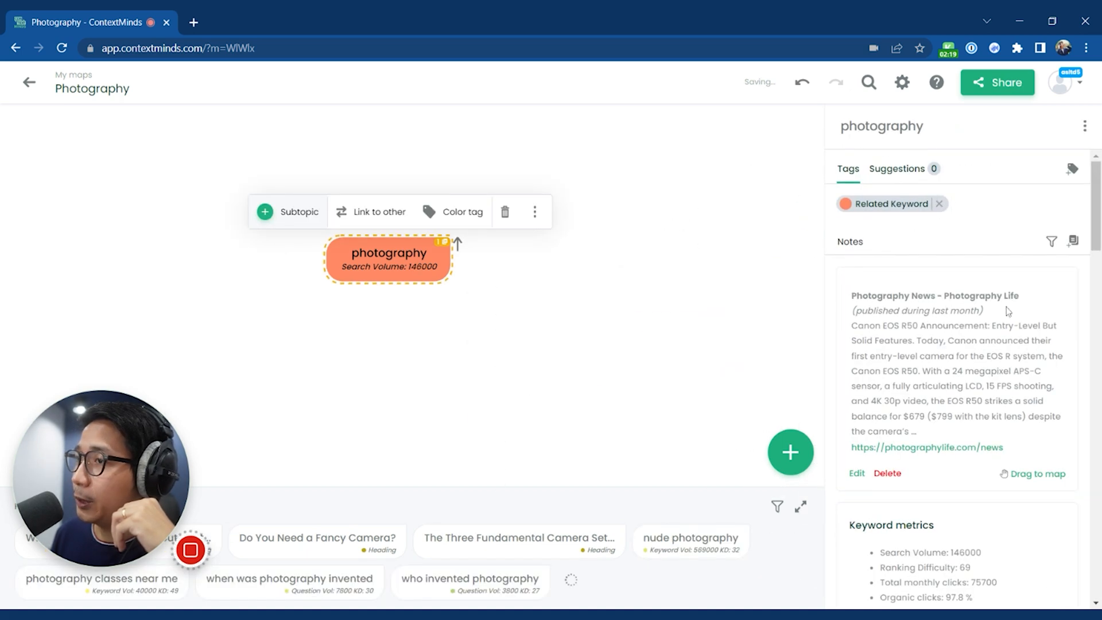
pyautogui.scroll(-3)
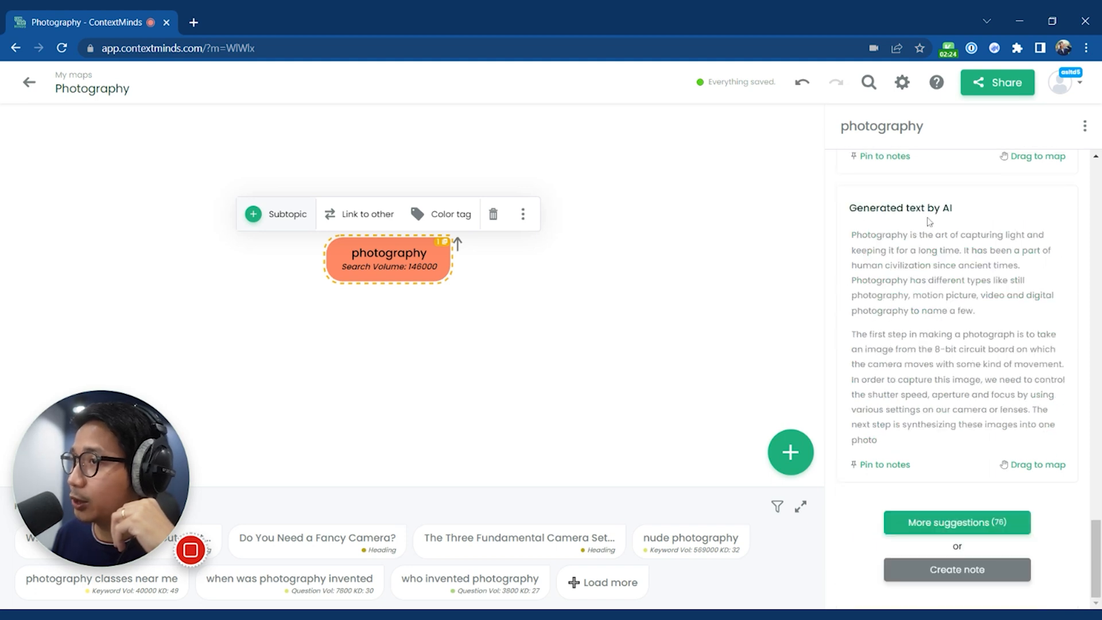
# Add the 'Generated text by AI' description as a concept beside the photography node.
pyautogui.doubleClick(900, 208)
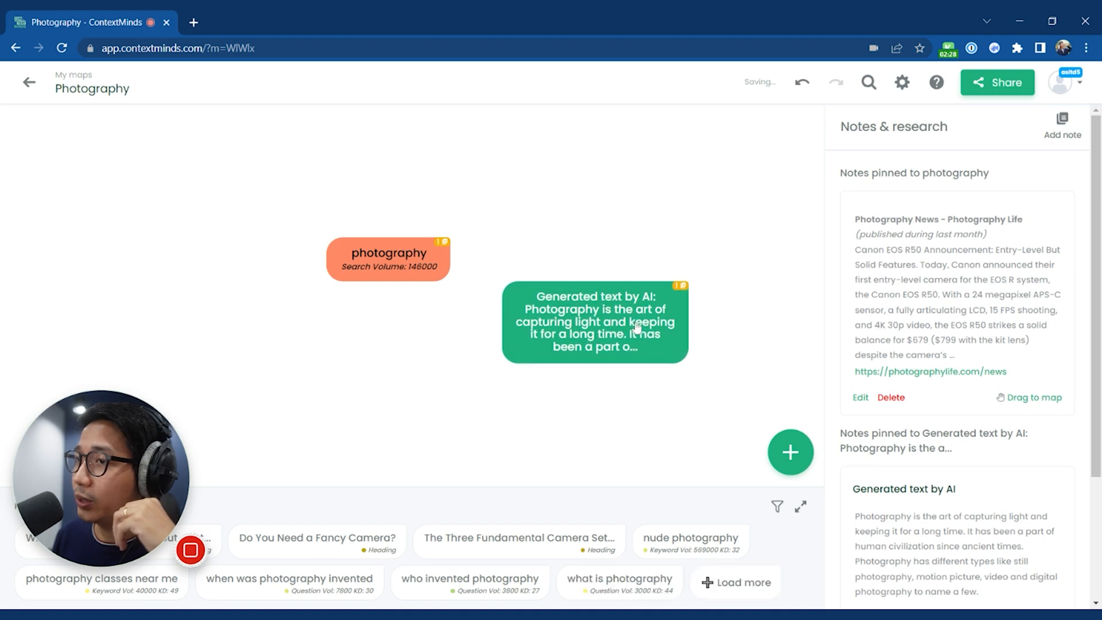
pyautogui.click(594, 322)
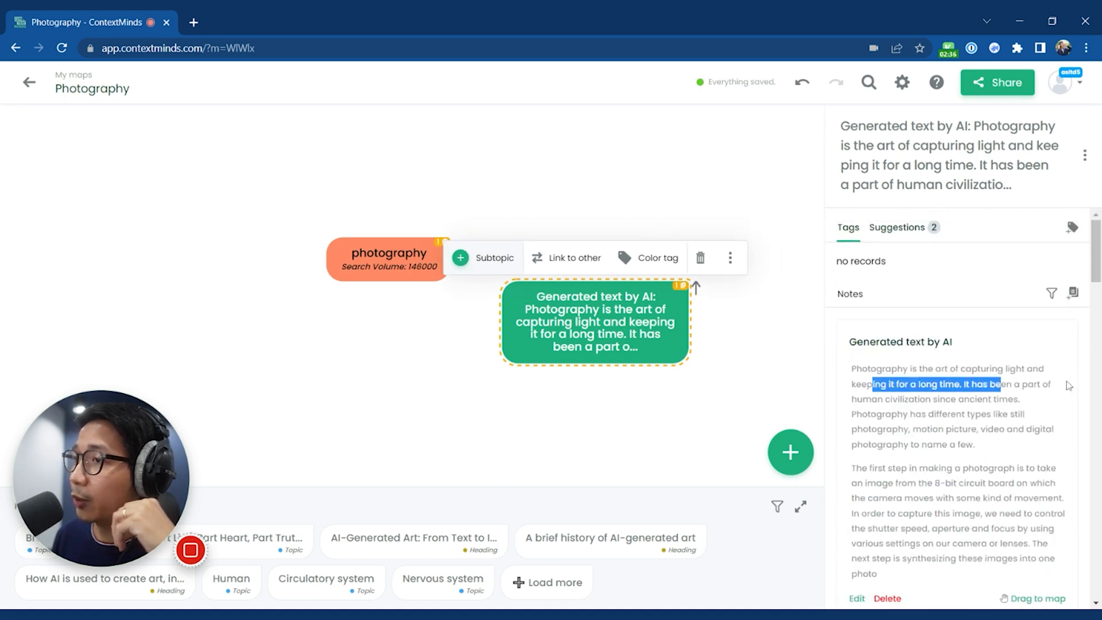
pyautogui.scroll(-3)
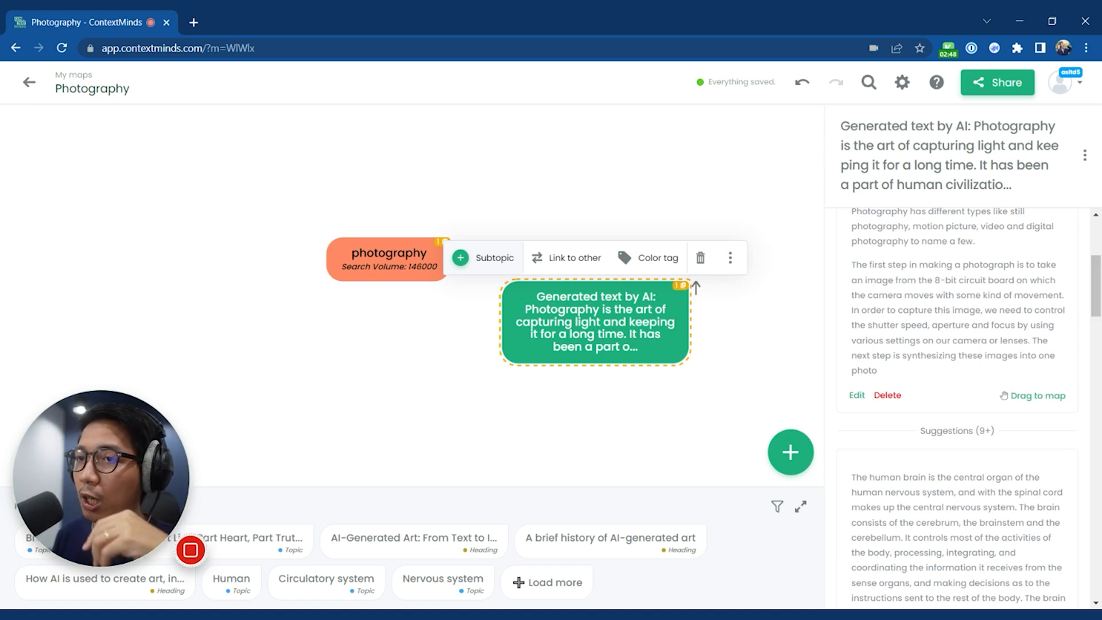
pyautogui.click(594, 323)
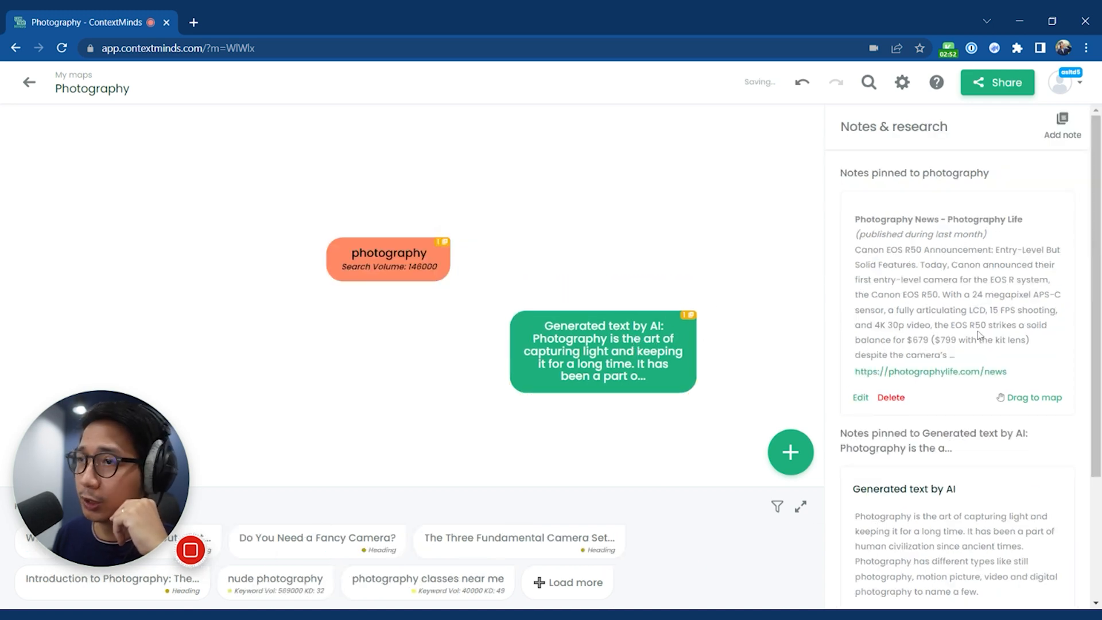
pyautogui.click(601, 335)
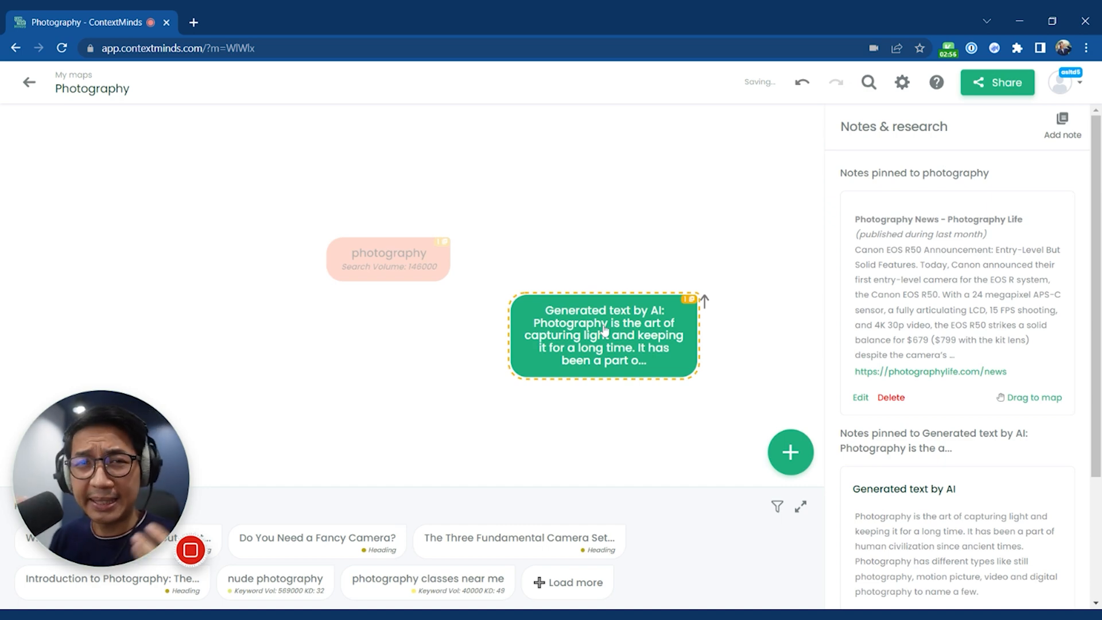
pyautogui.click(388, 258)
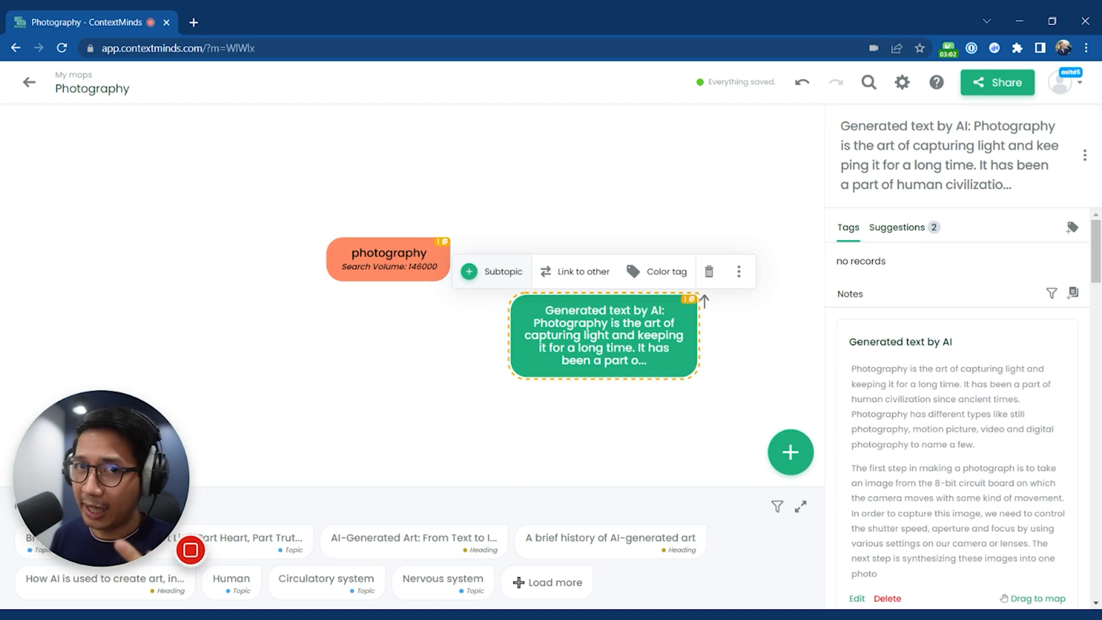
pyautogui.click(388, 259)
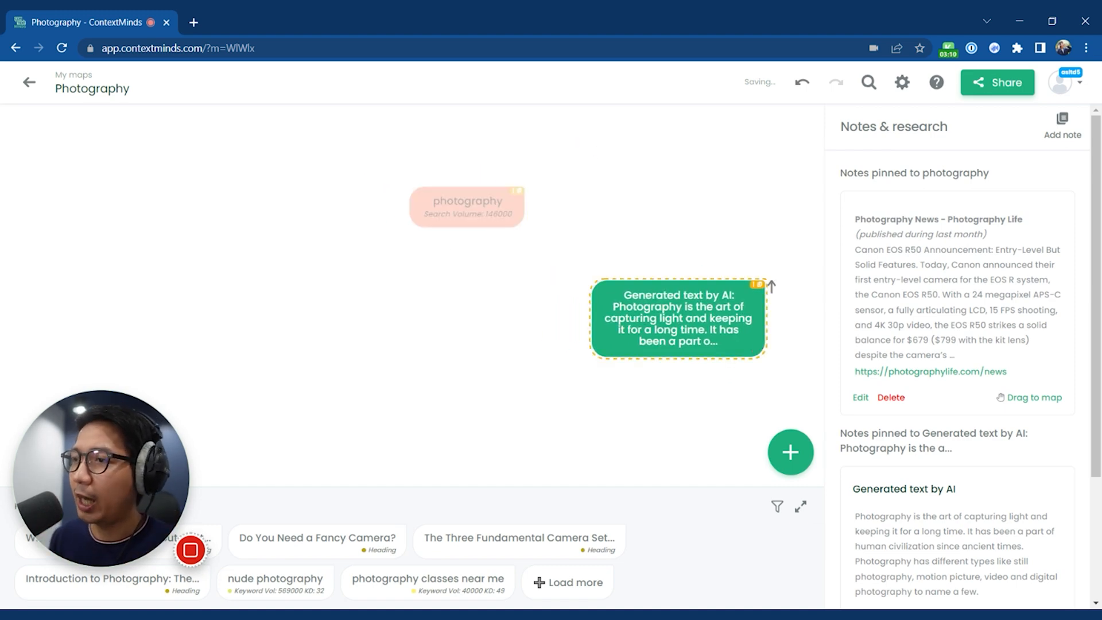
# Add About, Privacy Policy and Contact as text-only concepts on the map.
pyautogui.click(790, 451)
pyautogui.write('About')
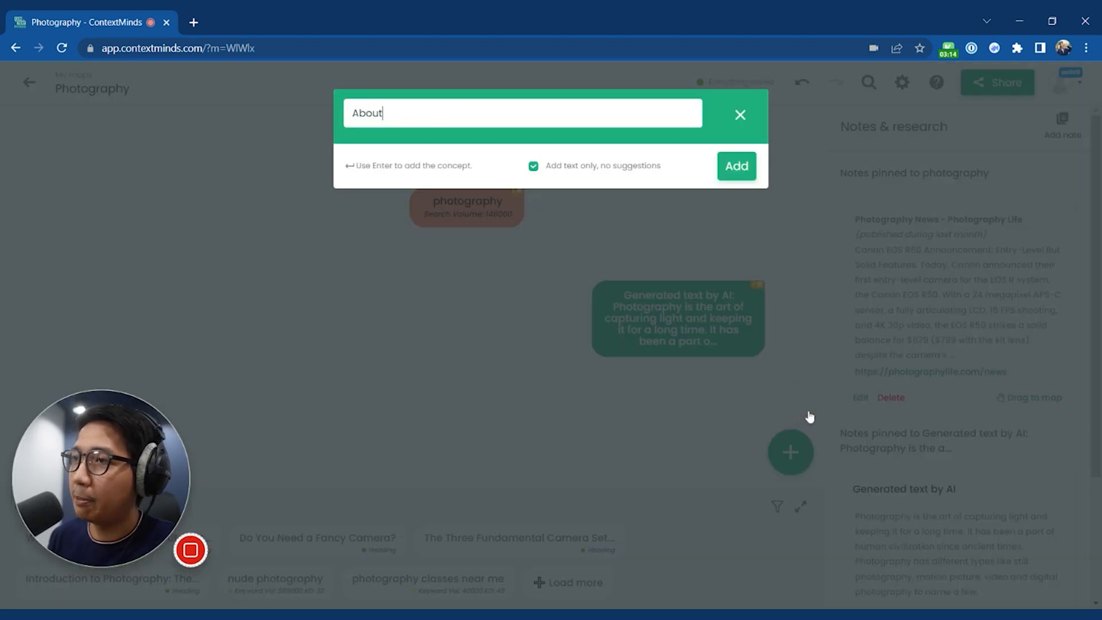
pyautogui.click(736, 167)
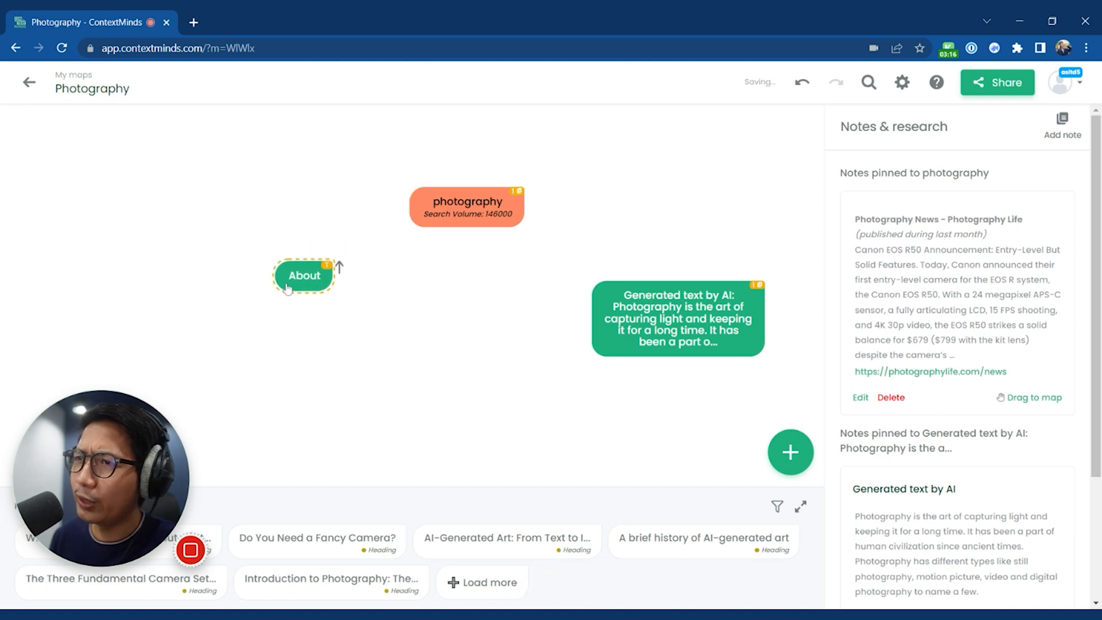
pyautogui.click(790, 452)
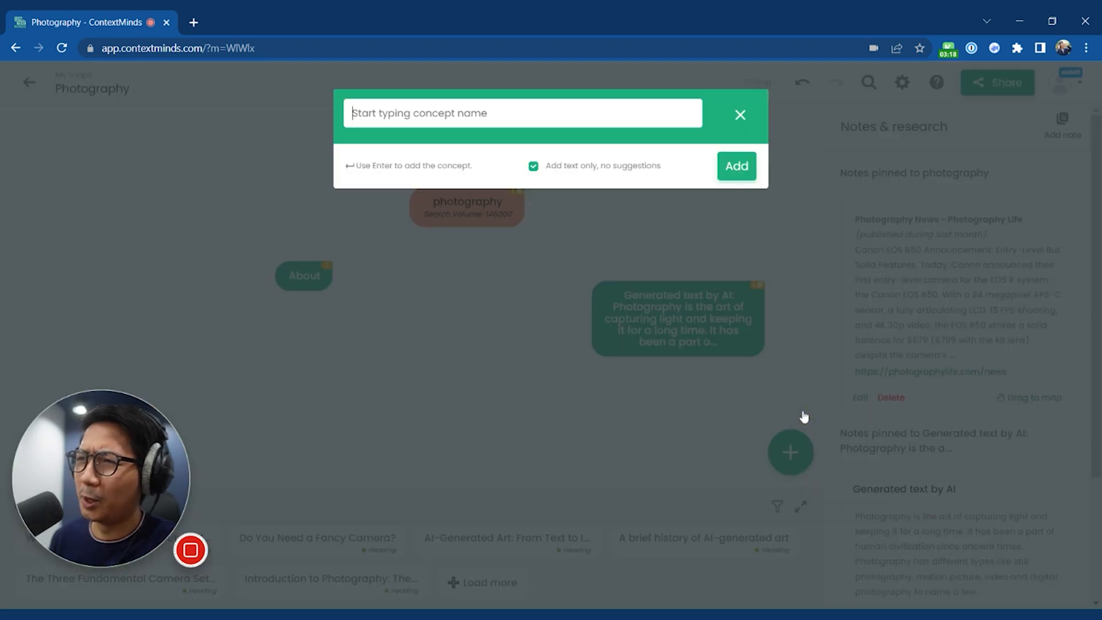
pyautogui.write('Privacy Pol')
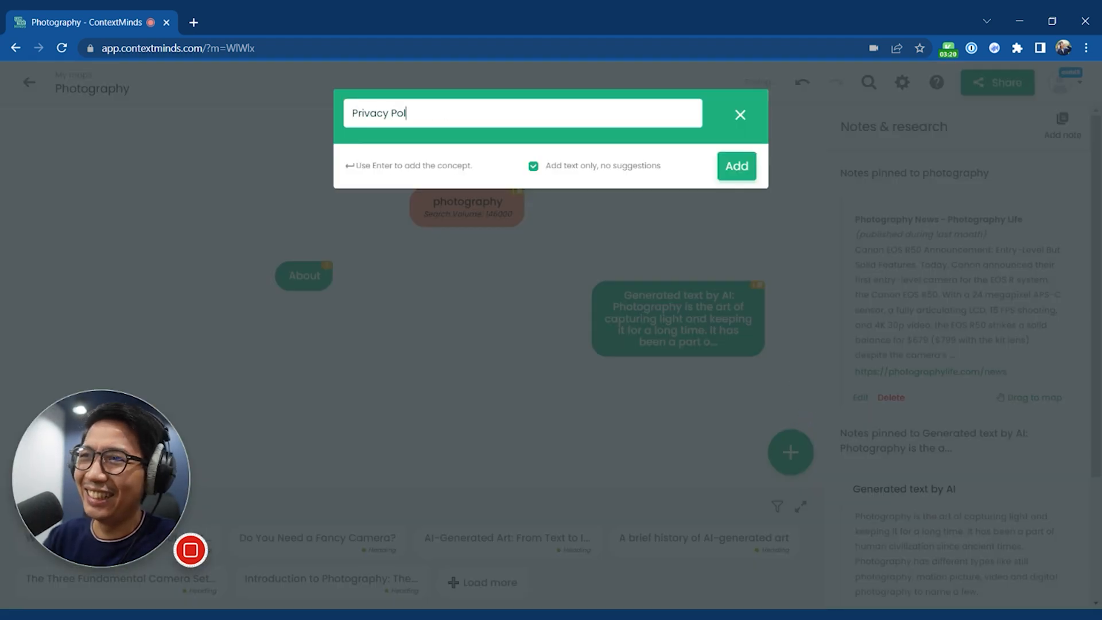
pyautogui.click(736, 166)
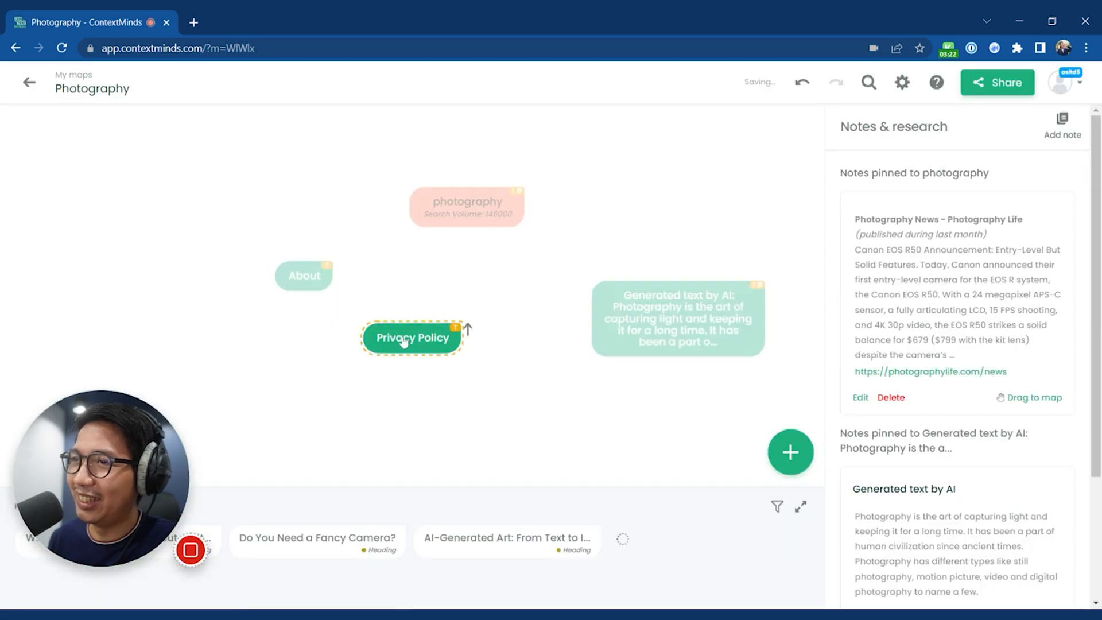
pyautogui.click(790, 452)
pyautogui.write('Co')
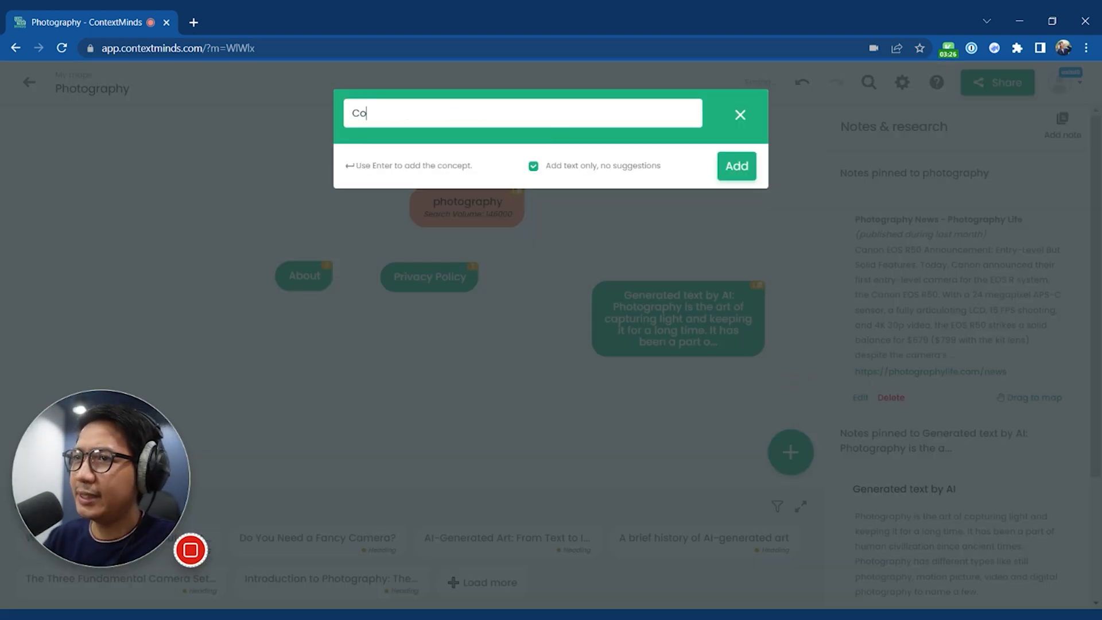
pyautogui.click(736, 166)
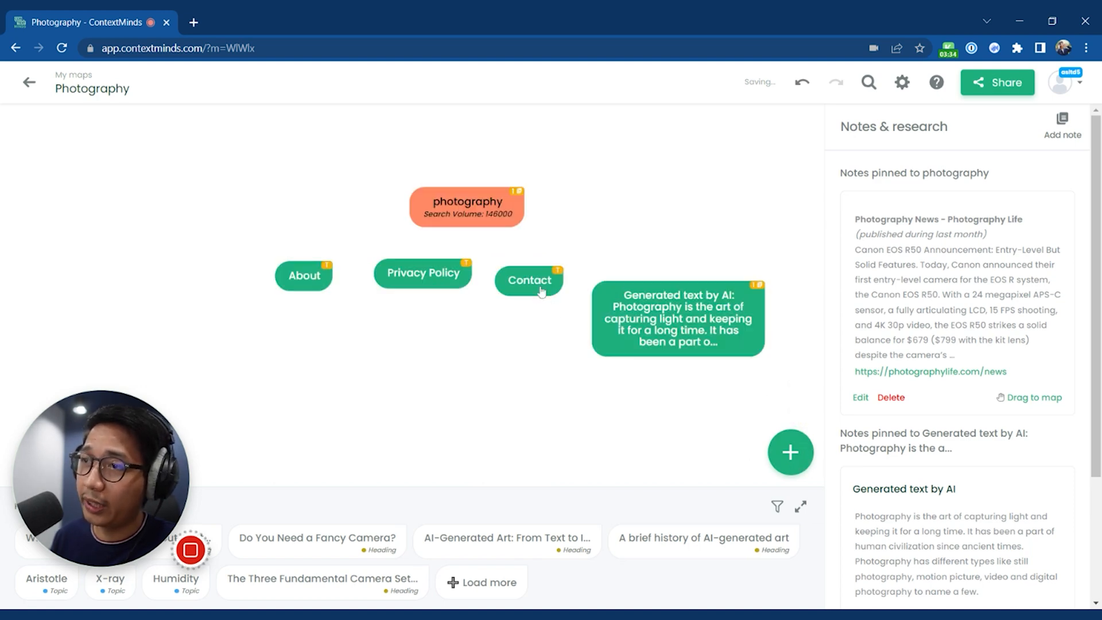
pyautogui.click(529, 280)
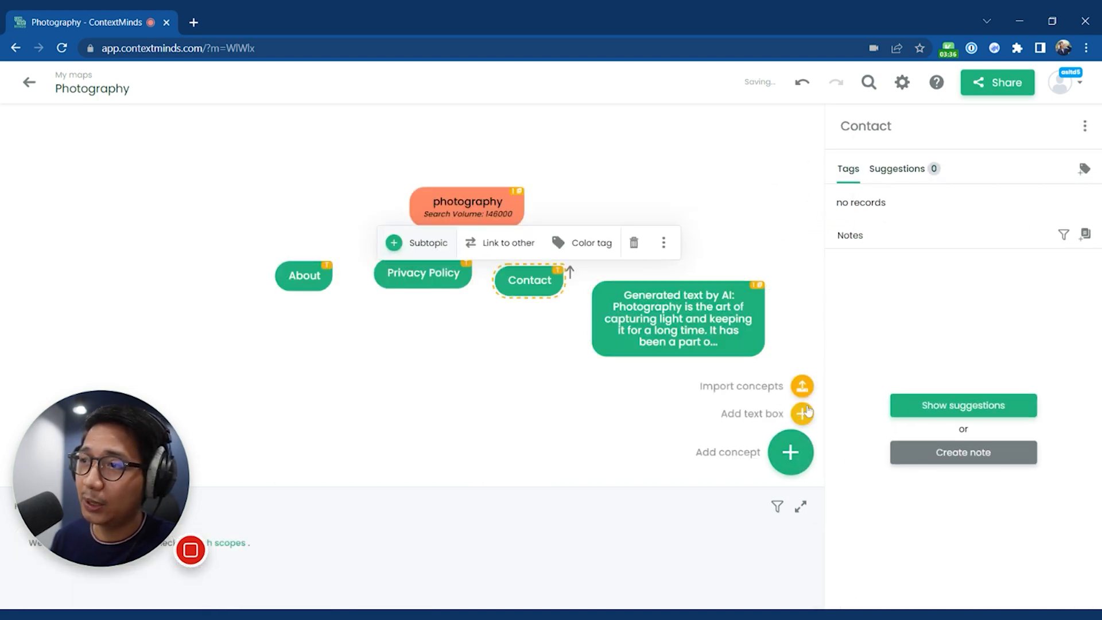
pyautogui.moveTo(790, 451)
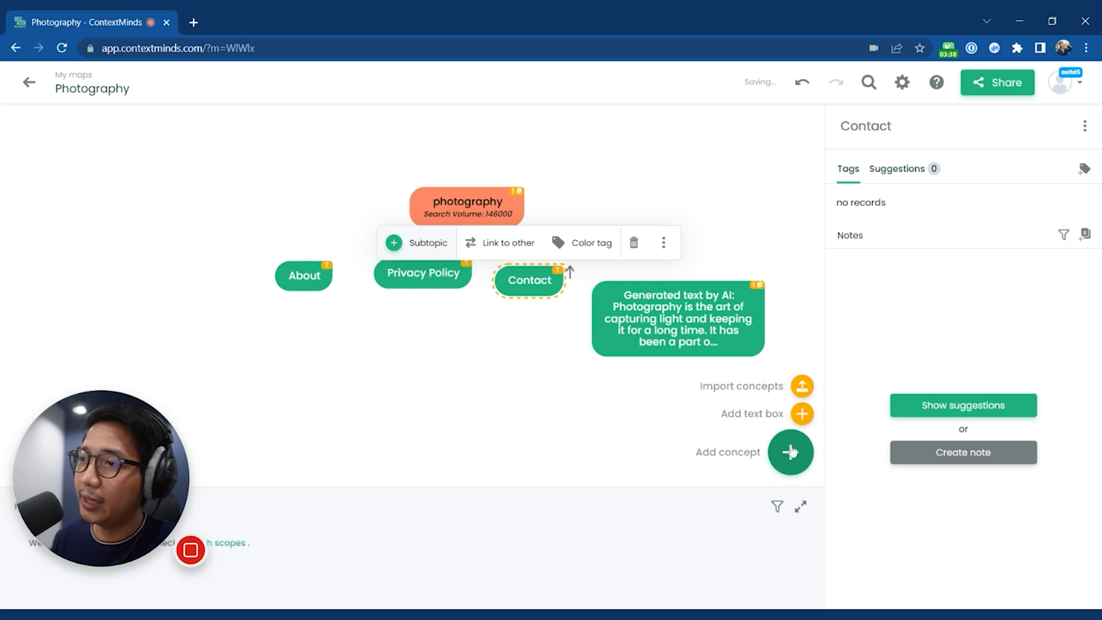
pyautogui.click(789, 451)
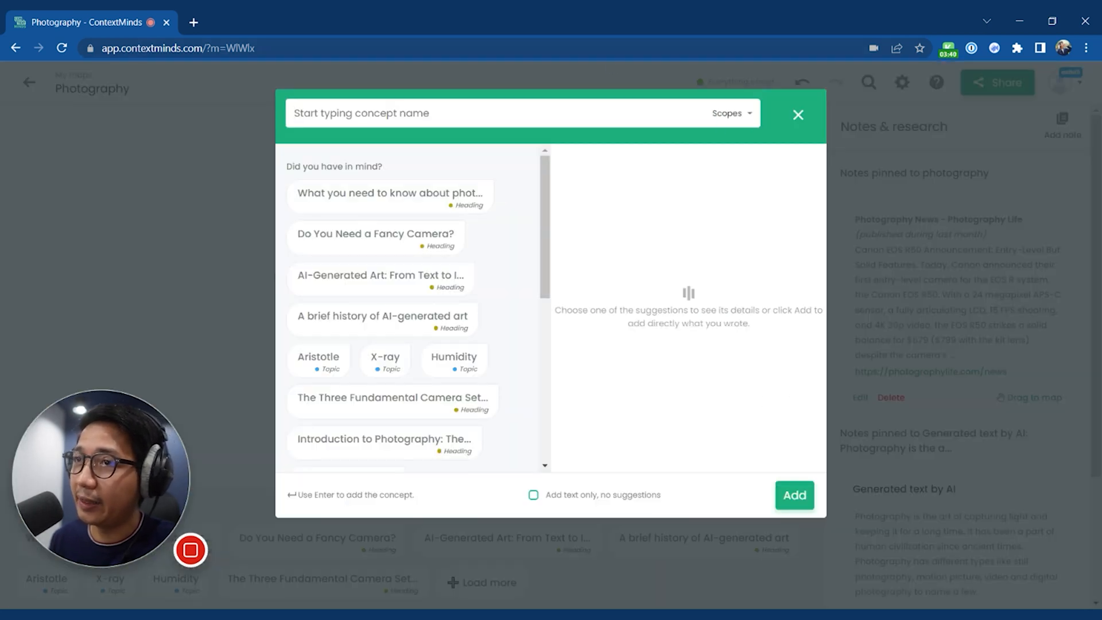
# Search 'blog', dismiss the suggestions, then add 'Blog' as a text-only concept.
pyautogui.write('b')
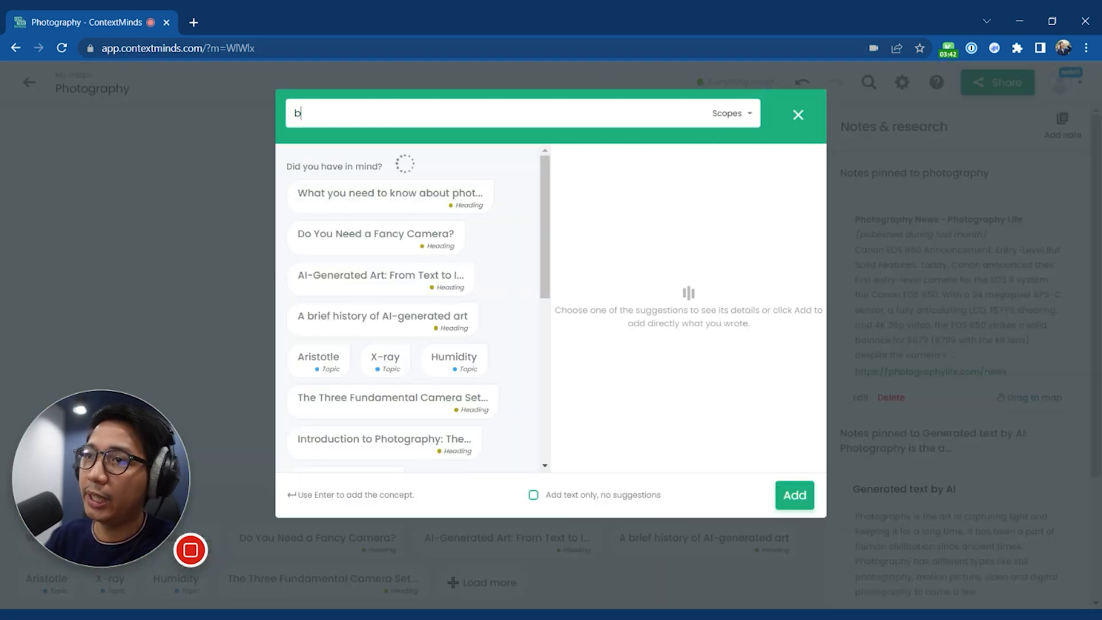
pyautogui.write('log')
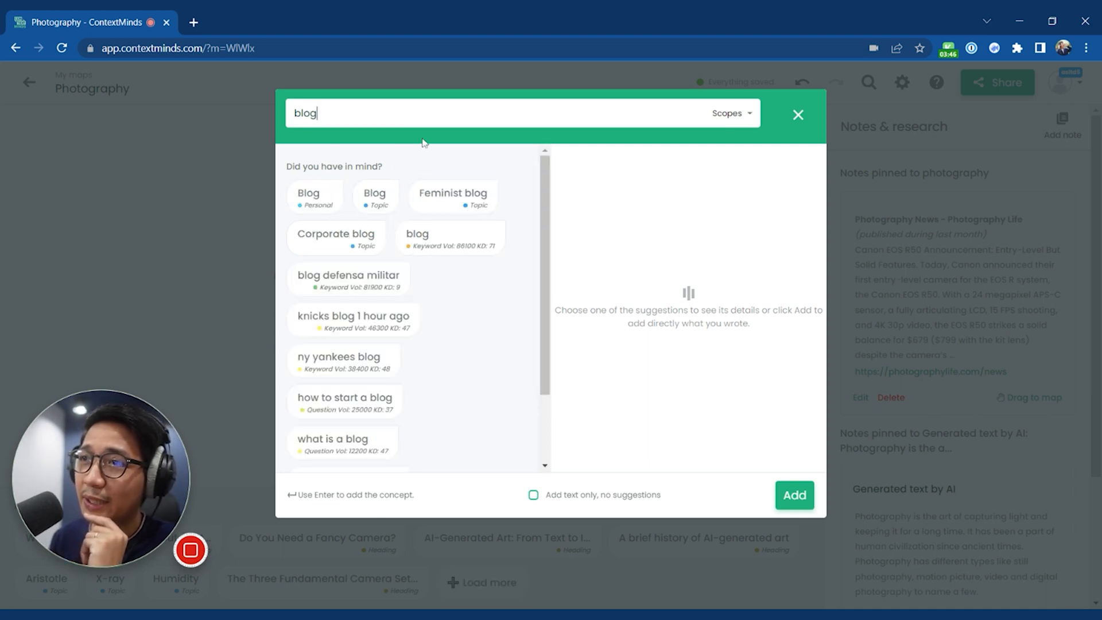
pyautogui.moveTo(843, 339)
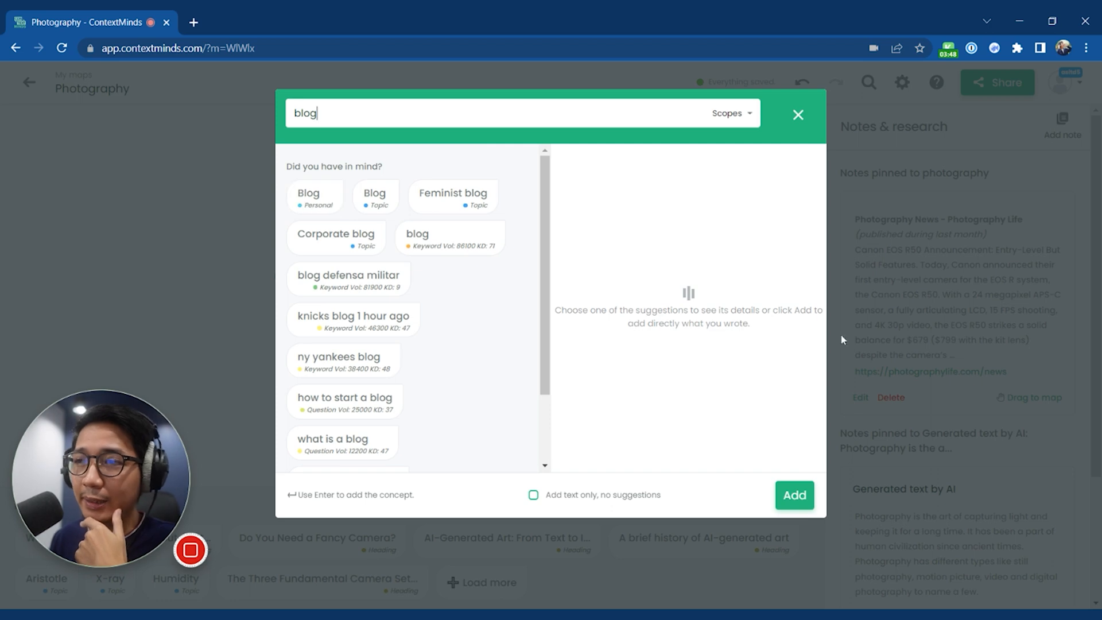
pyautogui.moveTo(793, 379)
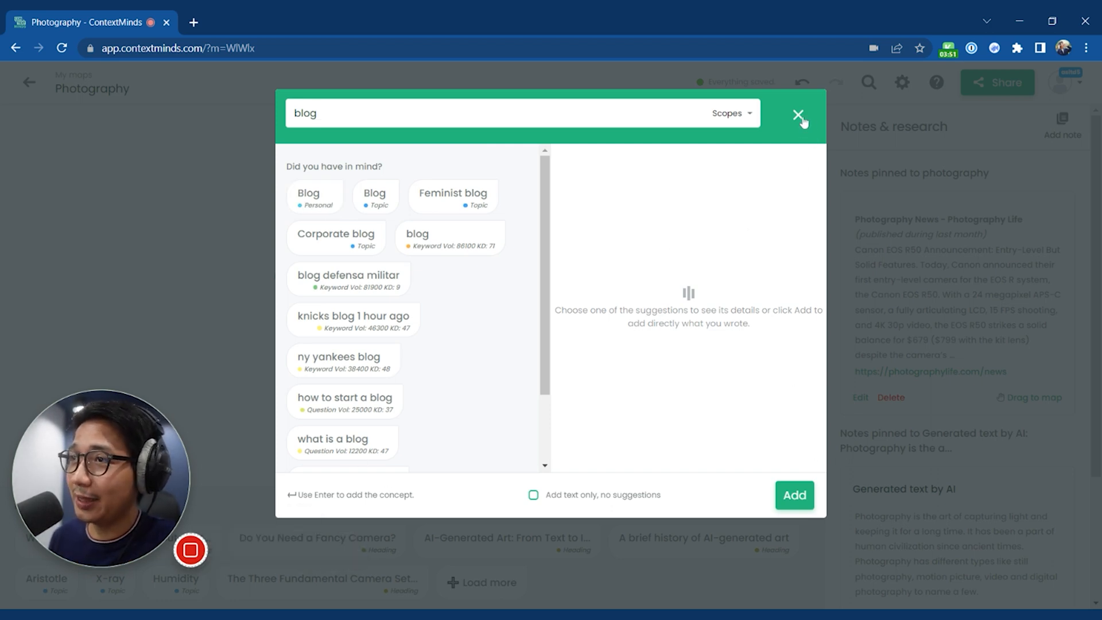
pyautogui.click(798, 114)
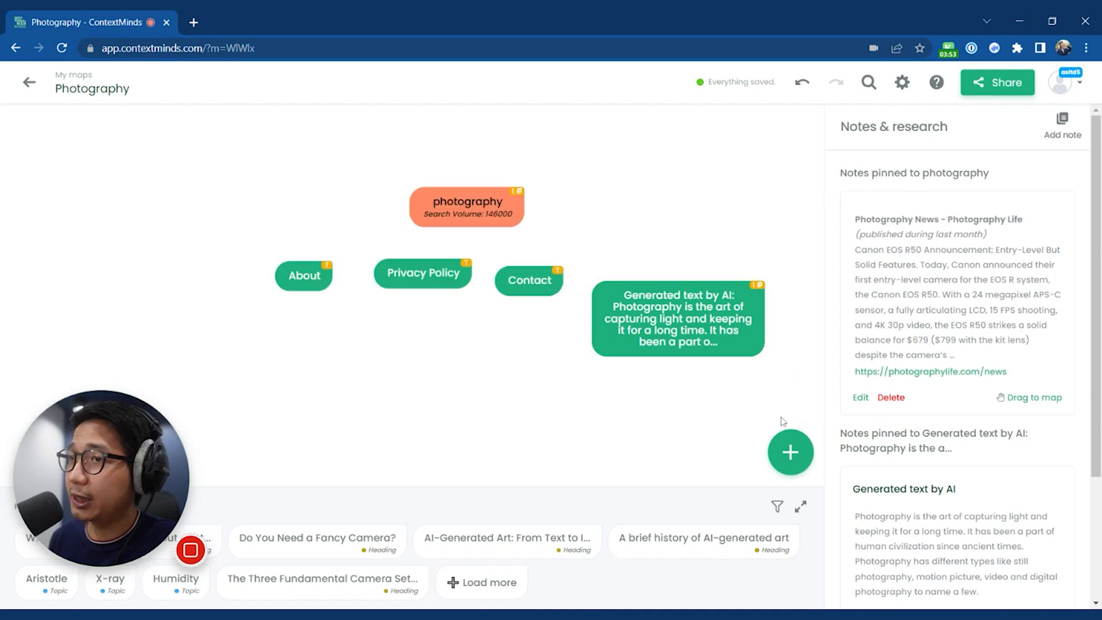
pyautogui.click(789, 452)
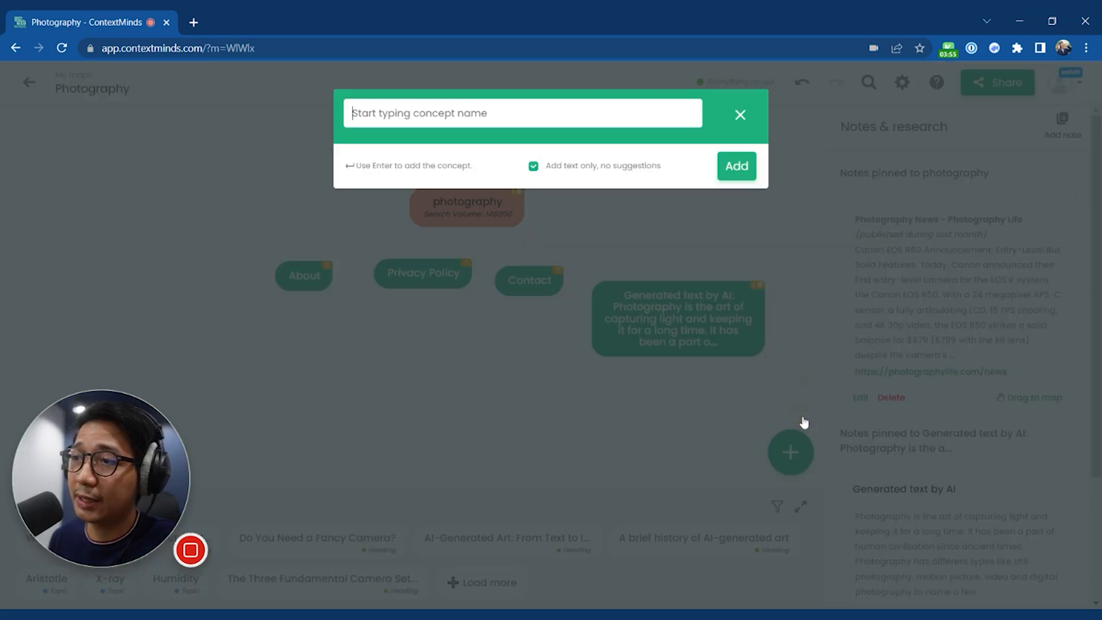
pyautogui.write('B')
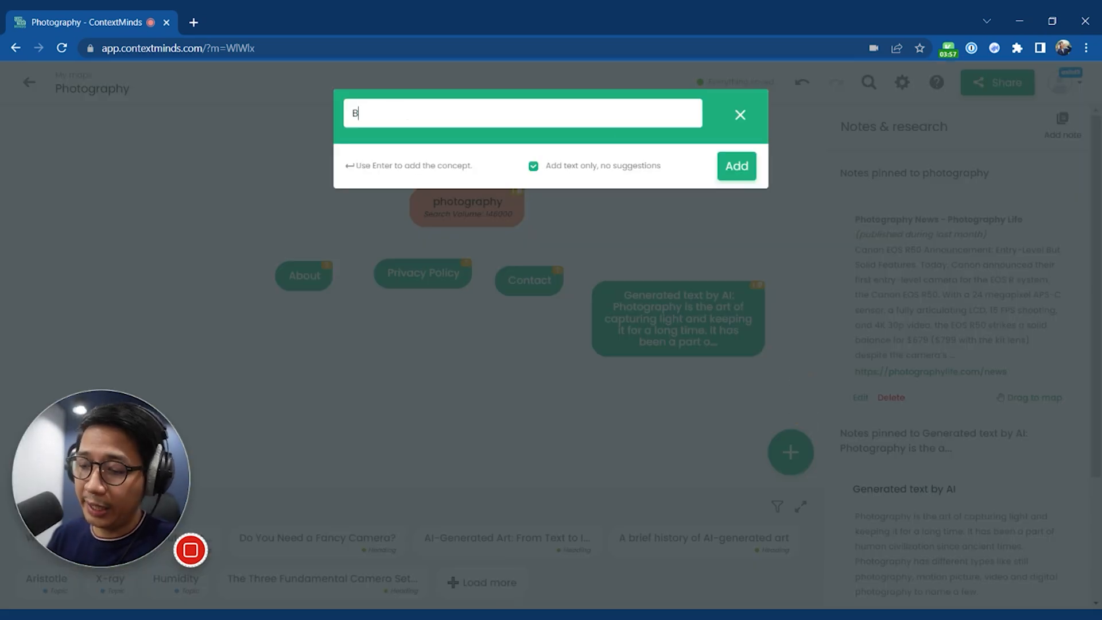
pyautogui.click(735, 166)
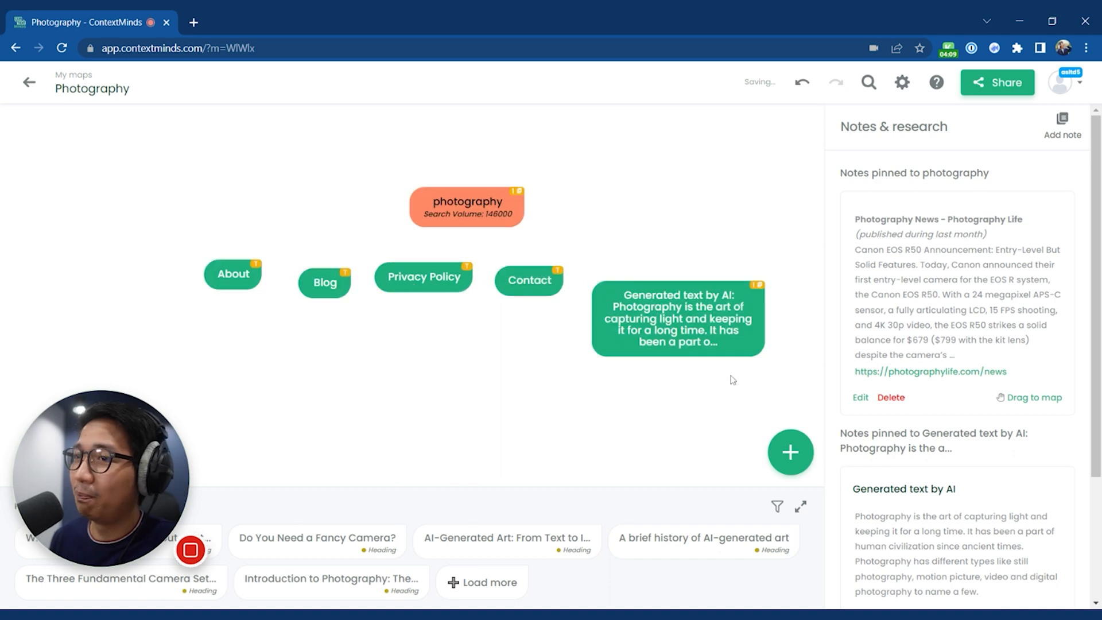
pyautogui.click(790, 452)
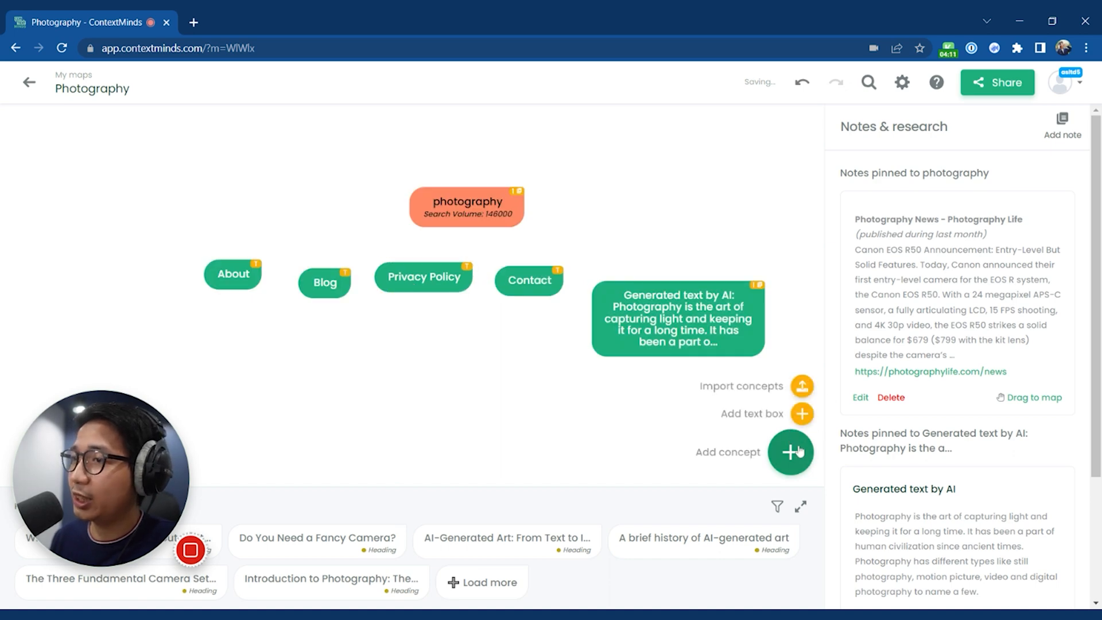
# Limit suggestion scopes to Trending Questions, excluding personal concepts, related topics, keywords and headings.
pyautogui.click(789, 452)
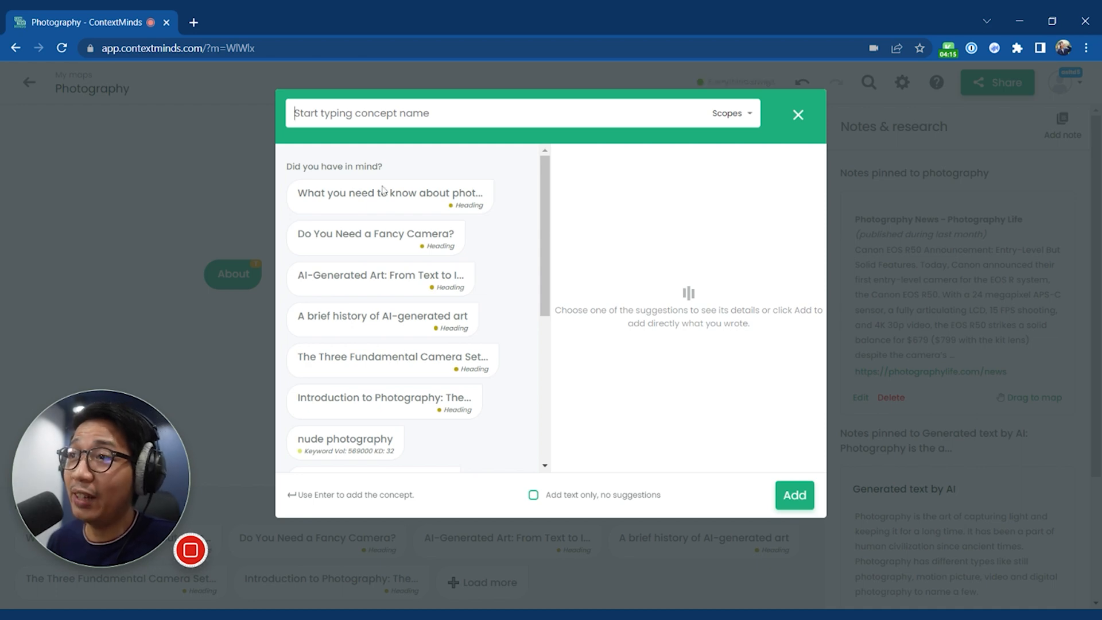
pyautogui.click(729, 113)
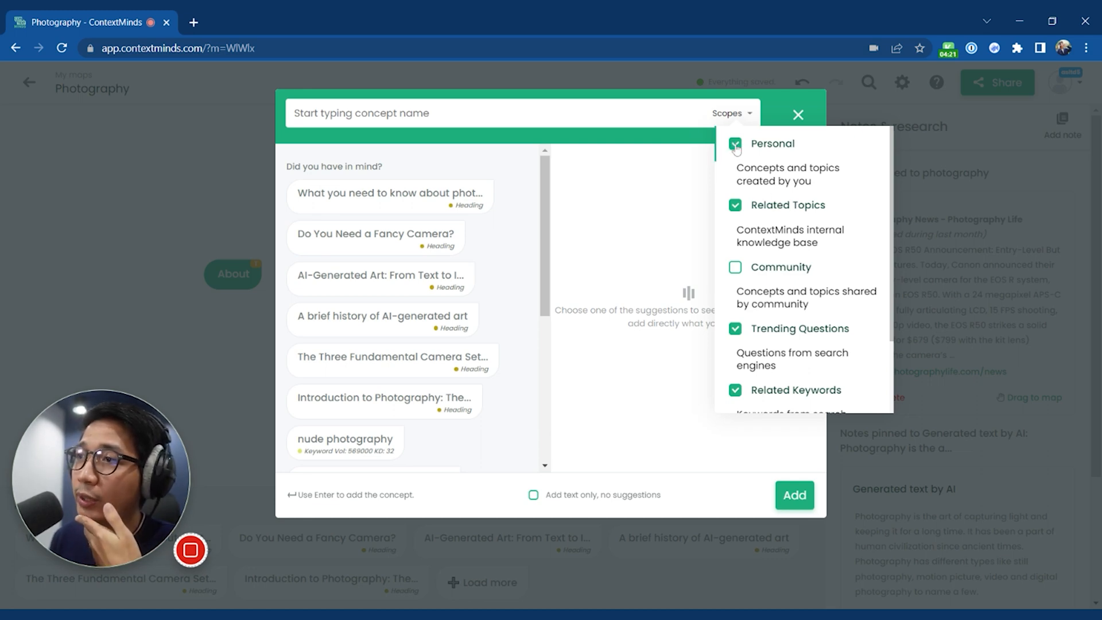
pyautogui.click(735, 143)
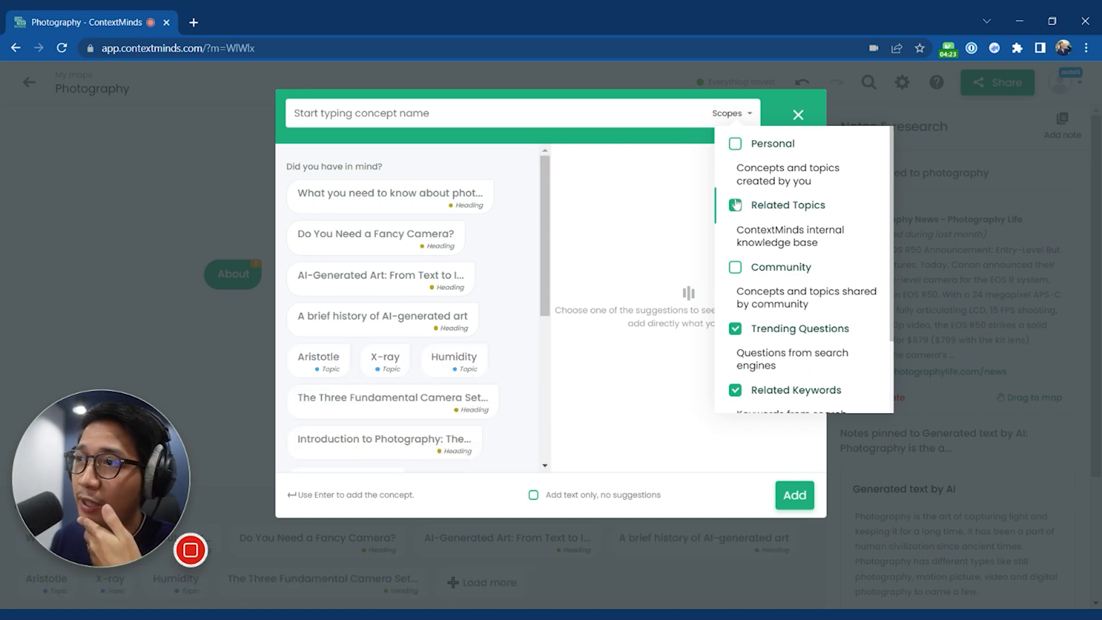
pyautogui.click(735, 204)
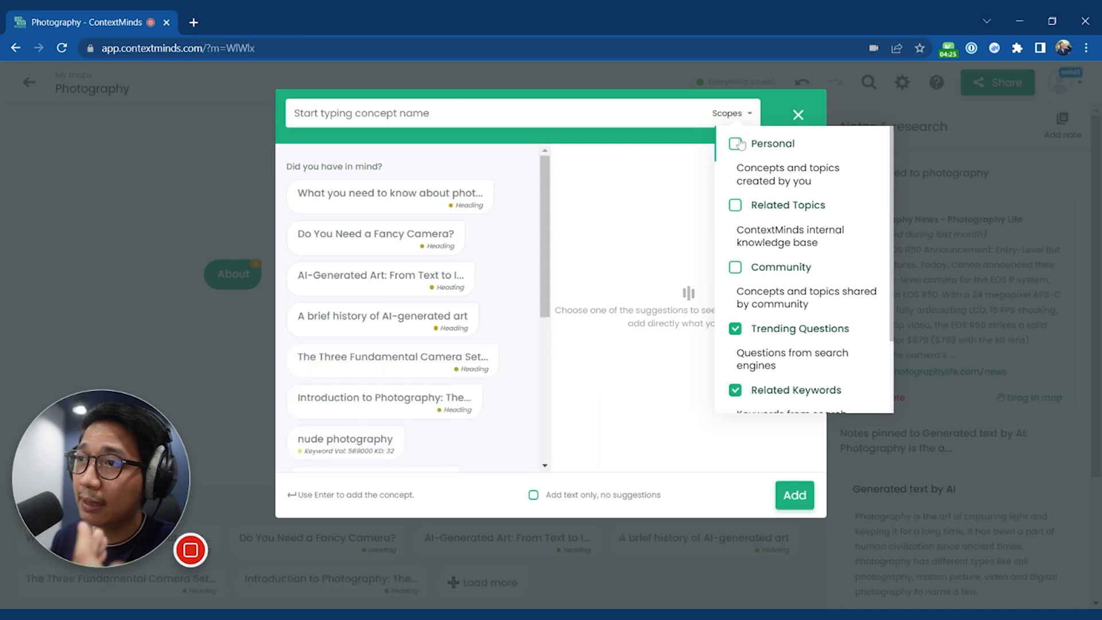
pyautogui.scroll(-3)
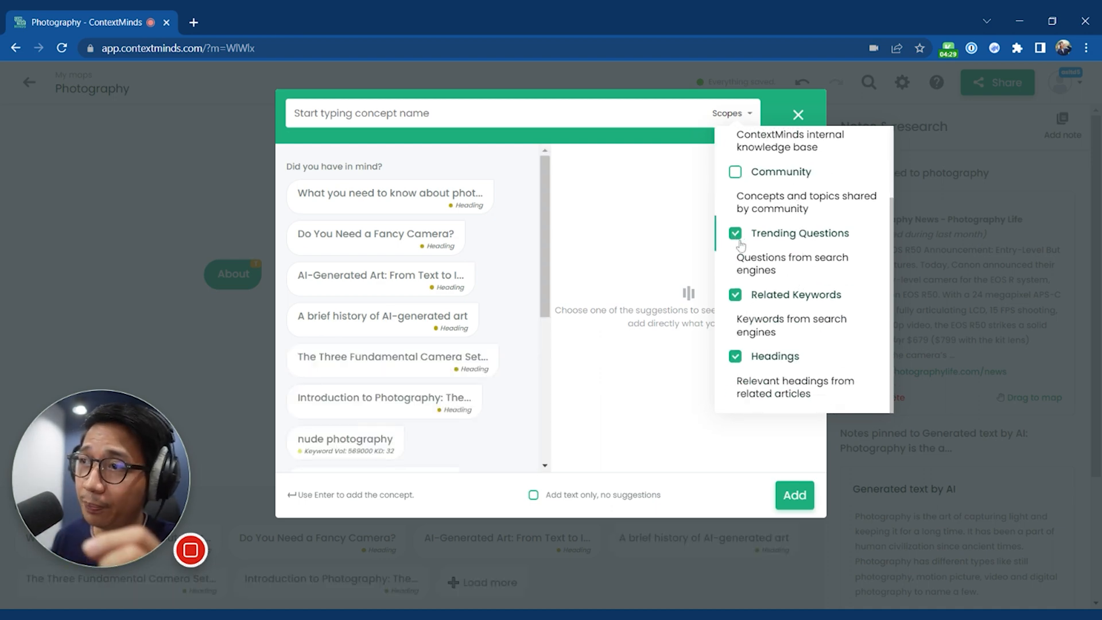
pyautogui.click(735, 294)
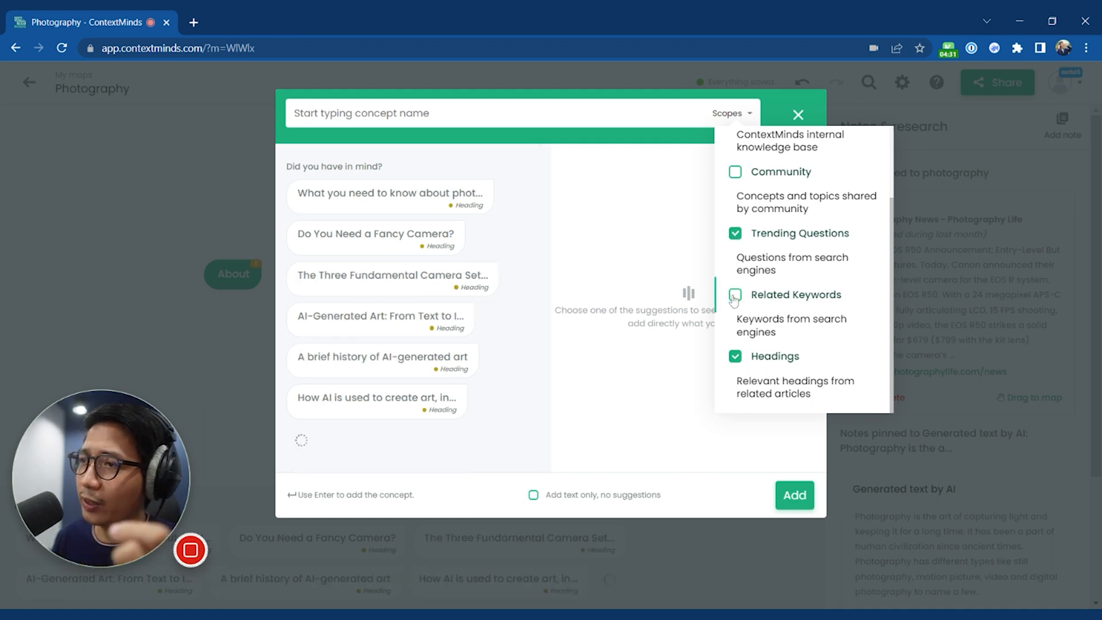
pyautogui.click(735, 294)
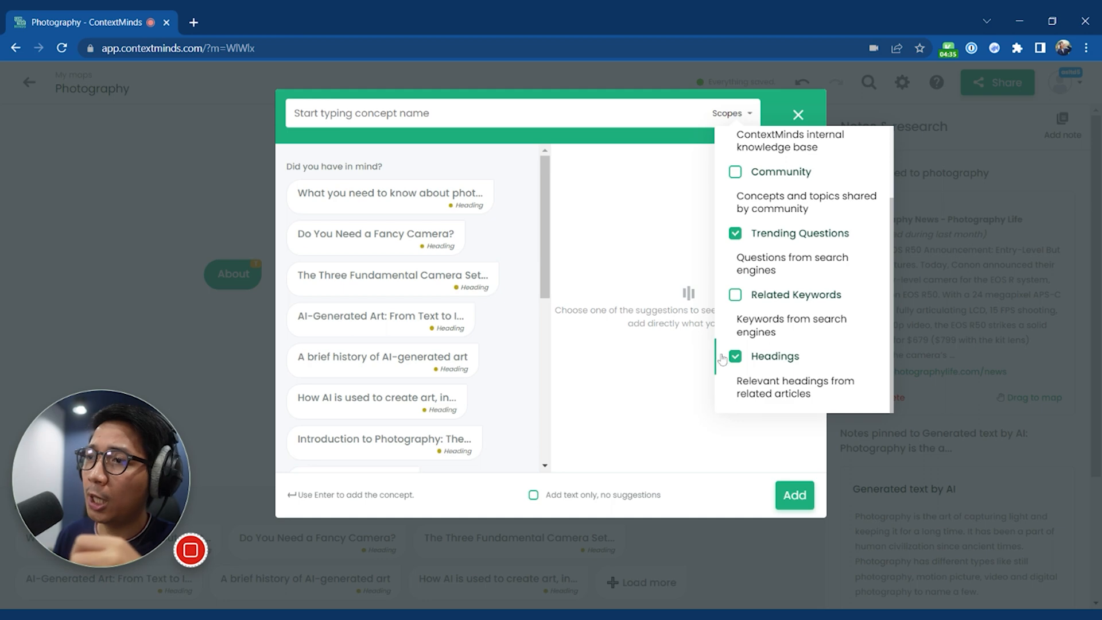
pyautogui.click(735, 356)
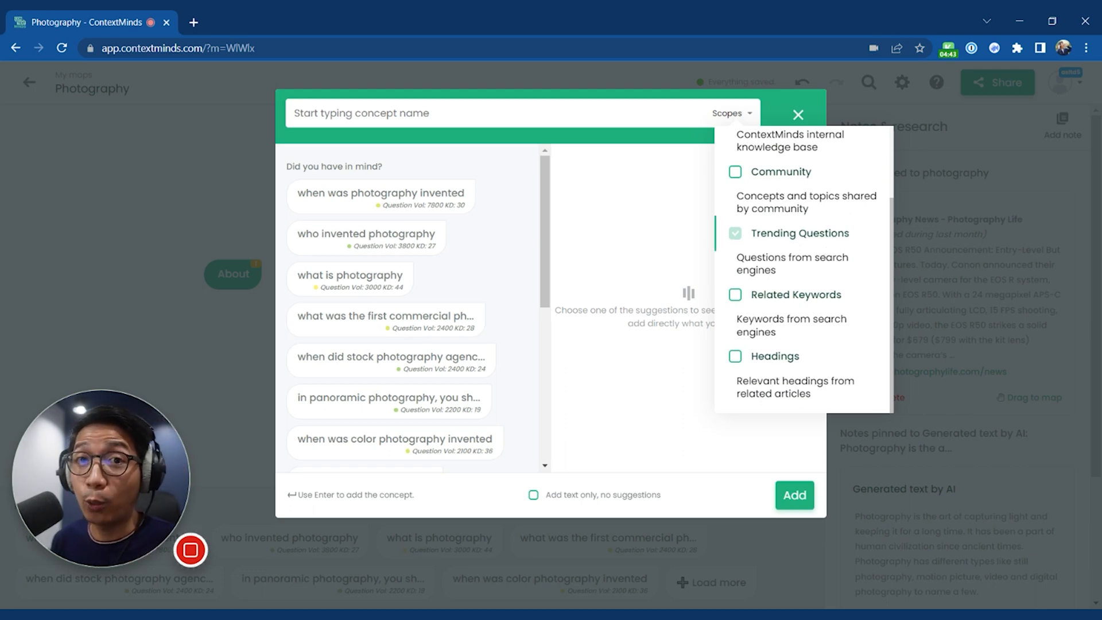
pyautogui.moveTo(509, 205)
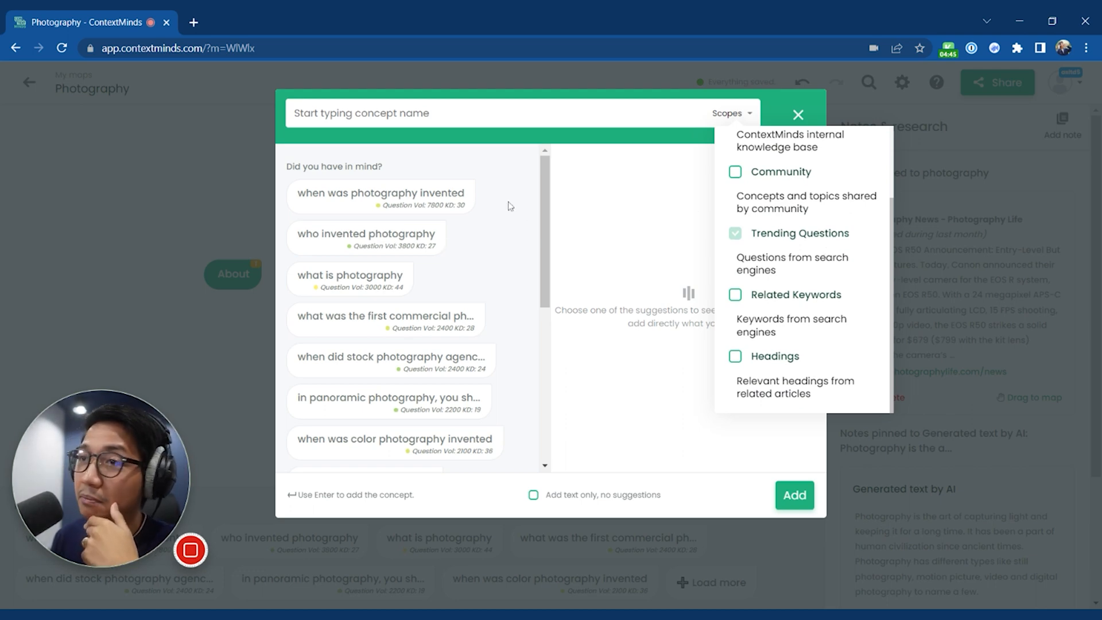
pyautogui.moveTo(546, 232)
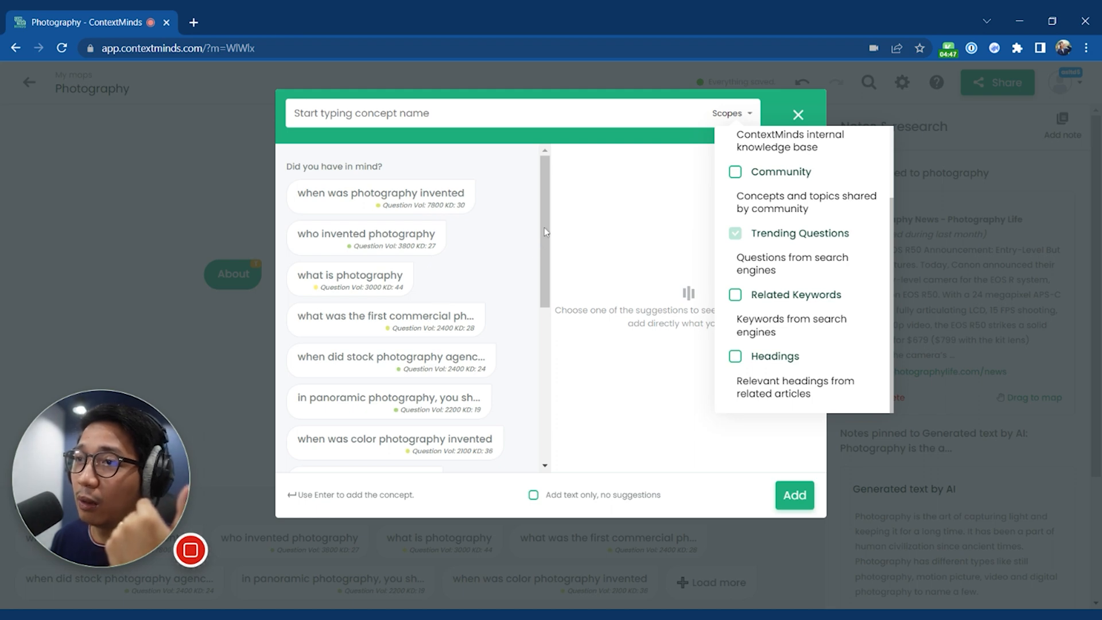
pyautogui.scroll(-3)
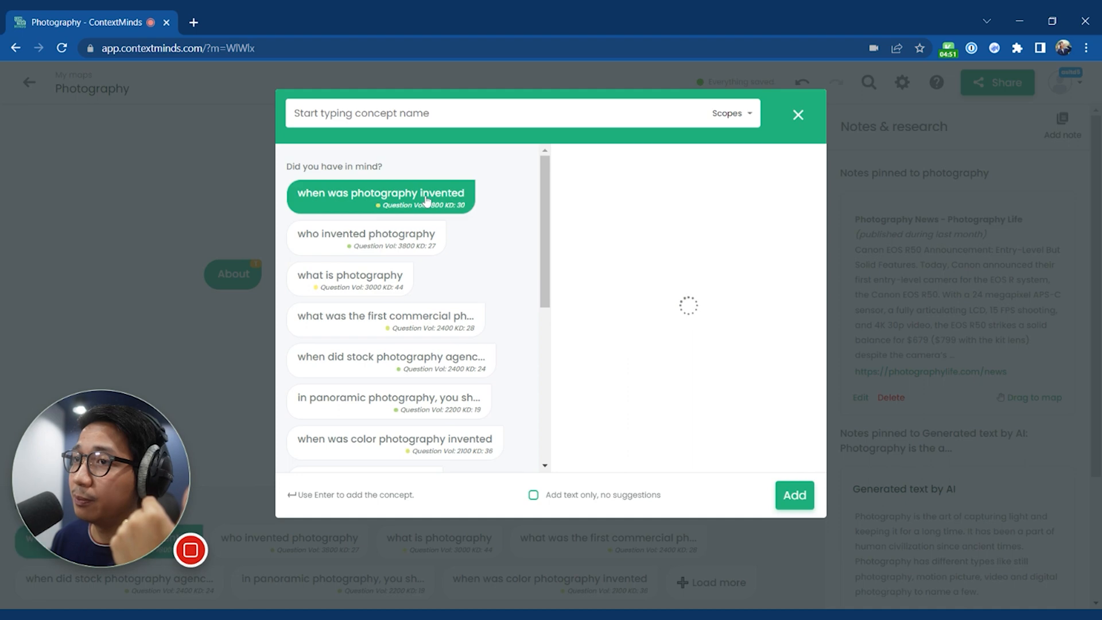
# Add 'when was photography invented' and further question suggestions into the Blog group.
pyautogui.click(379, 197)
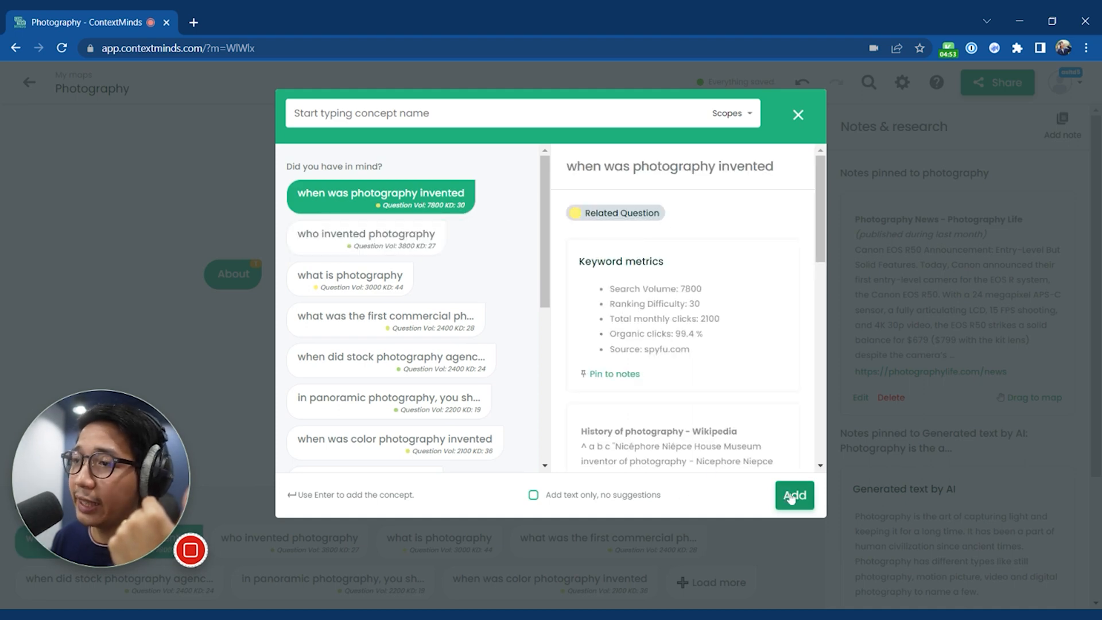
pyautogui.click(795, 495)
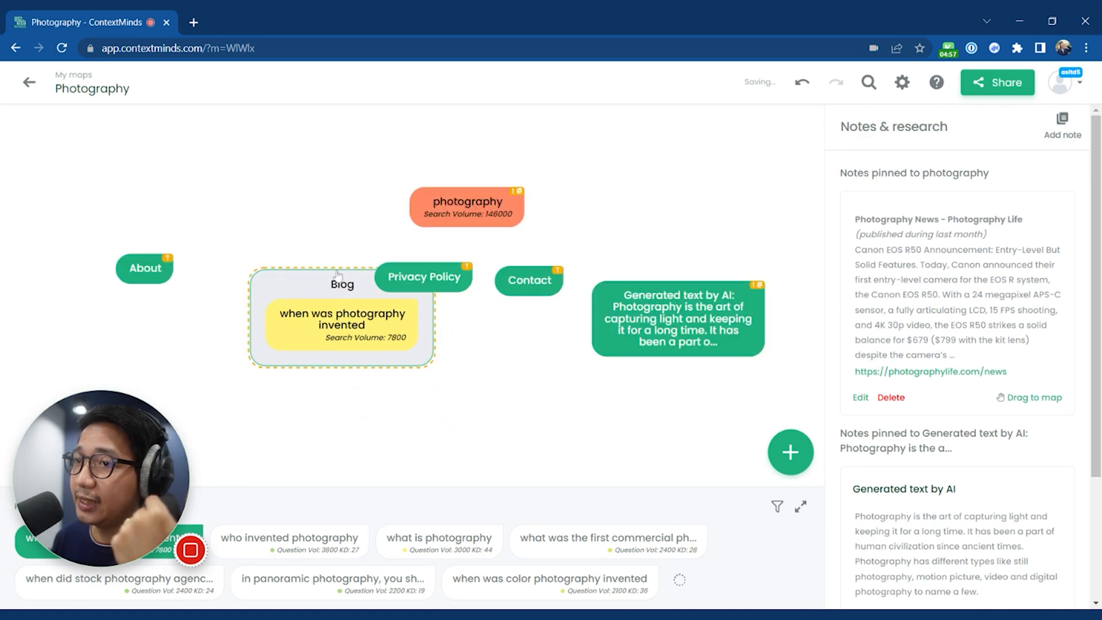
pyautogui.click(341, 282)
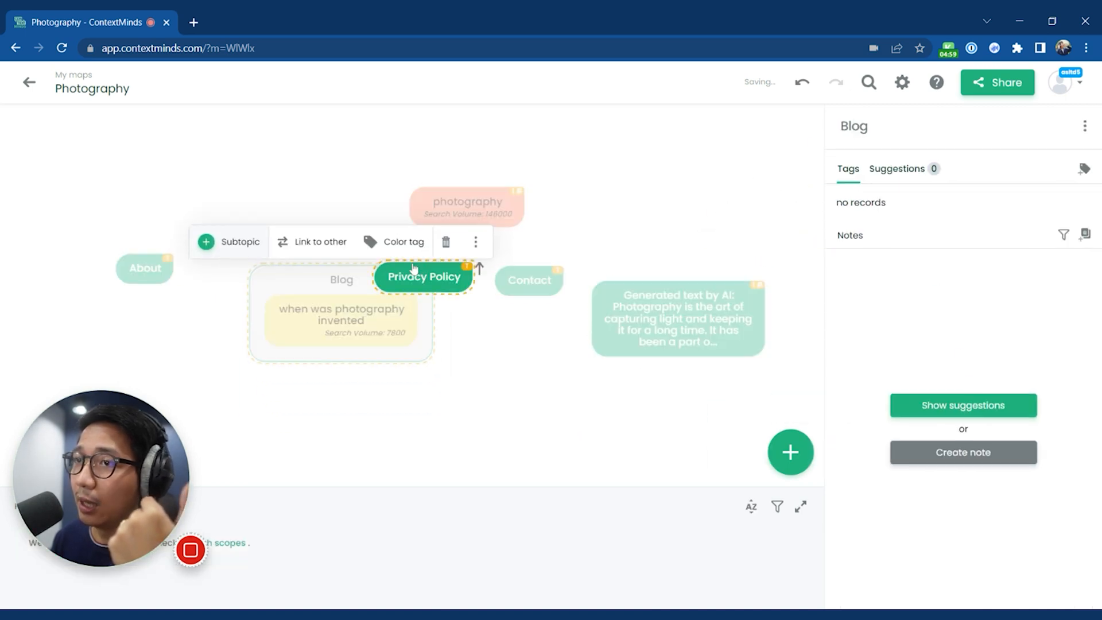
pyautogui.click(228, 242)
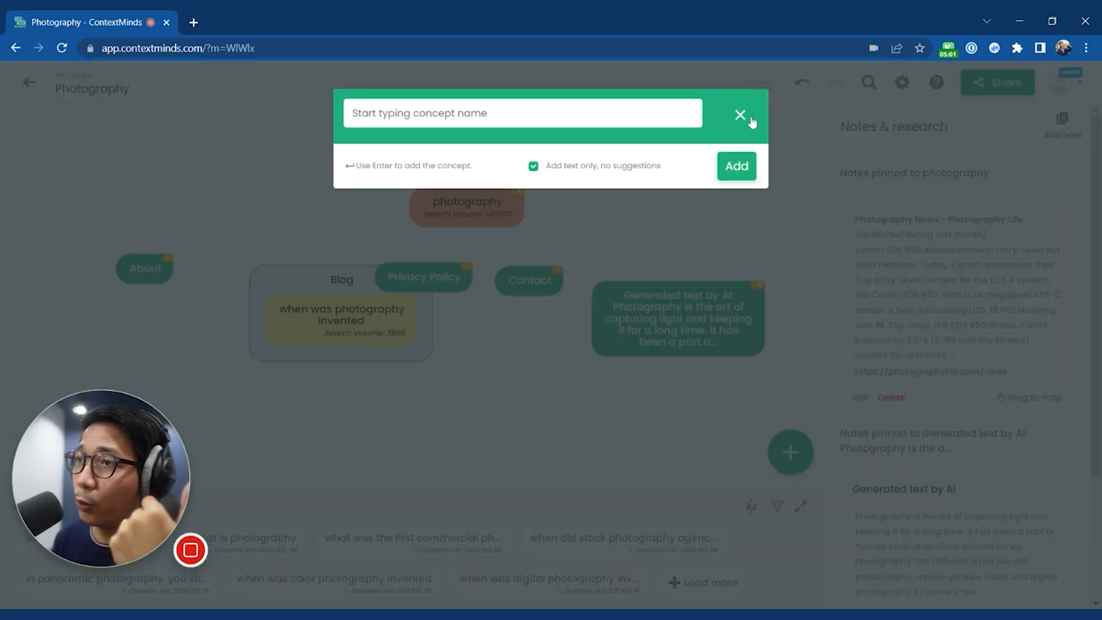
pyautogui.click(739, 113)
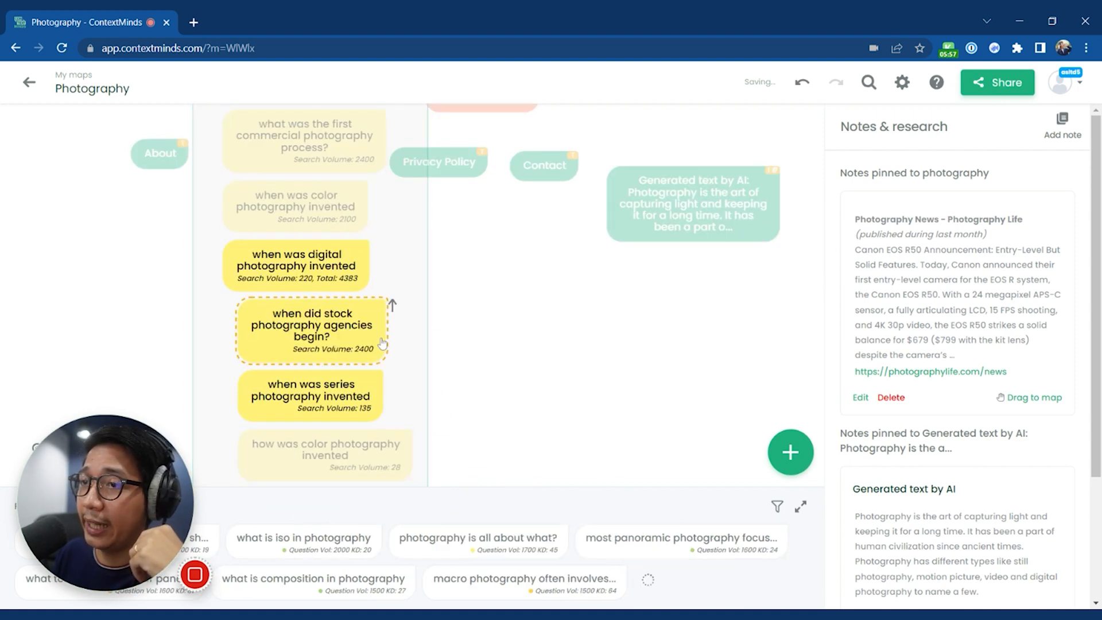
pyautogui.click(298, 151)
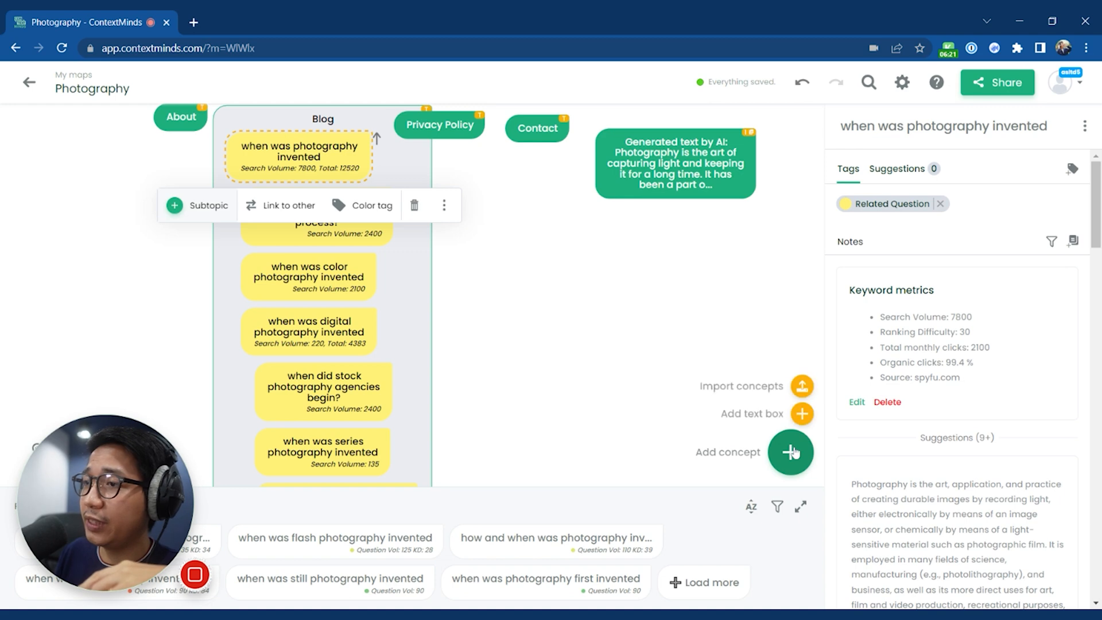
# Tag the 'Generated text by AI' concept orange via its Color tag option.
pyautogui.click(674, 163)
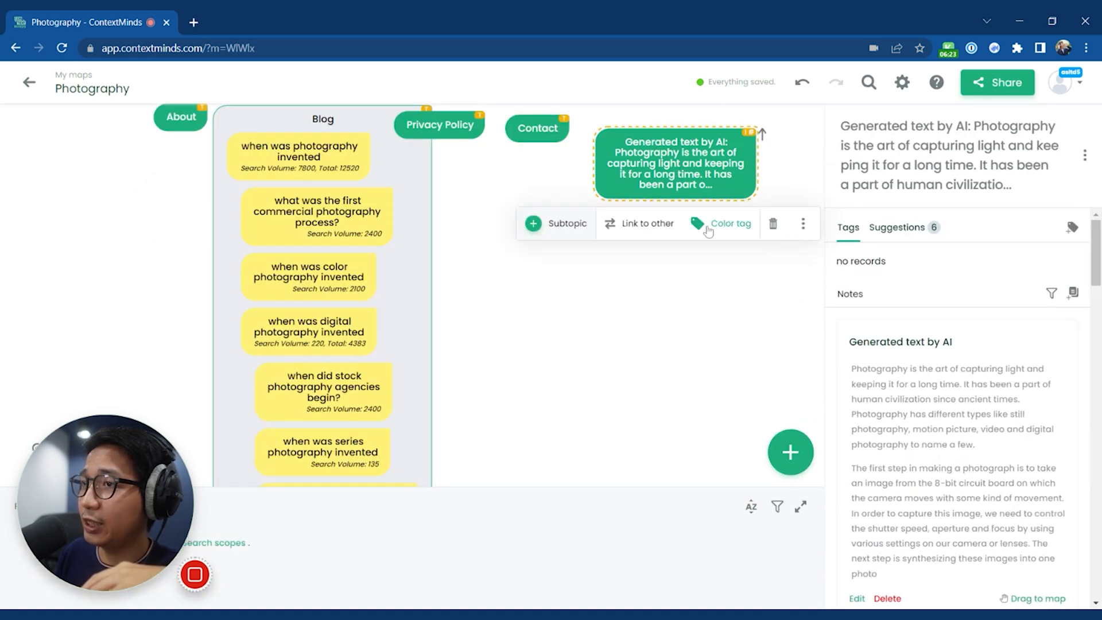
pyautogui.click(729, 222)
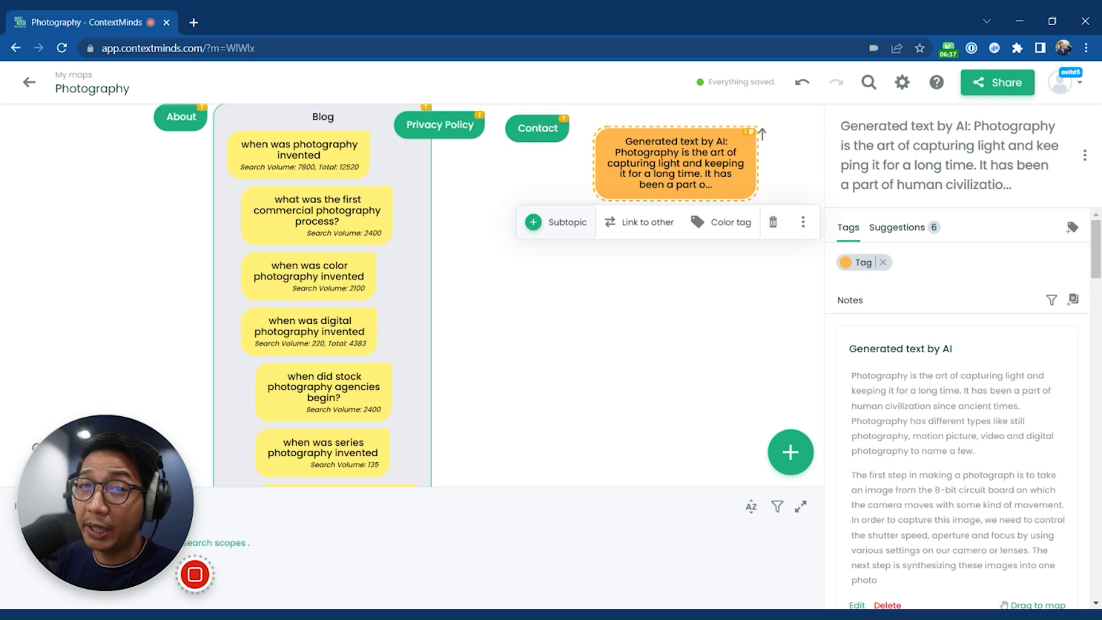
pyautogui.click(322, 117)
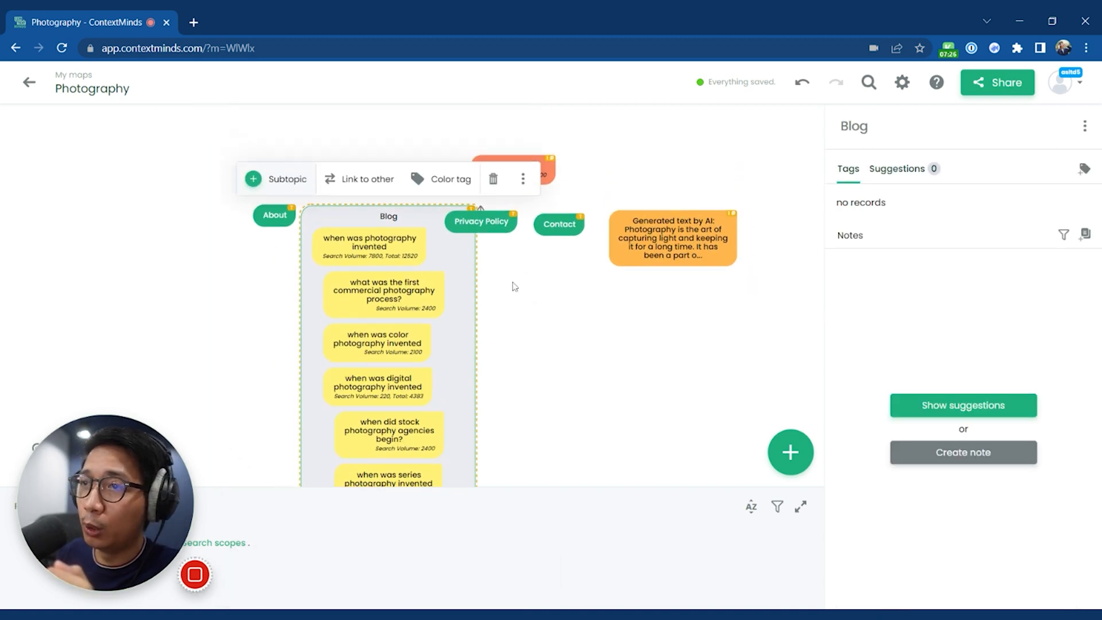
# Add a note with subject 'Priority 1' to 'when was photography invented'.
pyautogui.click(368, 243)
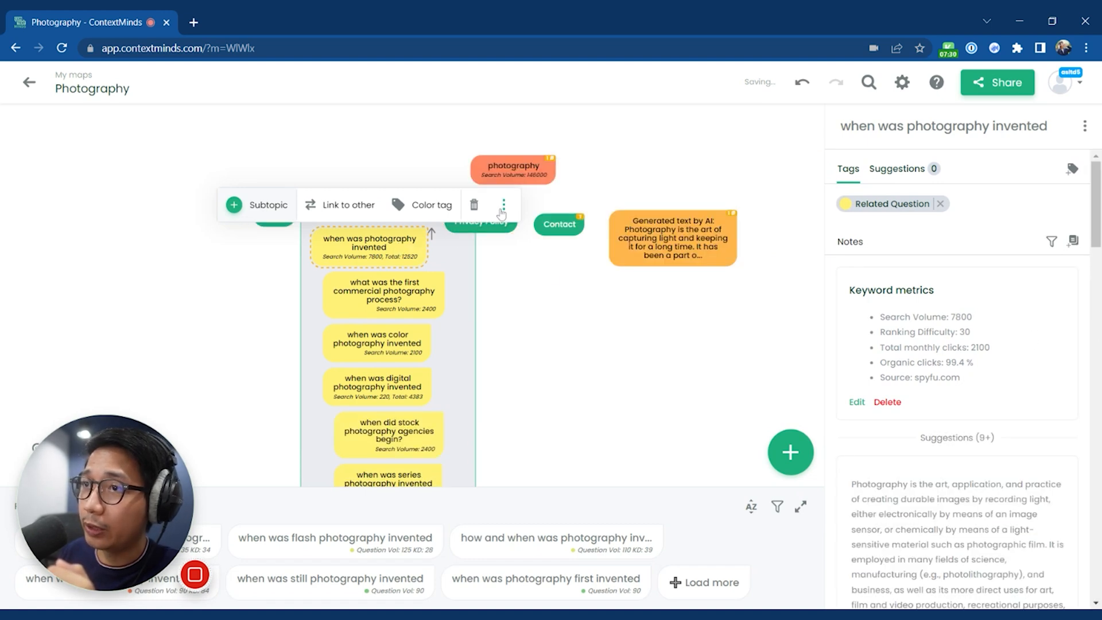
pyautogui.click(503, 204)
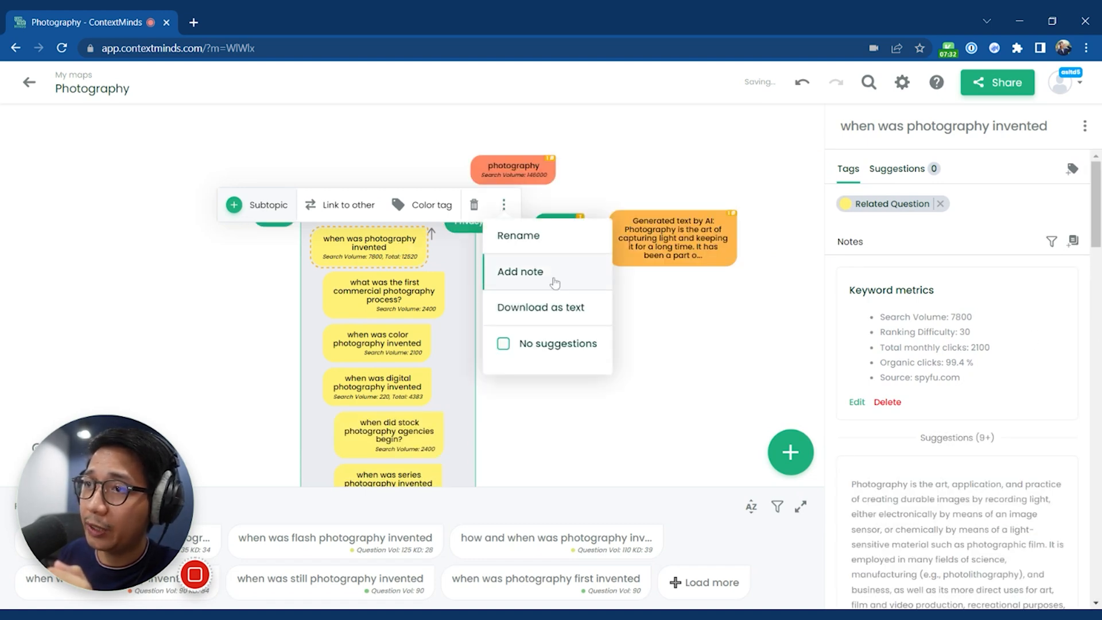
pyautogui.click(520, 272)
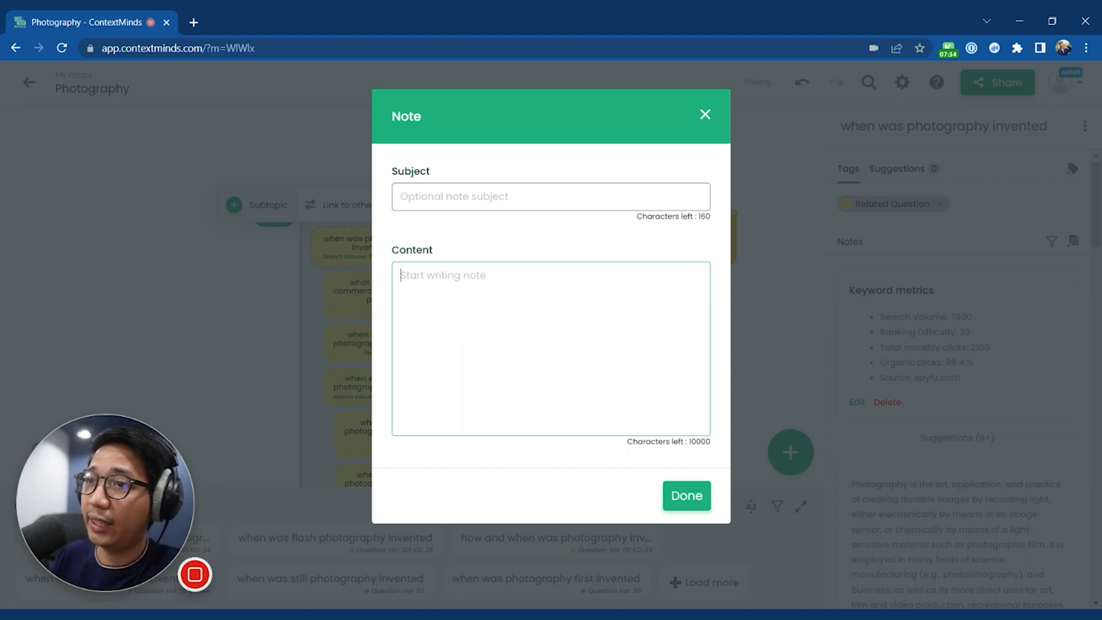
pyautogui.write('Priority 1')
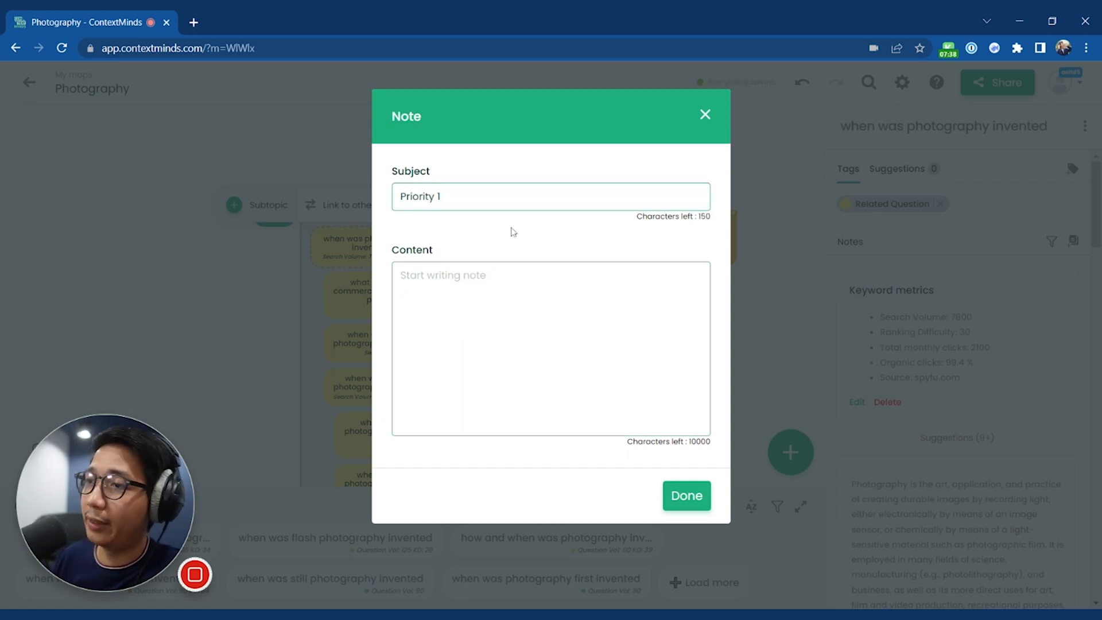
pyautogui.click(685, 496)
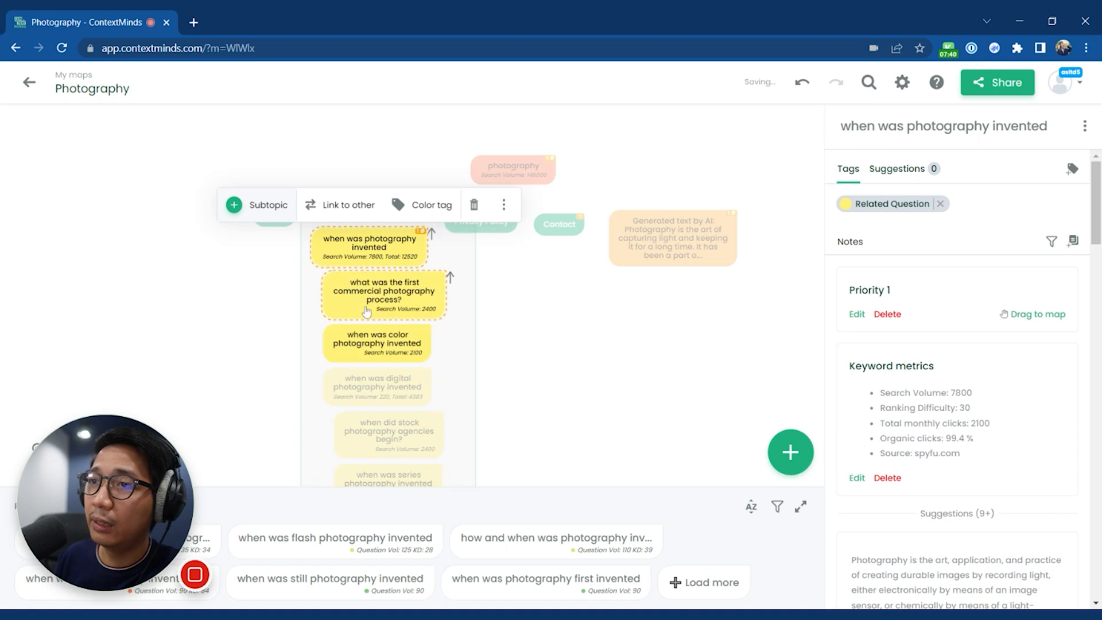
pyautogui.moveTo(432, 298)
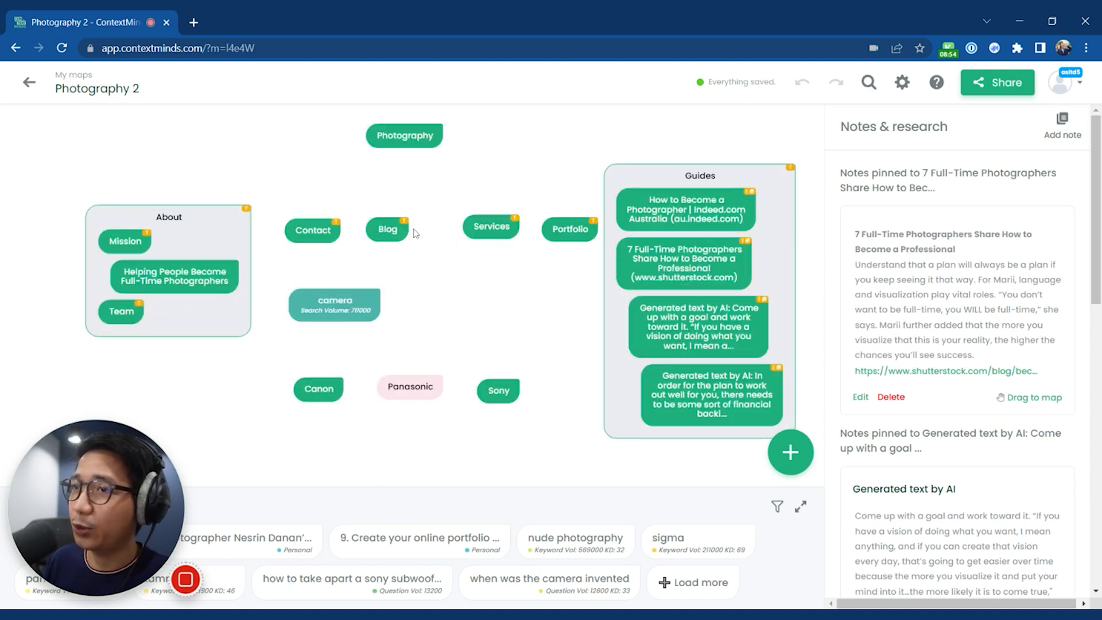
# Browse the Blog, full-time photographers and mission statement concepts on Photography 2.
pyautogui.click(386, 229)
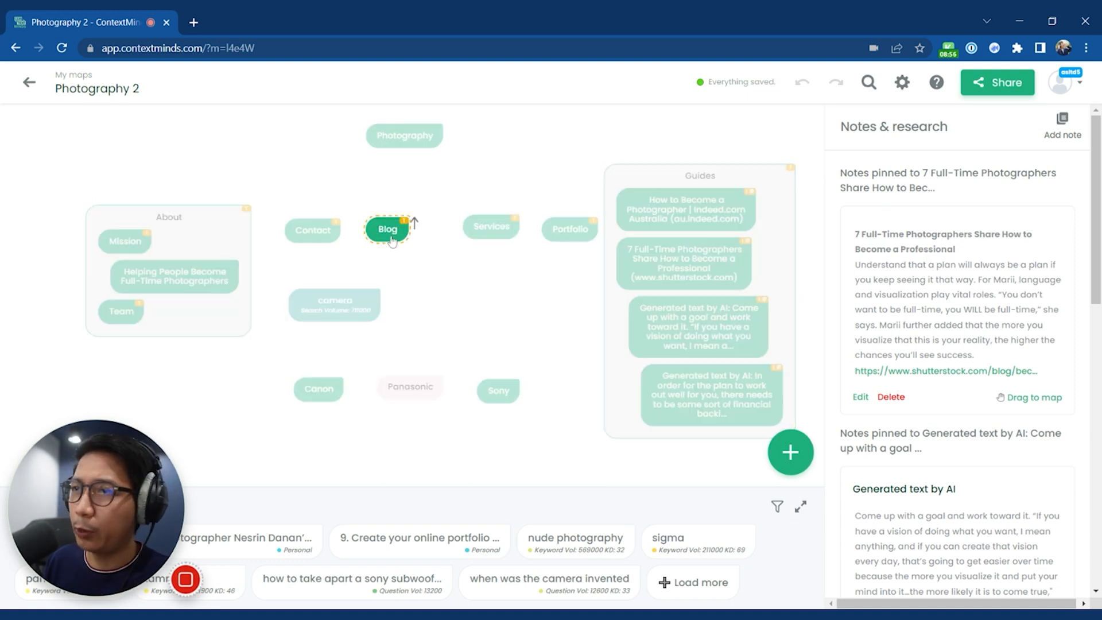
pyautogui.click(387, 229)
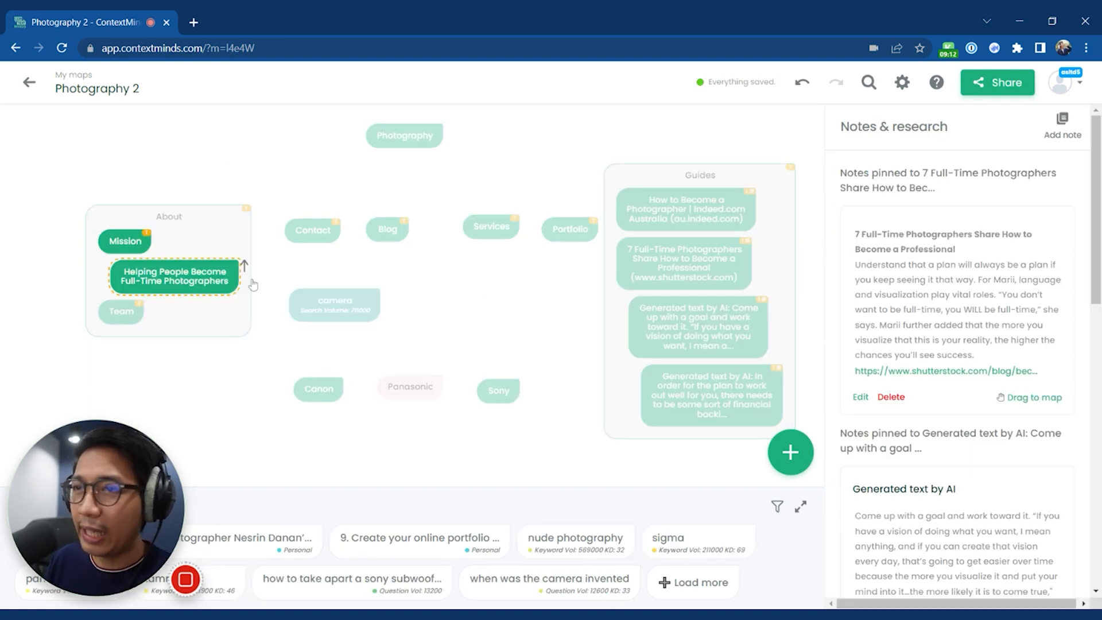
pyautogui.click(173, 276)
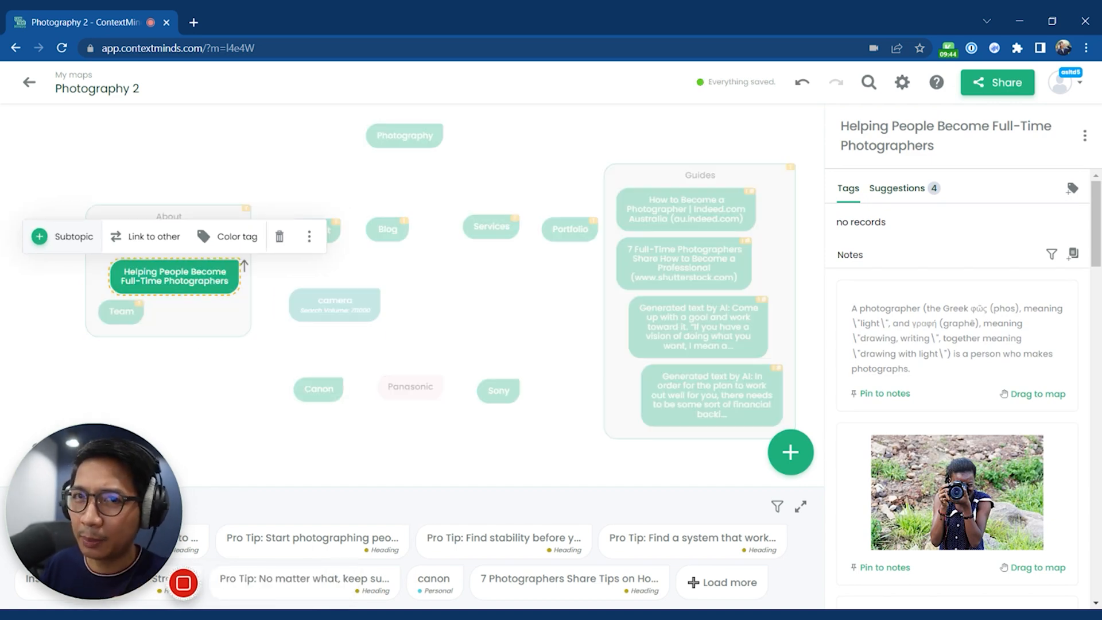
pyautogui.click(698, 175)
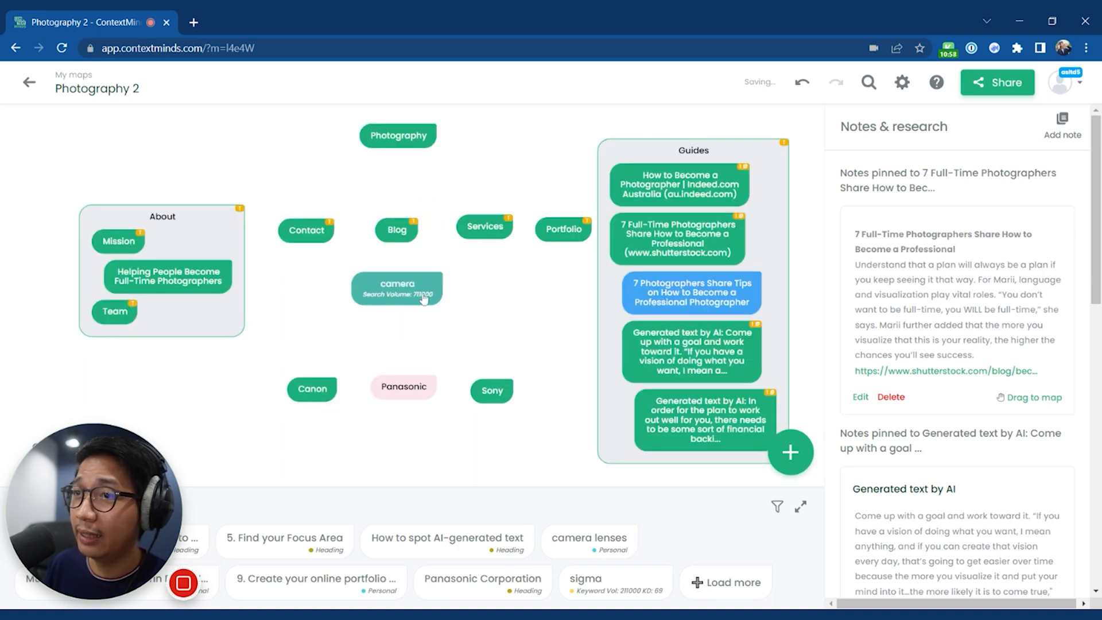
# Open the Photography 3 map and inspect the camera concept.
pyautogui.click(396, 288)
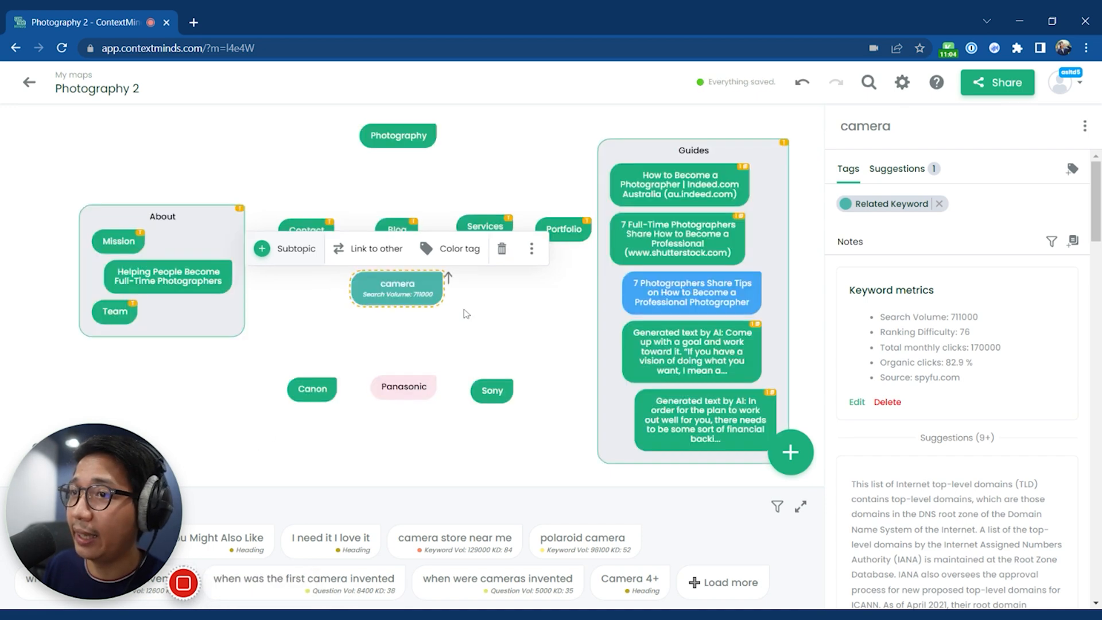
pyautogui.click(402, 386)
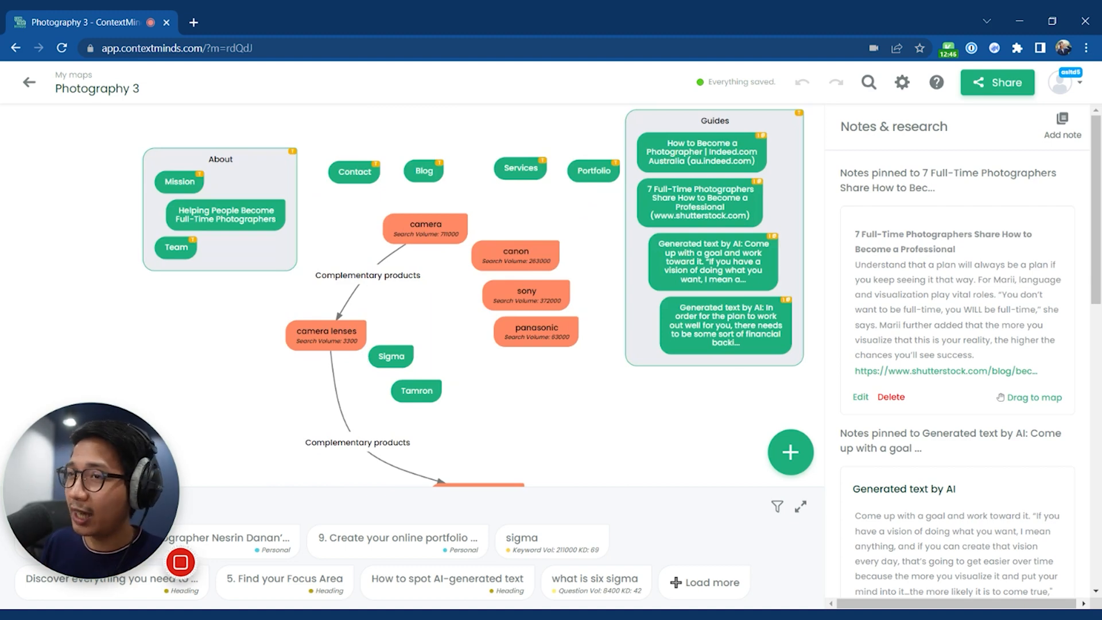
pyautogui.click(700, 151)
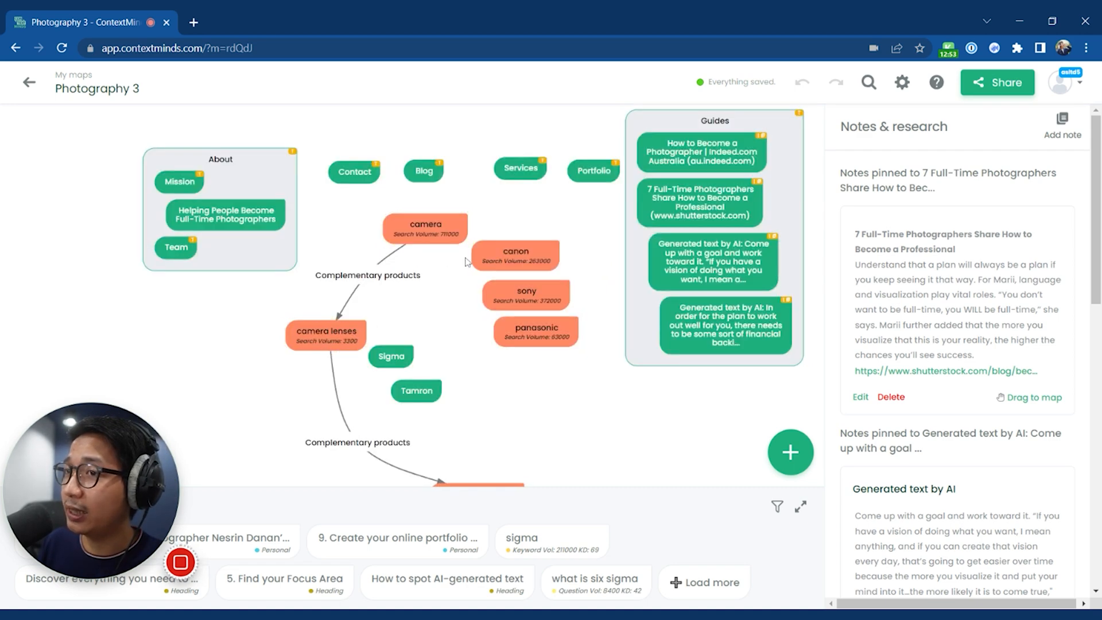
# Link the canon concept to sony with a relationship named 'Competitor'.
pyautogui.click(526, 294)
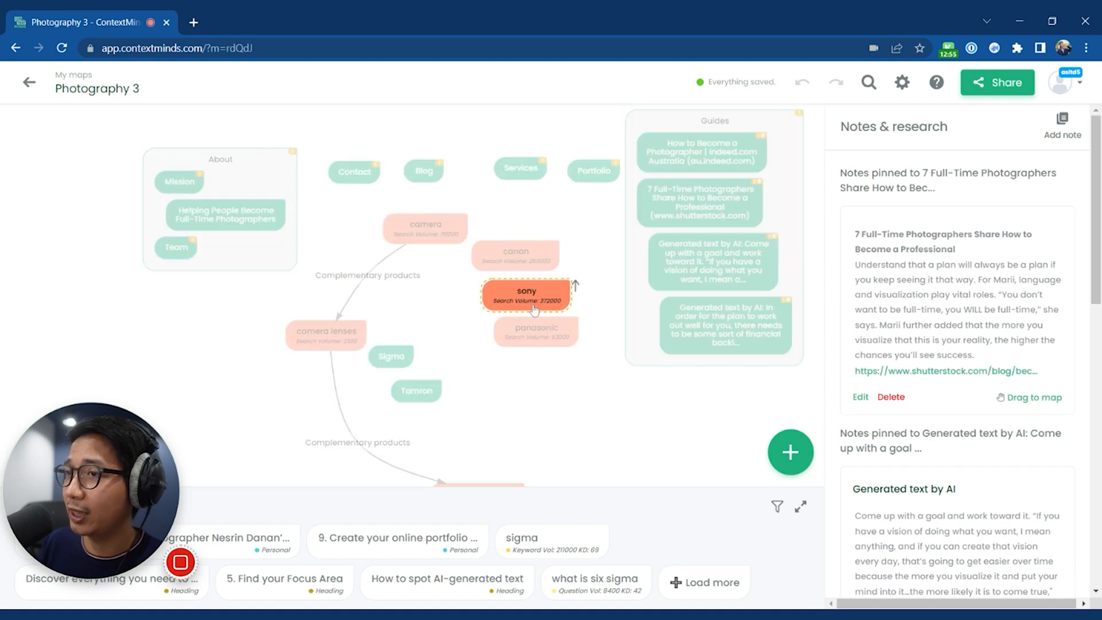
pyautogui.click(516, 254)
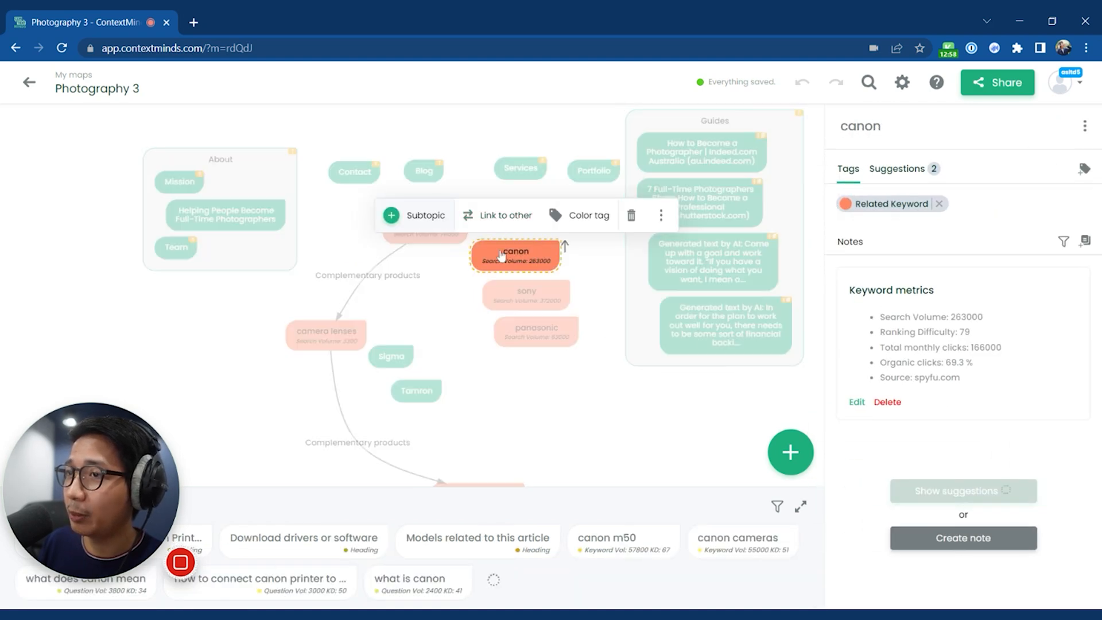
pyautogui.click(504, 216)
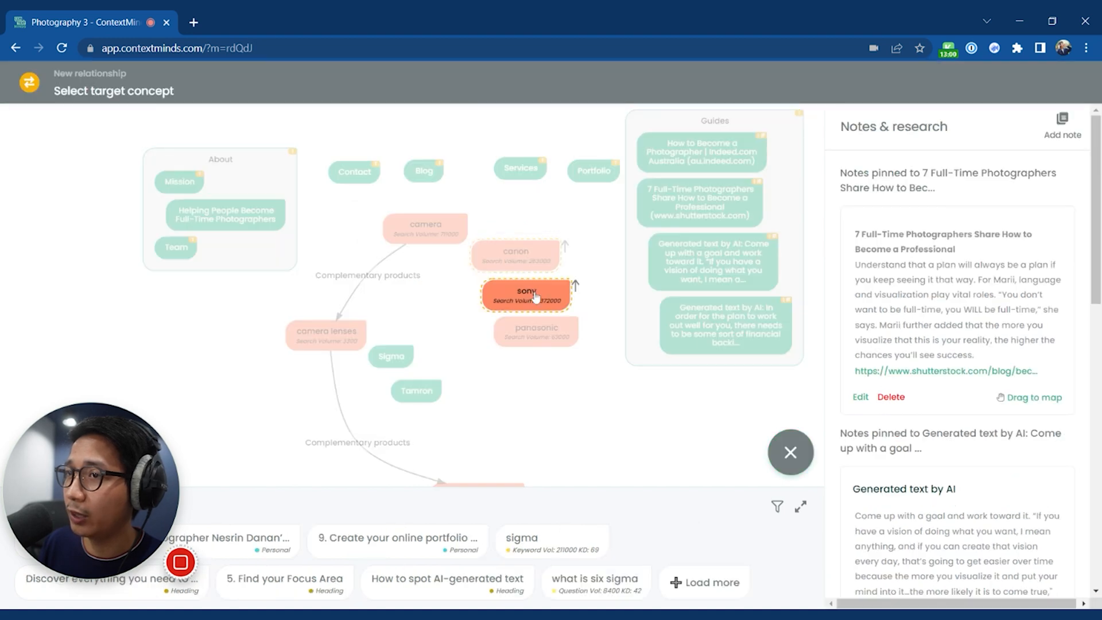
pyautogui.click(525, 294)
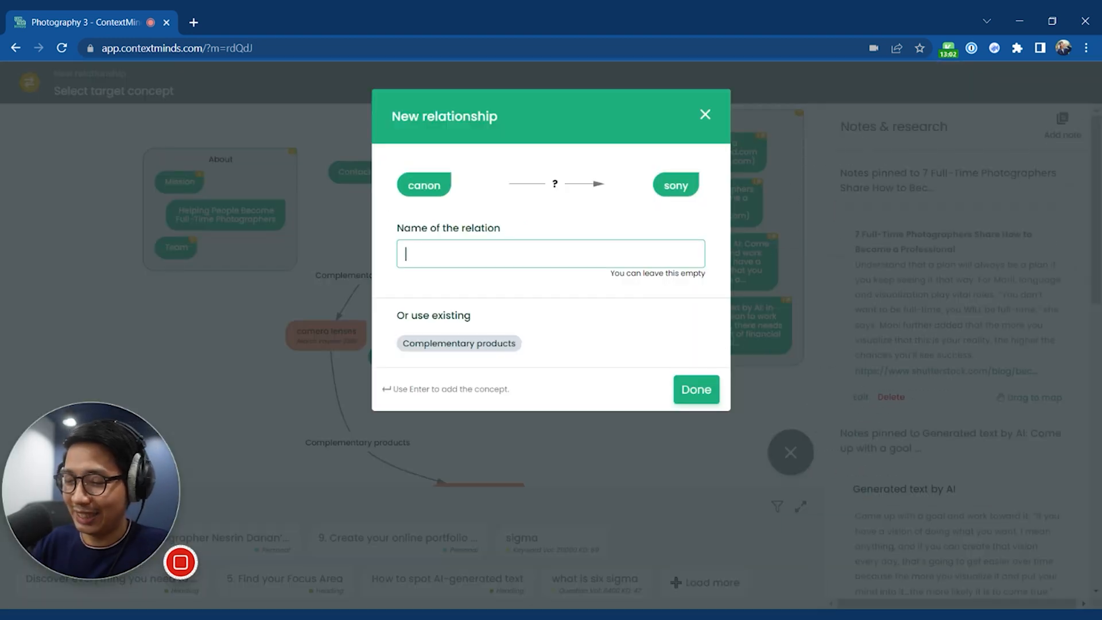
pyautogui.write('Competitor')
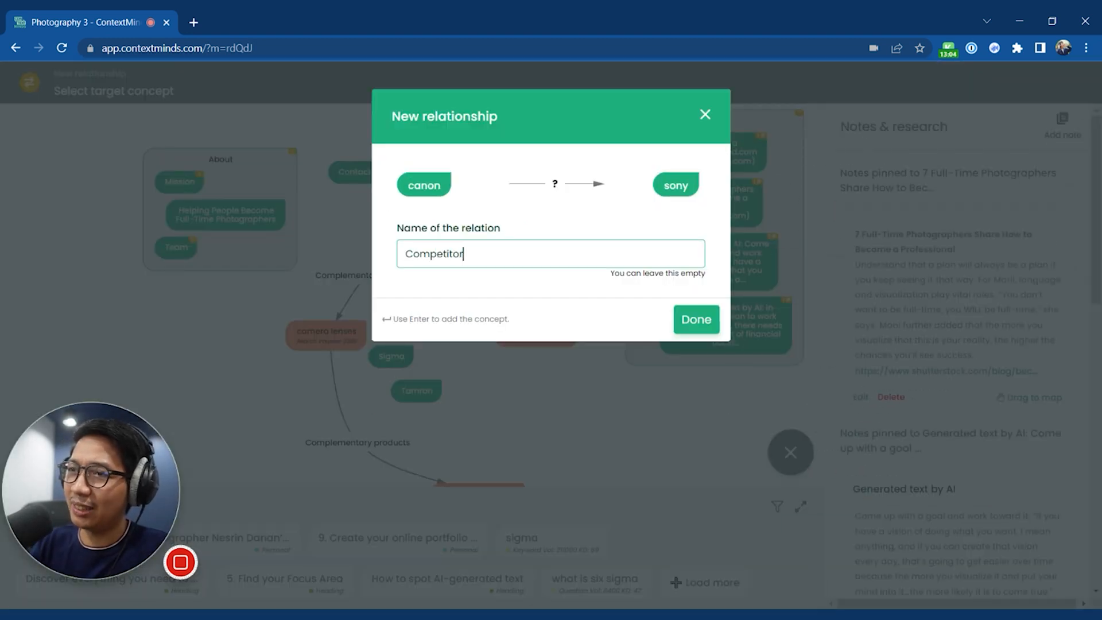
pyautogui.click(695, 319)
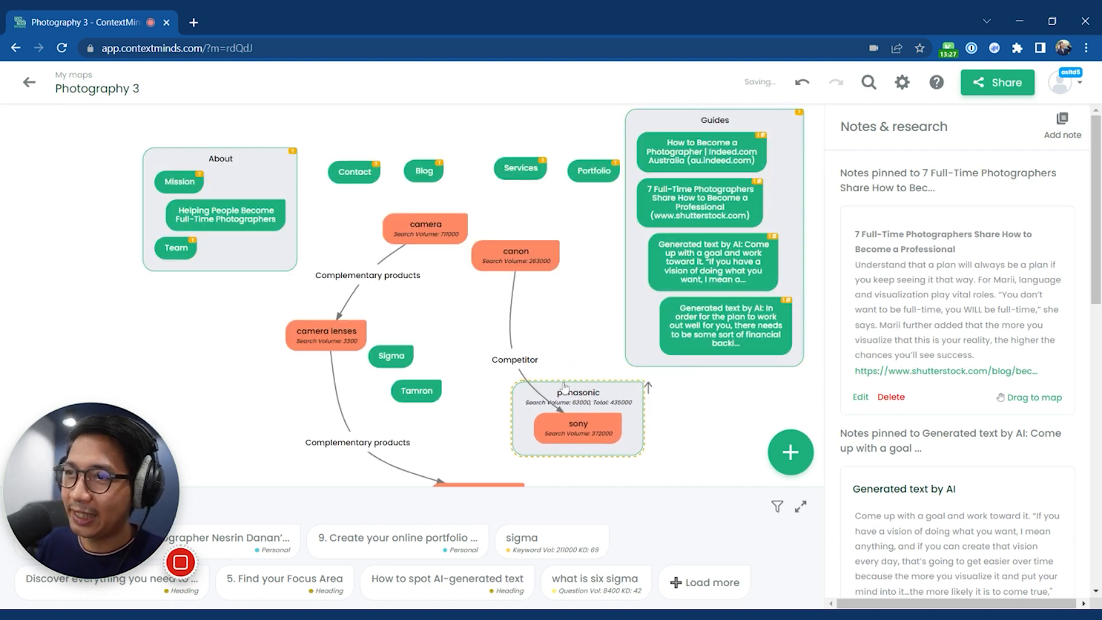
# Add the kiwifotos 62mm filter thread lens adapter suggestion as a concept connected to camera lenses.
pyautogui.click(425, 228)
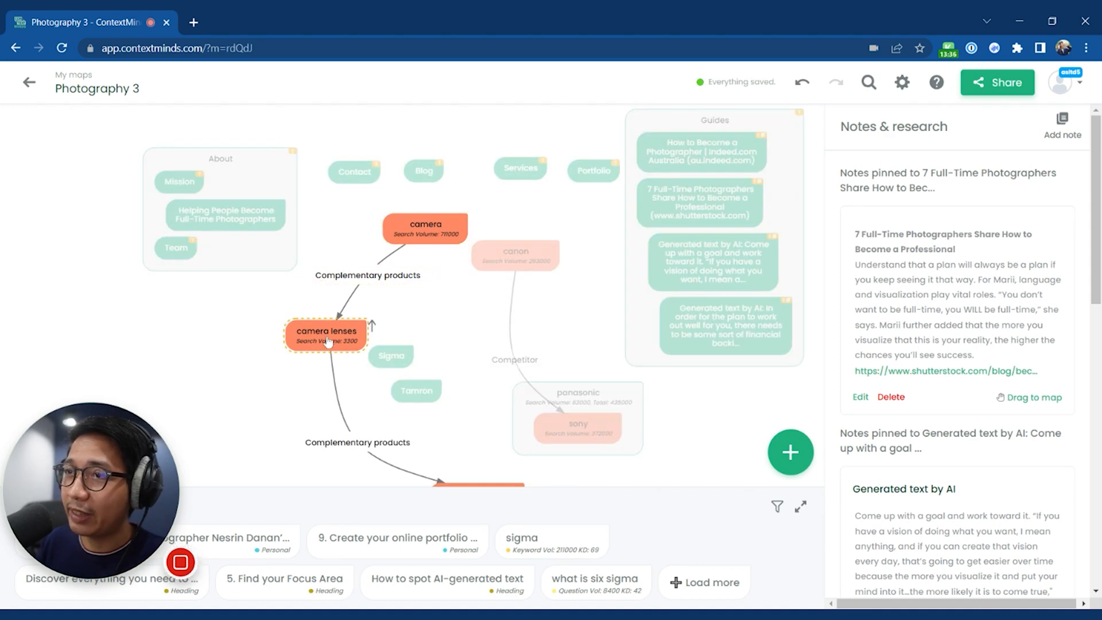
pyautogui.click(367, 275)
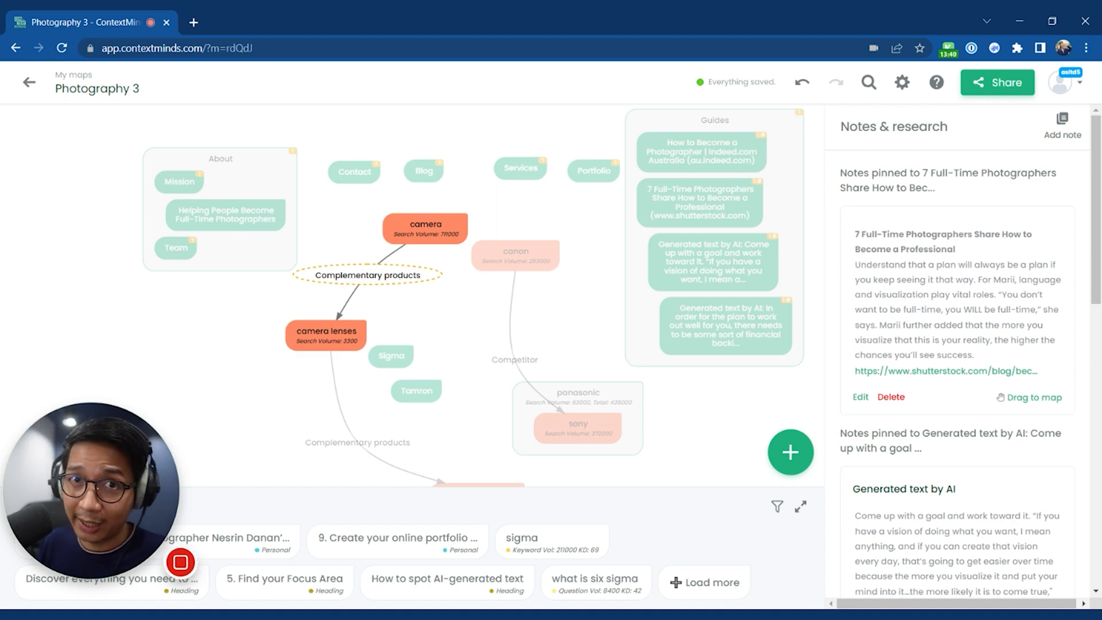
pyautogui.click(425, 227)
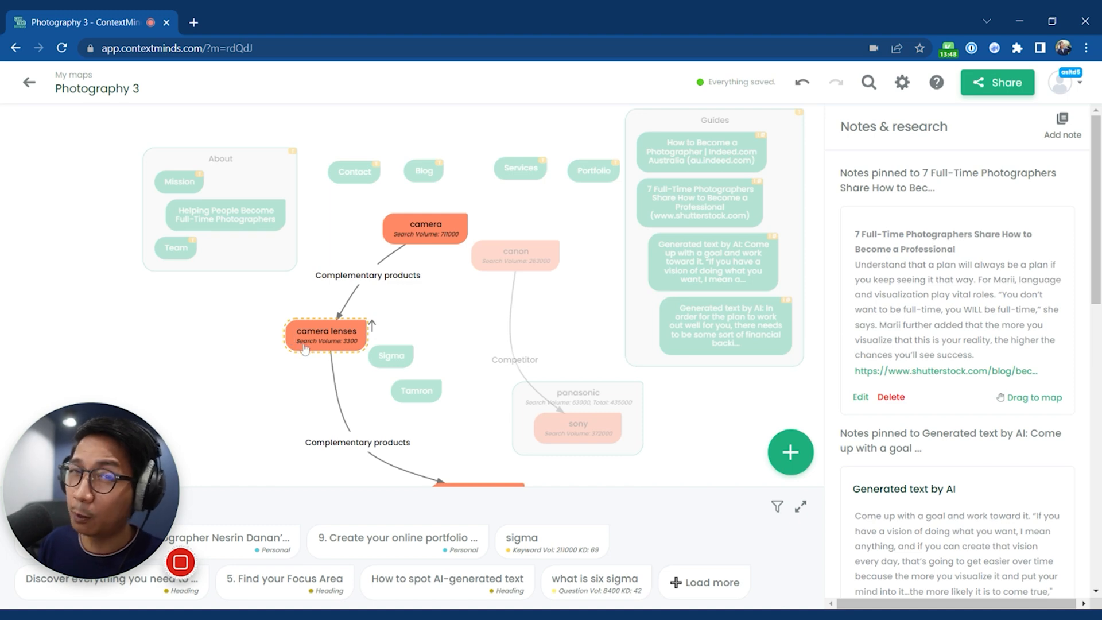
pyautogui.click(425, 228)
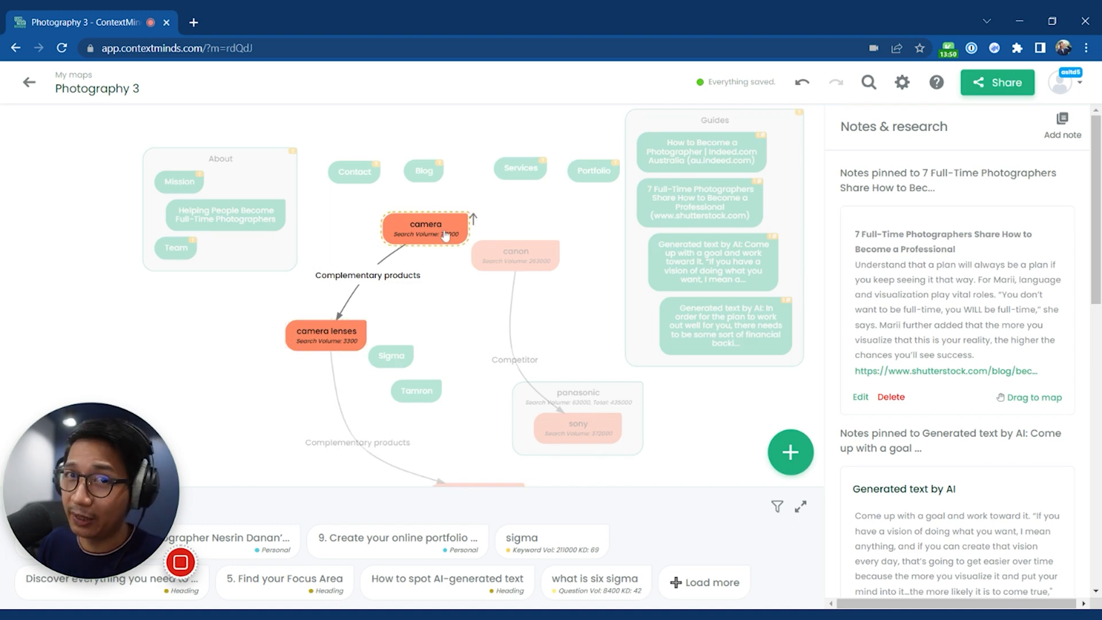
pyautogui.scroll(-3)
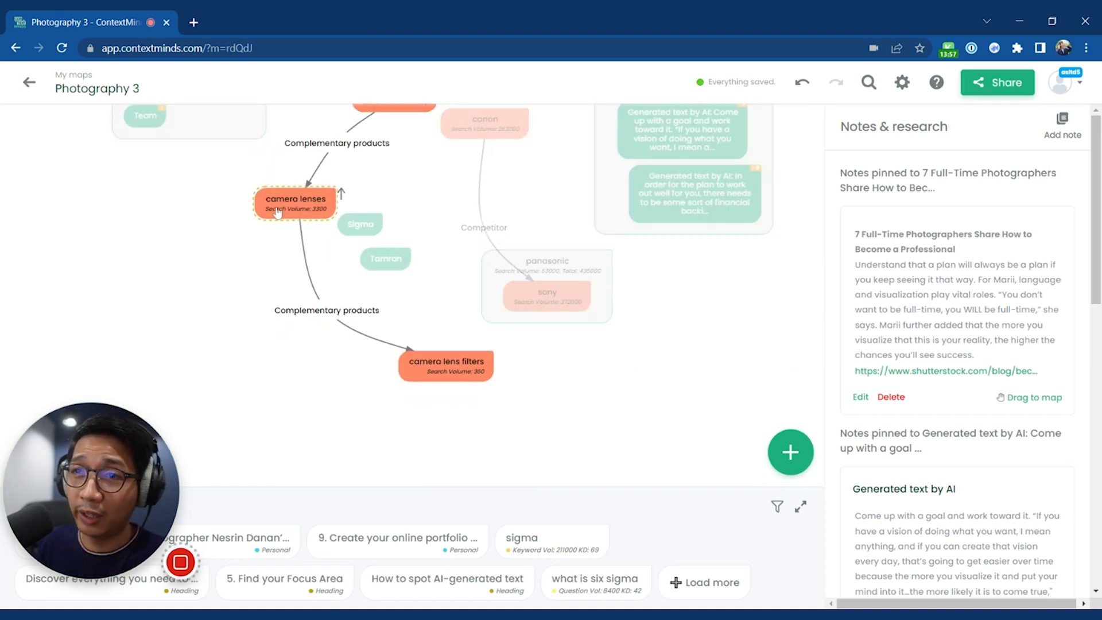
pyautogui.click(445, 366)
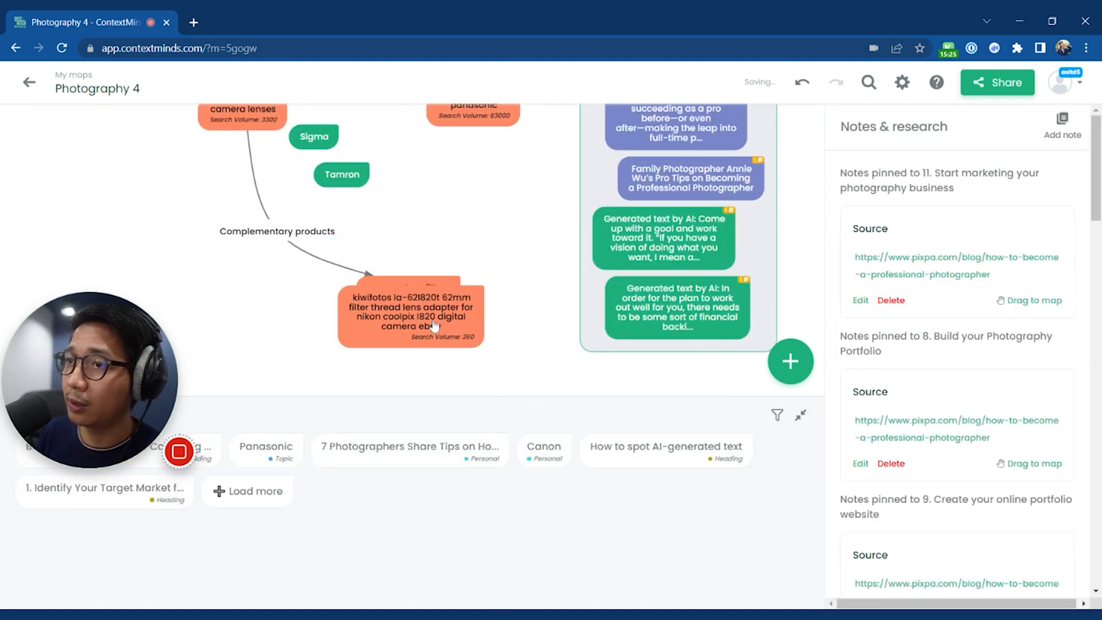
# Add a 'Neutral density filter' concept and open its research notes.
pyautogui.click(247, 491)
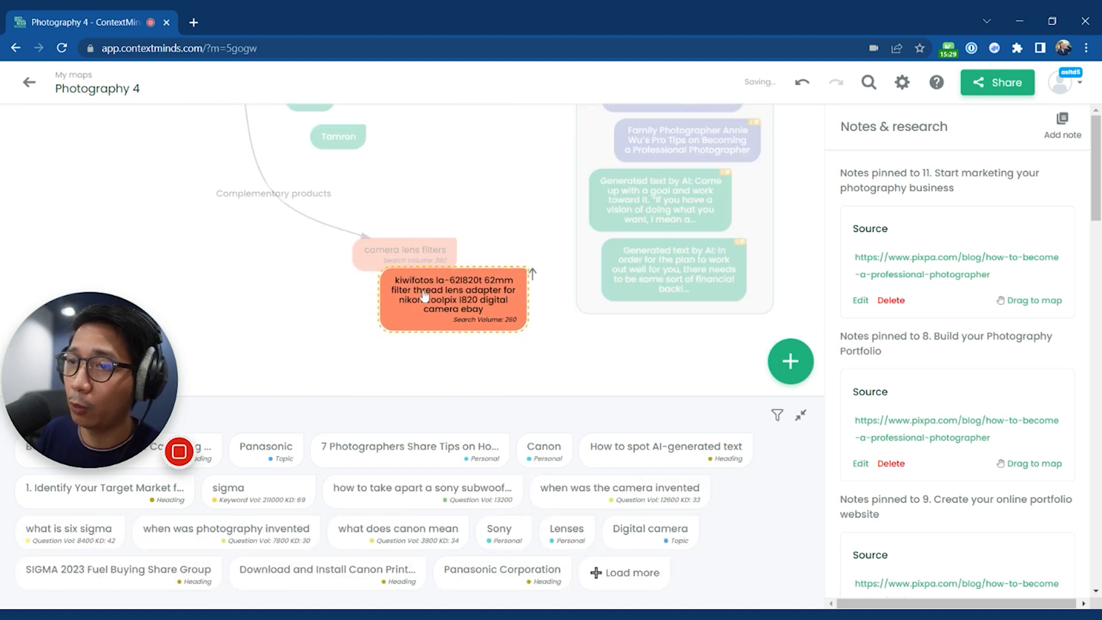
pyautogui.click(404, 250)
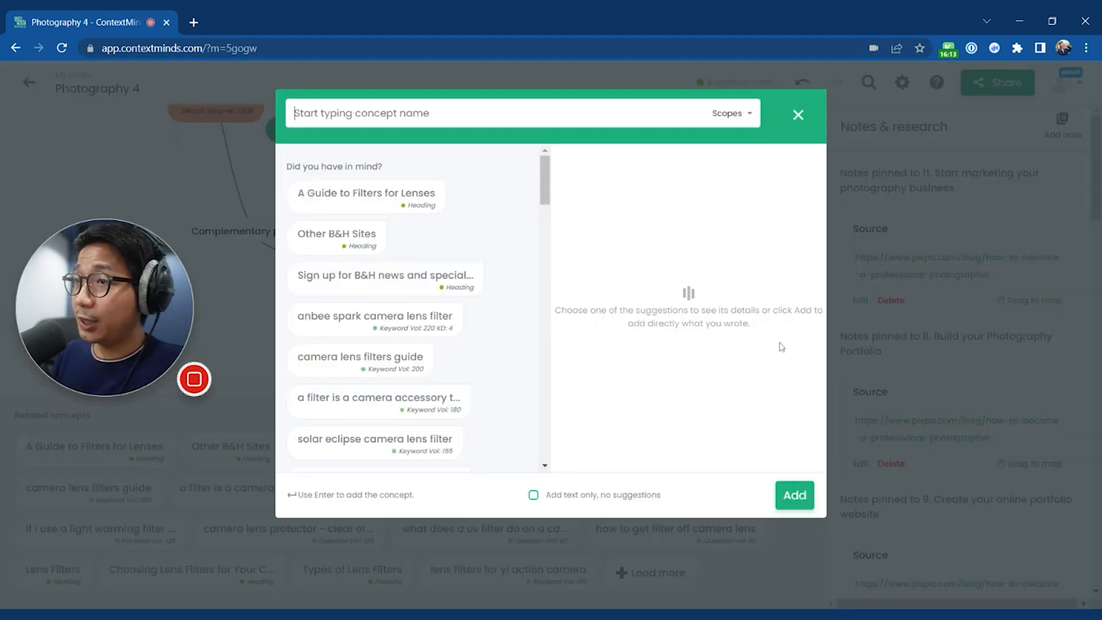
pyautogui.write('Neut')
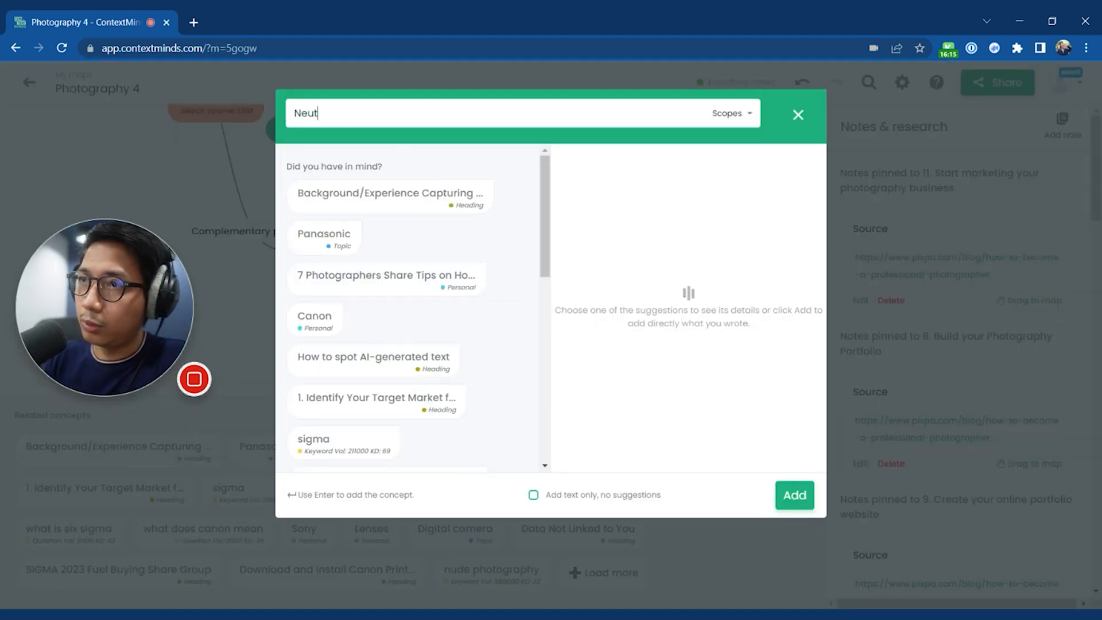
pyautogui.write('ral density filter')
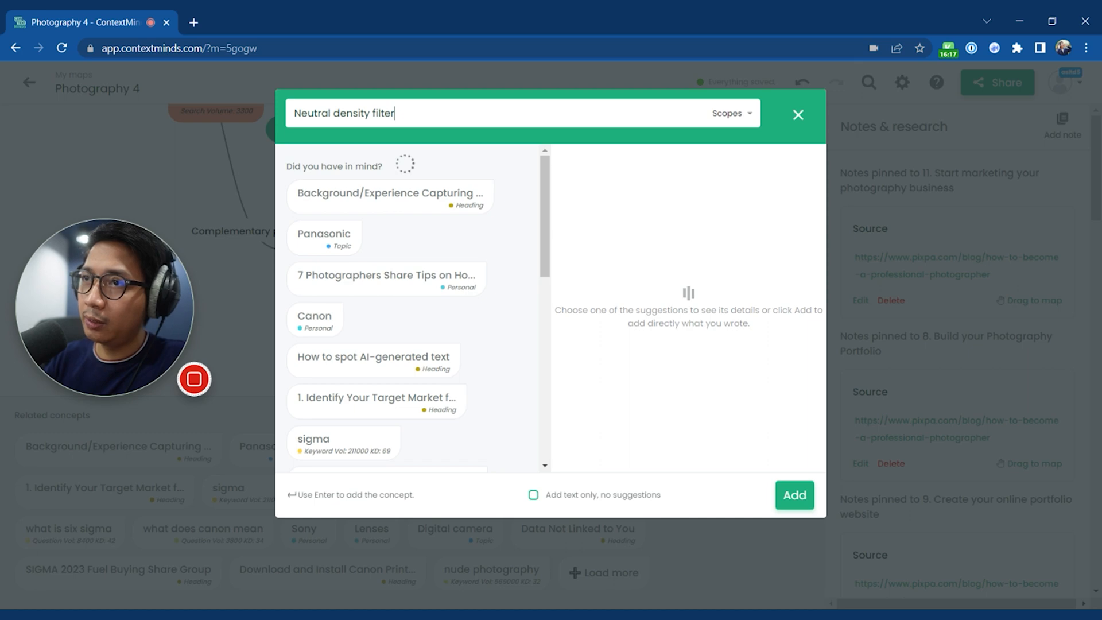
pyautogui.click(793, 495)
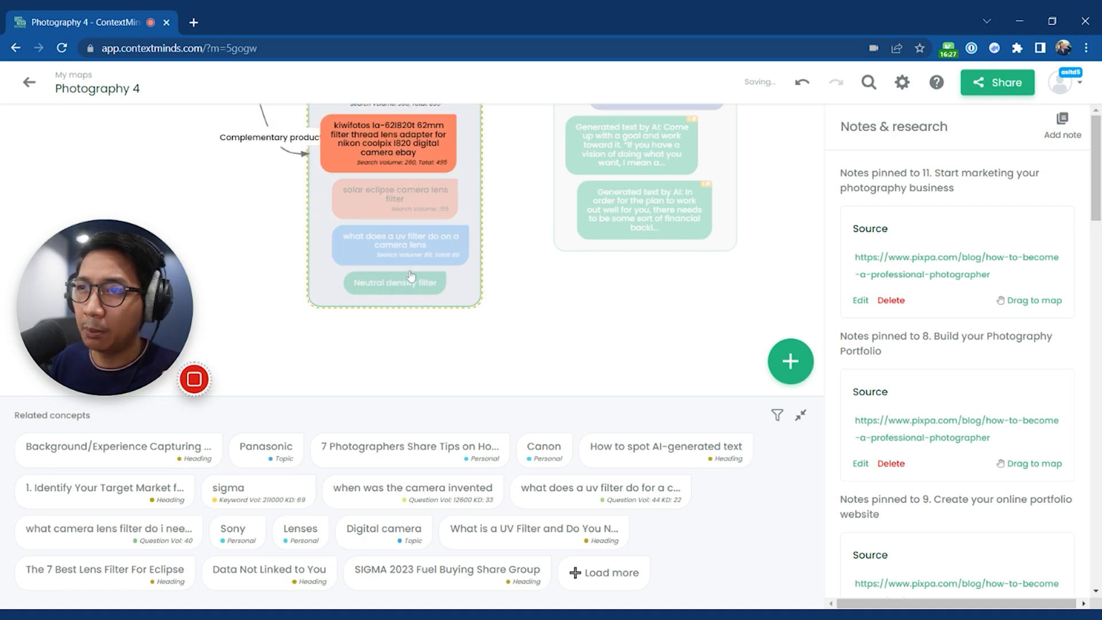
pyautogui.click(395, 282)
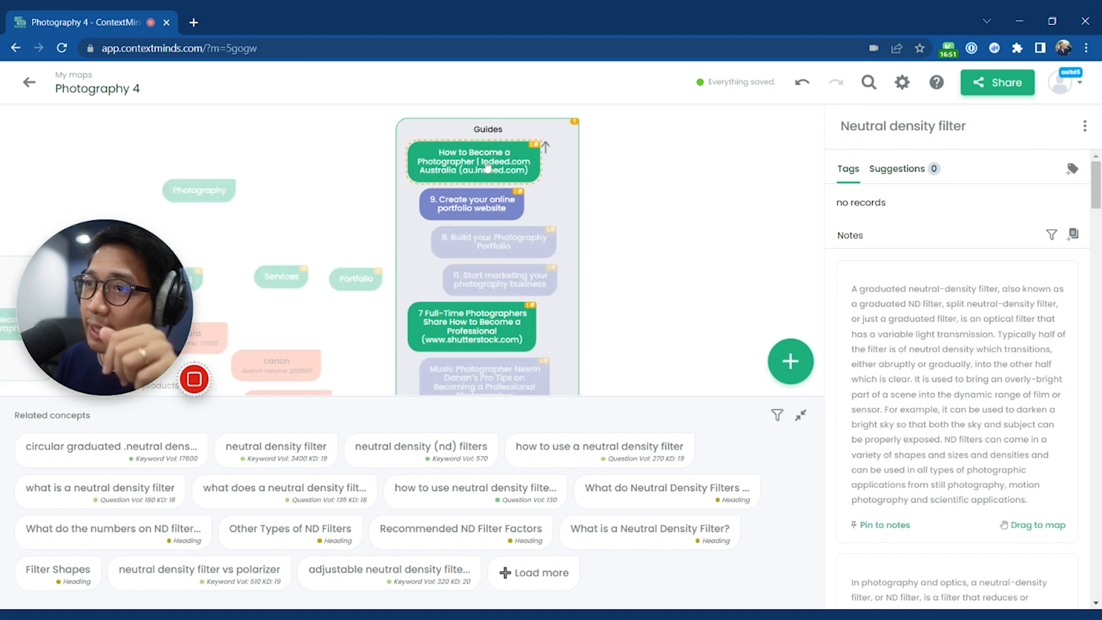
# Add the camera equipment heading to the Guides group and view its notes.
pyautogui.click(470, 162)
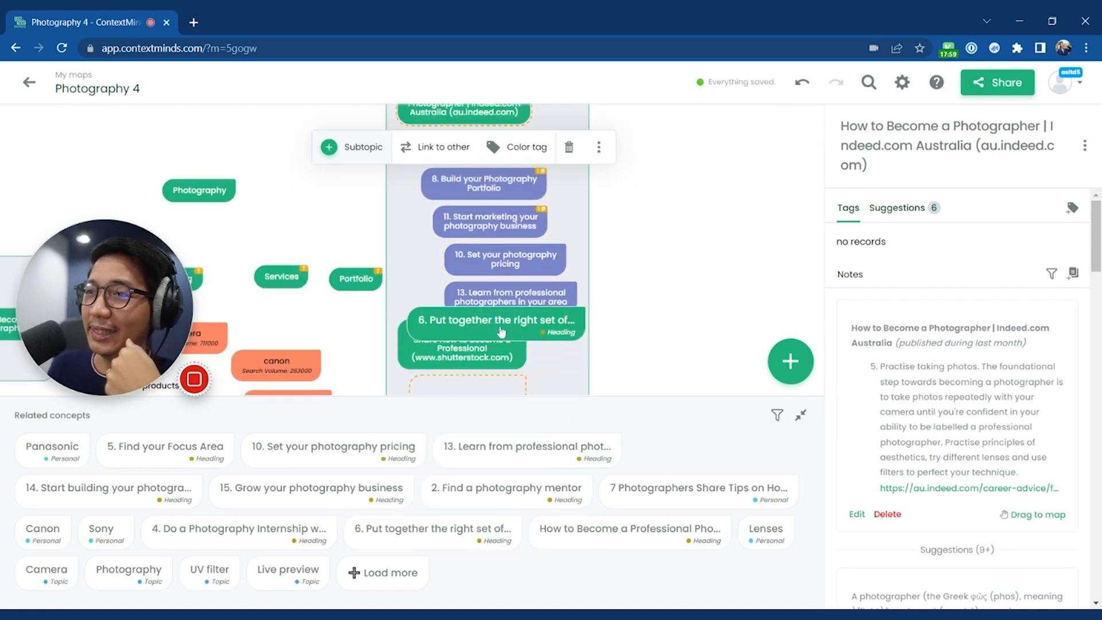
pyautogui.click(494, 325)
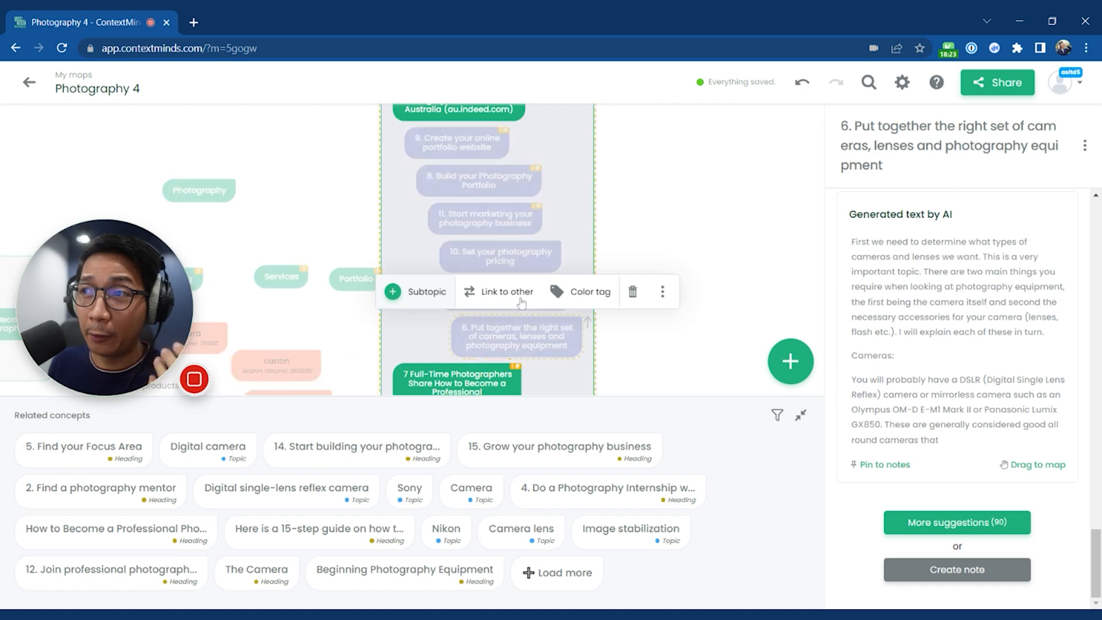
pyautogui.click(456, 143)
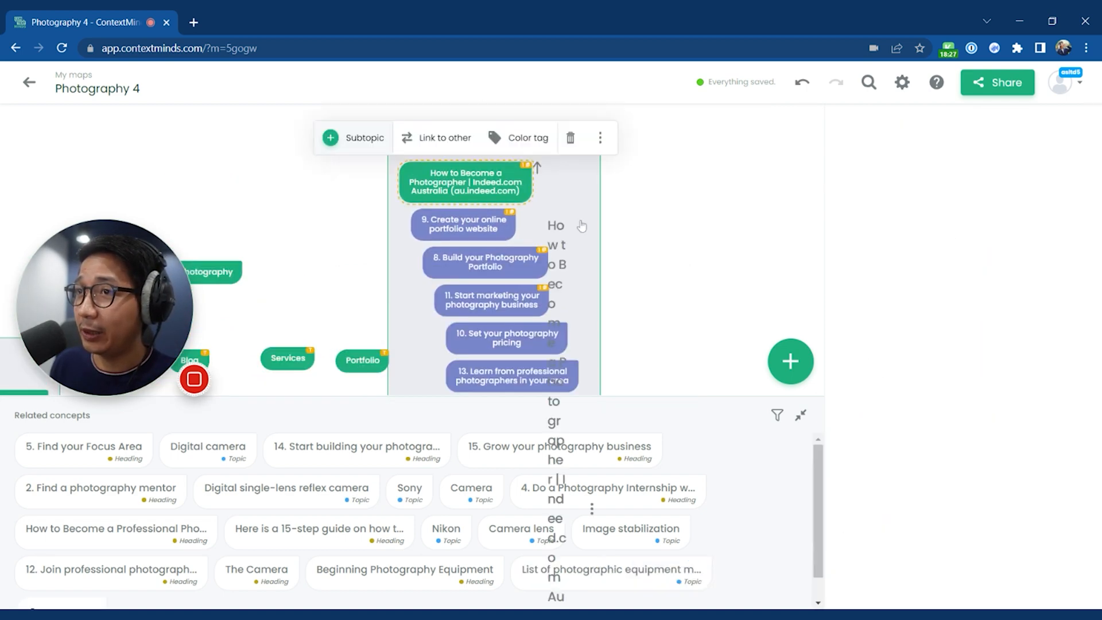
pyautogui.click(505, 337)
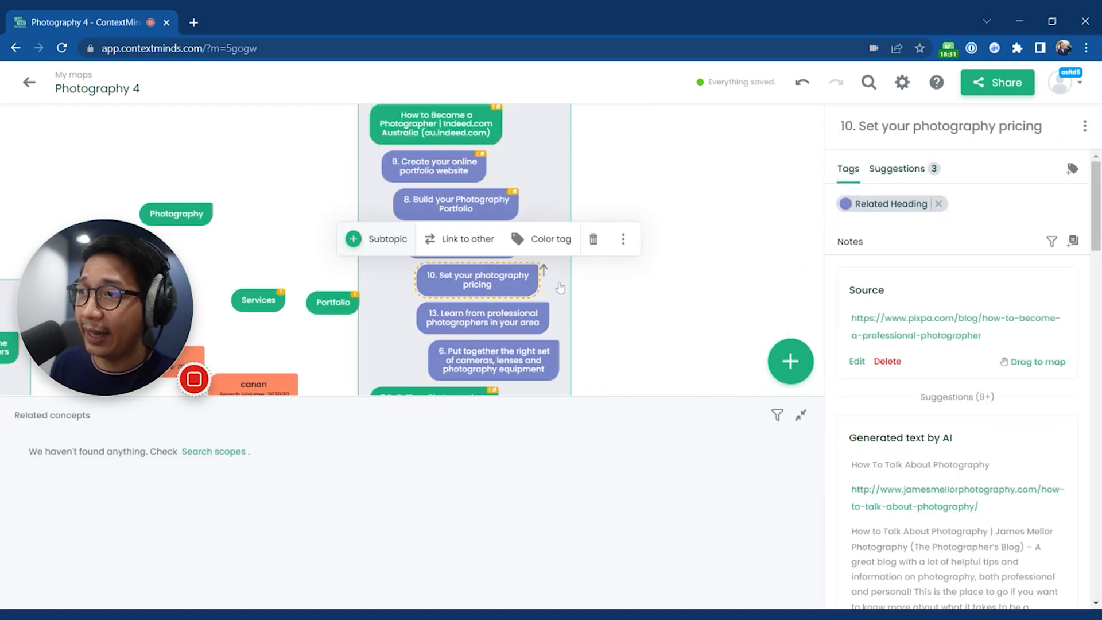
pyautogui.click(494, 359)
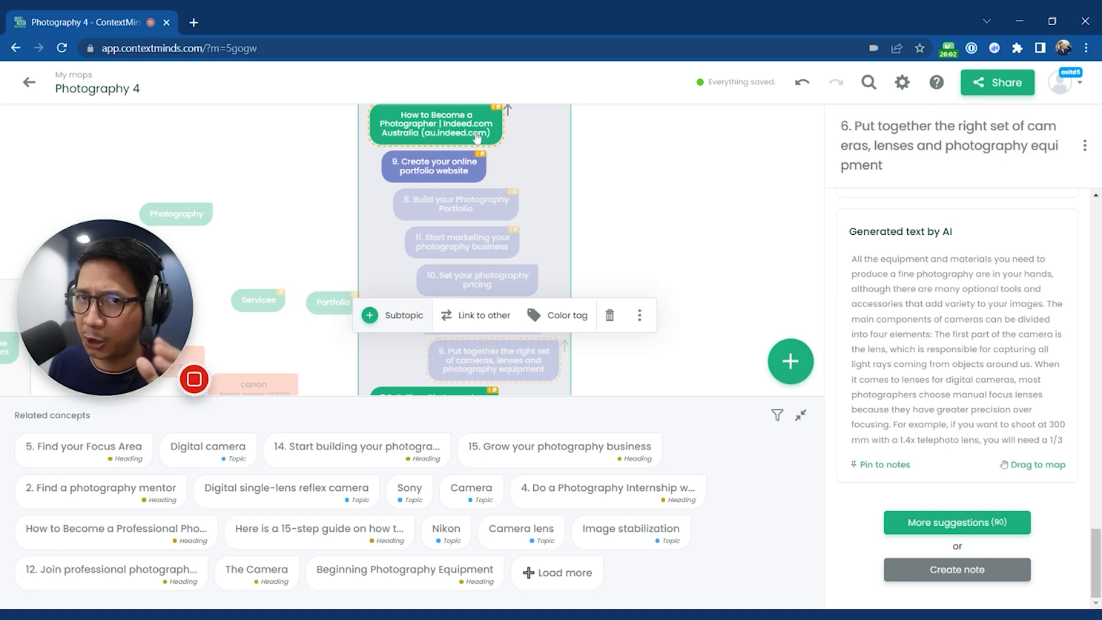
pyautogui.click(494, 359)
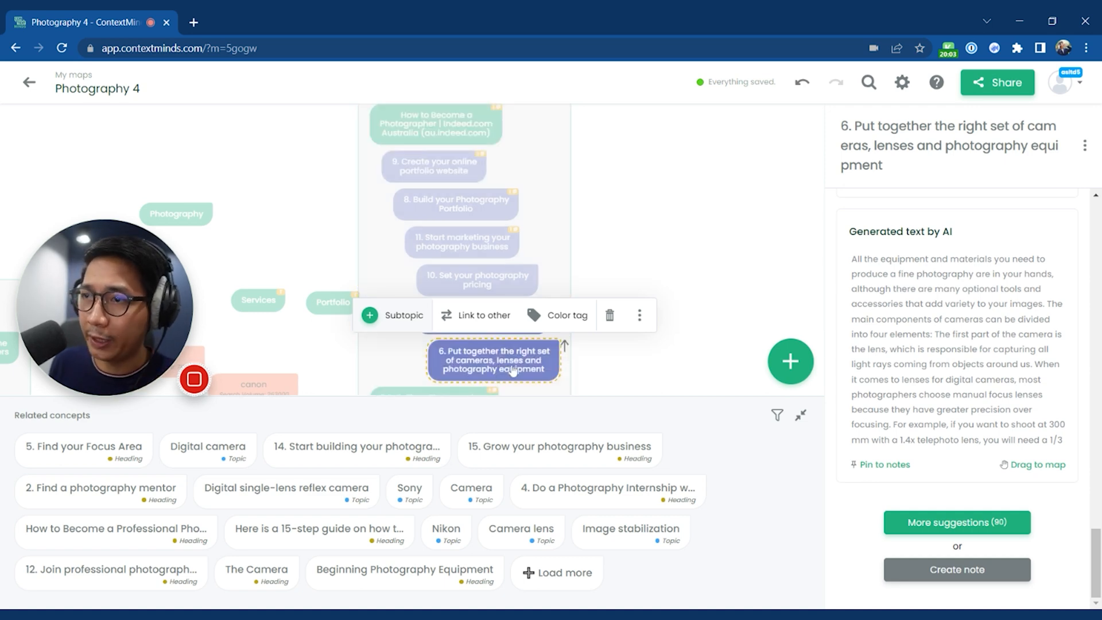
pyautogui.click(434, 125)
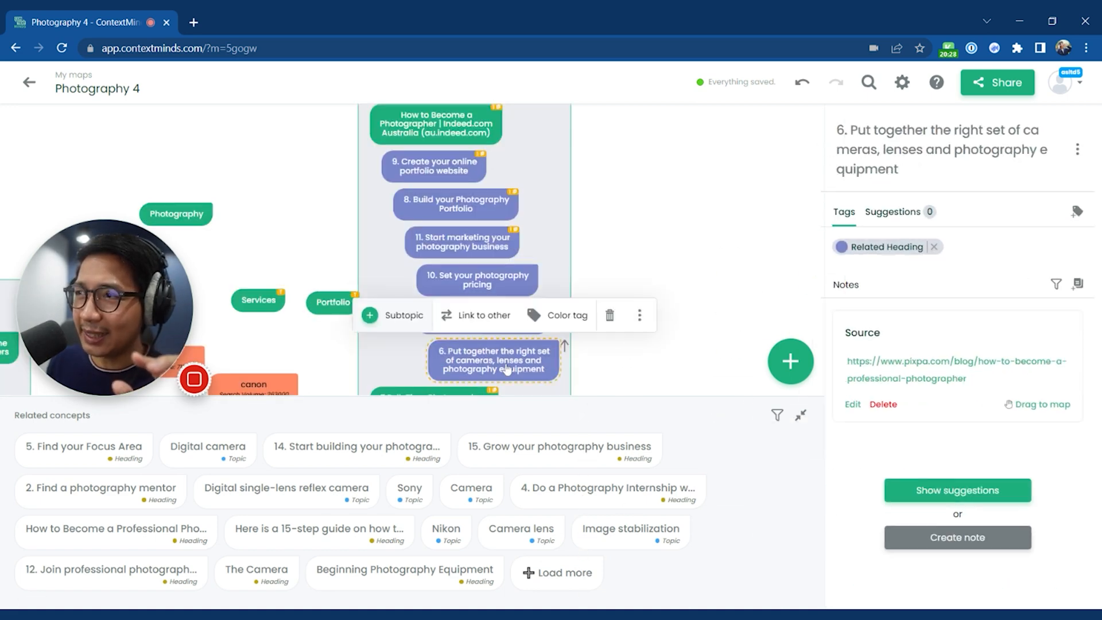
# Place the AI pricing text under the photography pricing heading, then bring up sharing options.
pyautogui.click(956, 489)
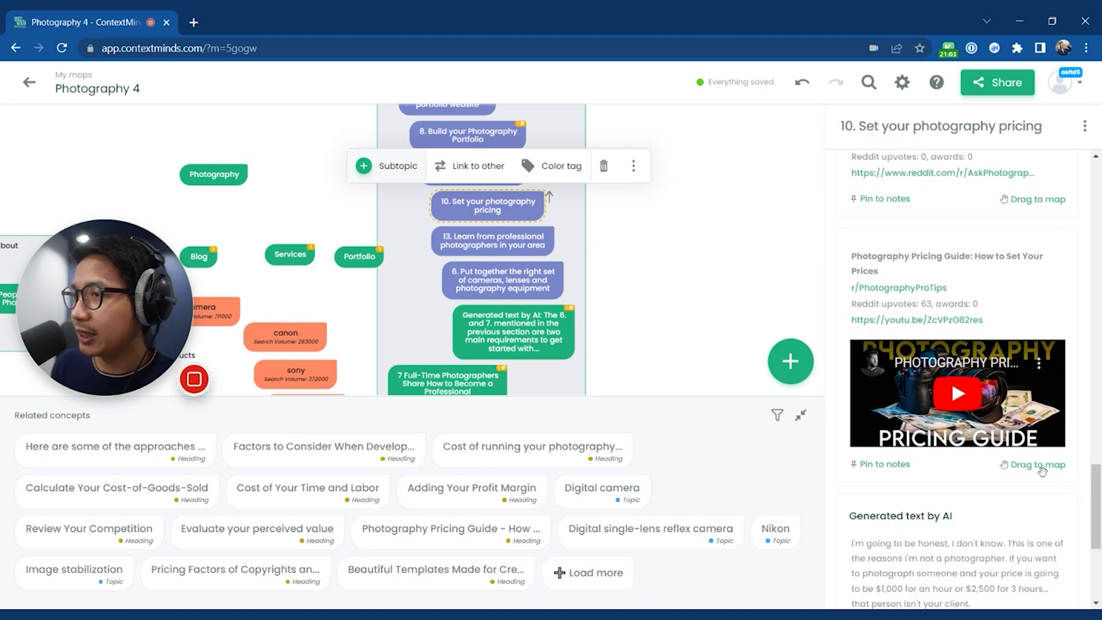
pyautogui.scroll(-3)
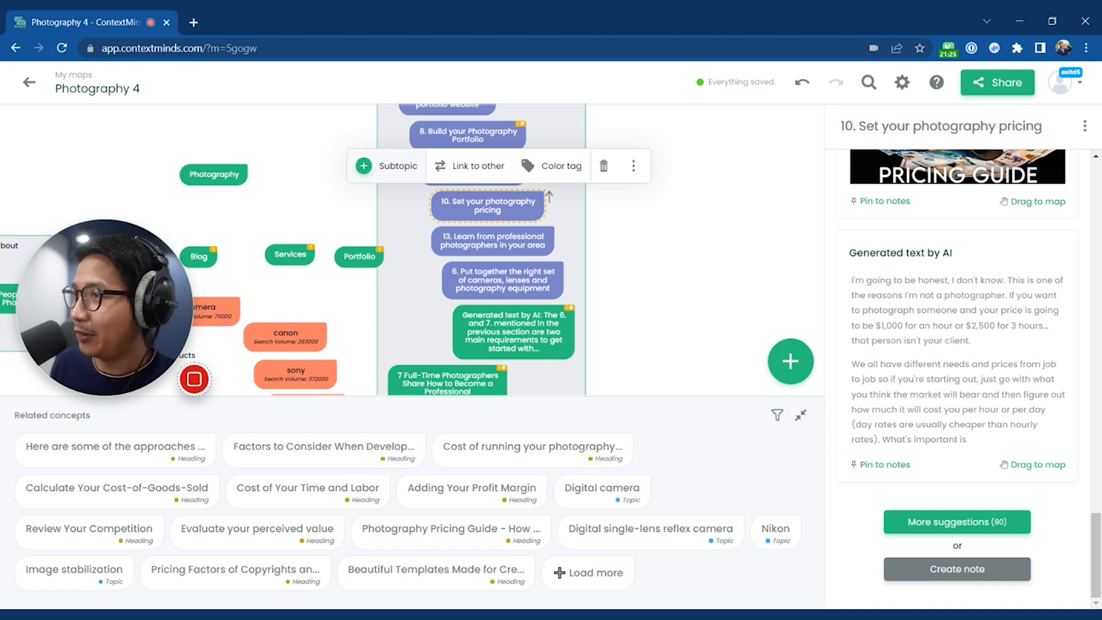
pyautogui.moveTo(993, 340)
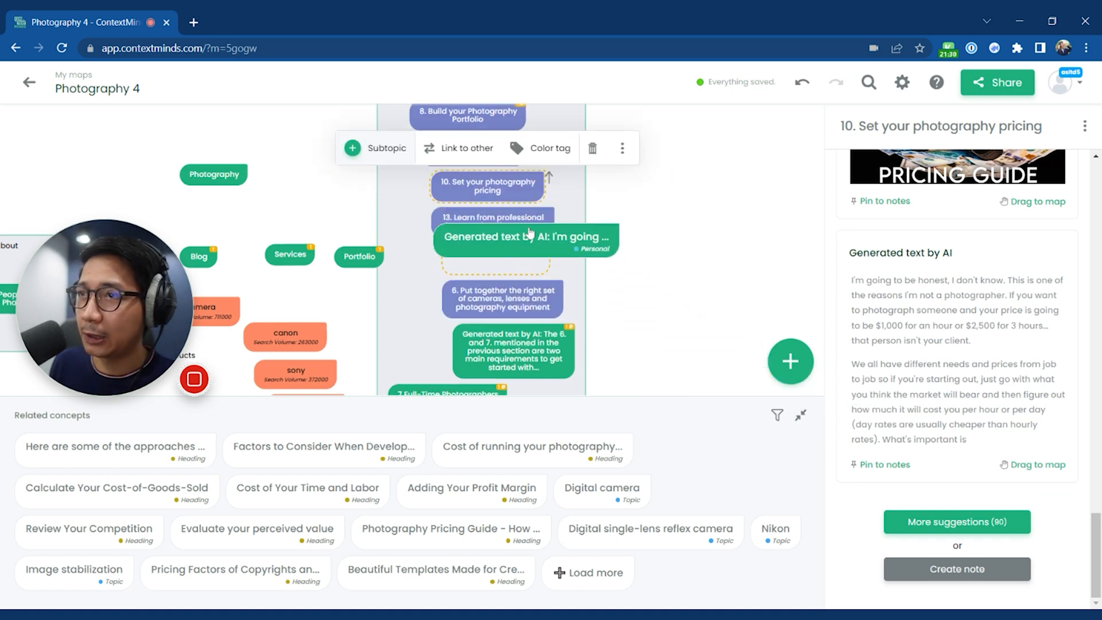
pyautogui.click(466, 113)
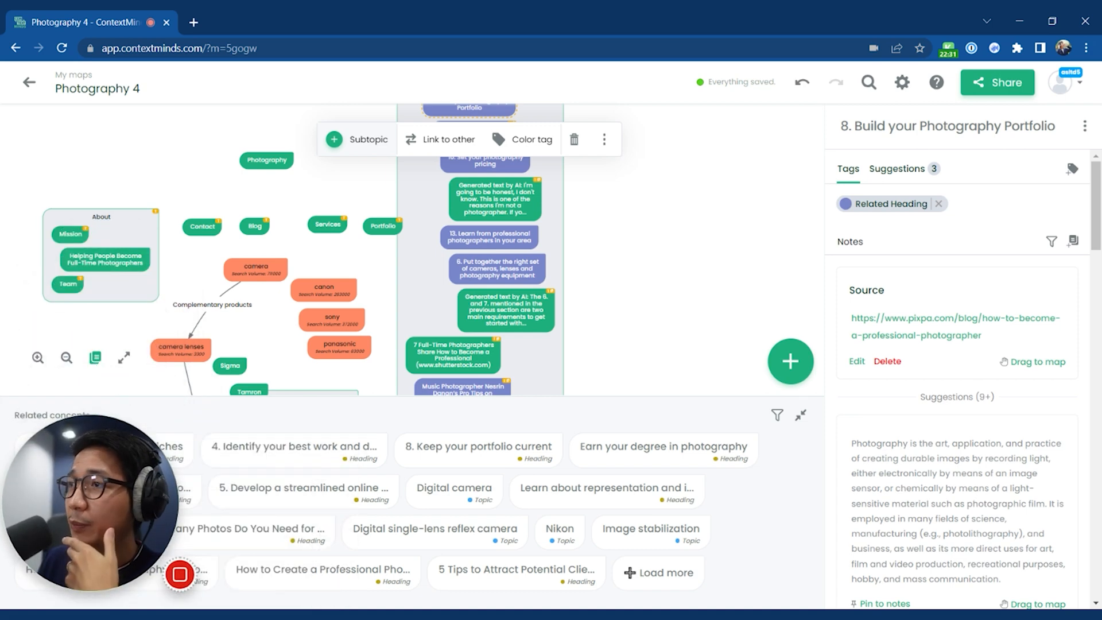
pyautogui.click(995, 82)
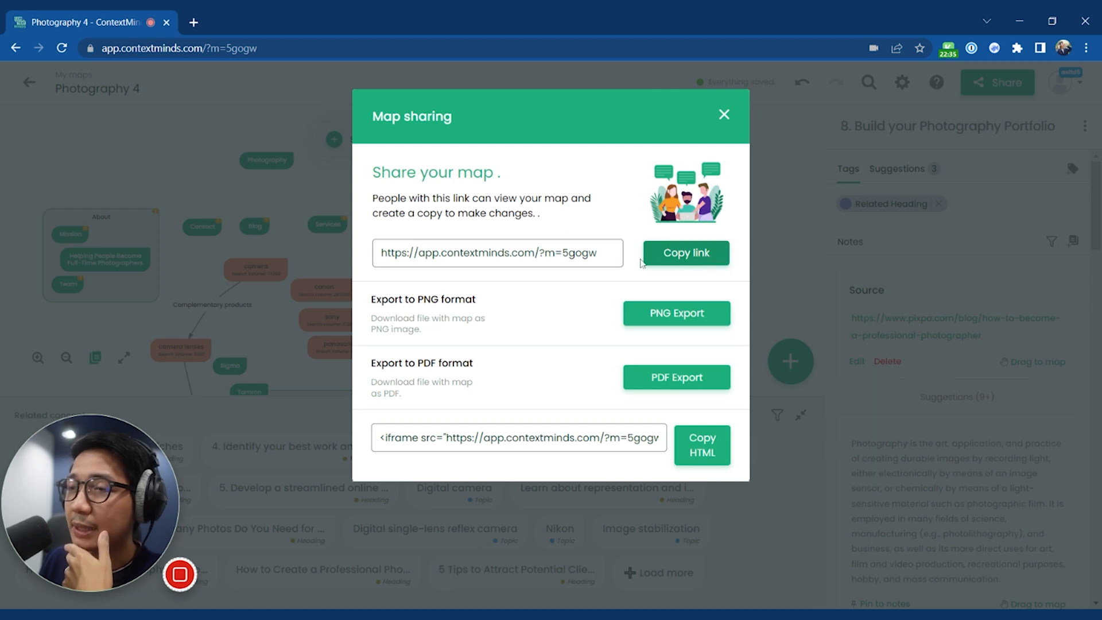
# Select the map's share link, review PNG and PDF exports, and close the dialog.
pyautogui.click(685, 253)
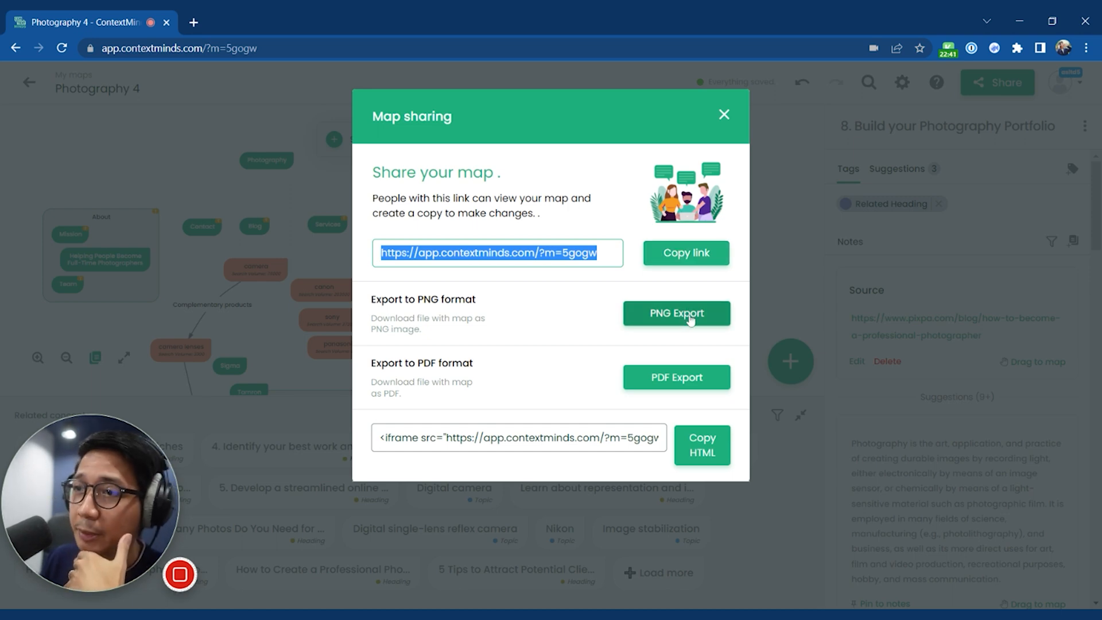
pyautogui.moveTo(675, 393)
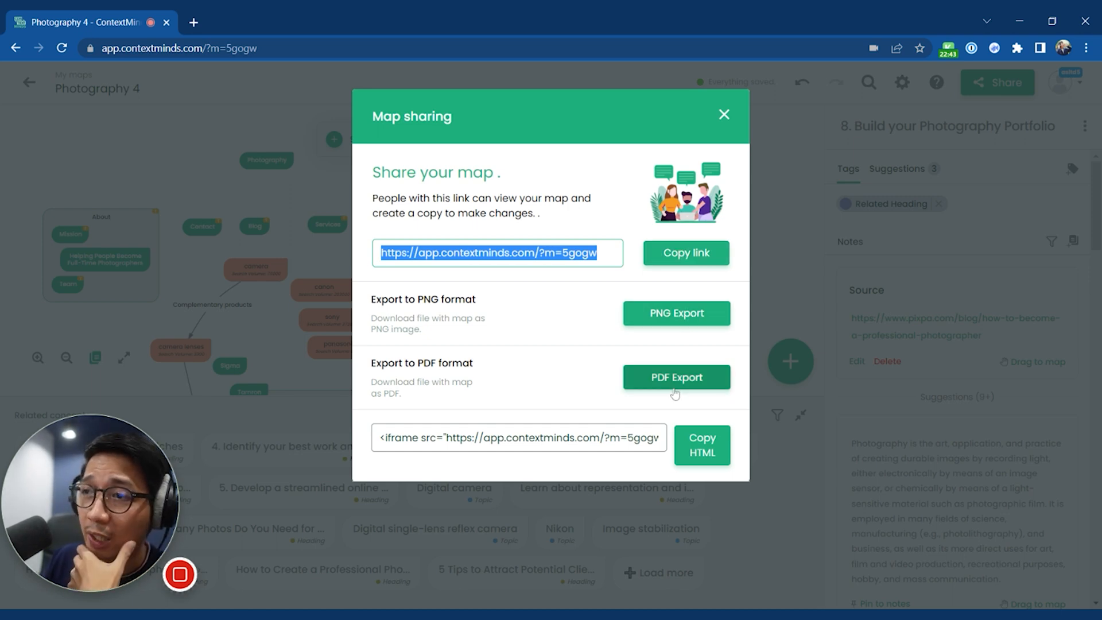
pyautogui.moveTo(700, 363)
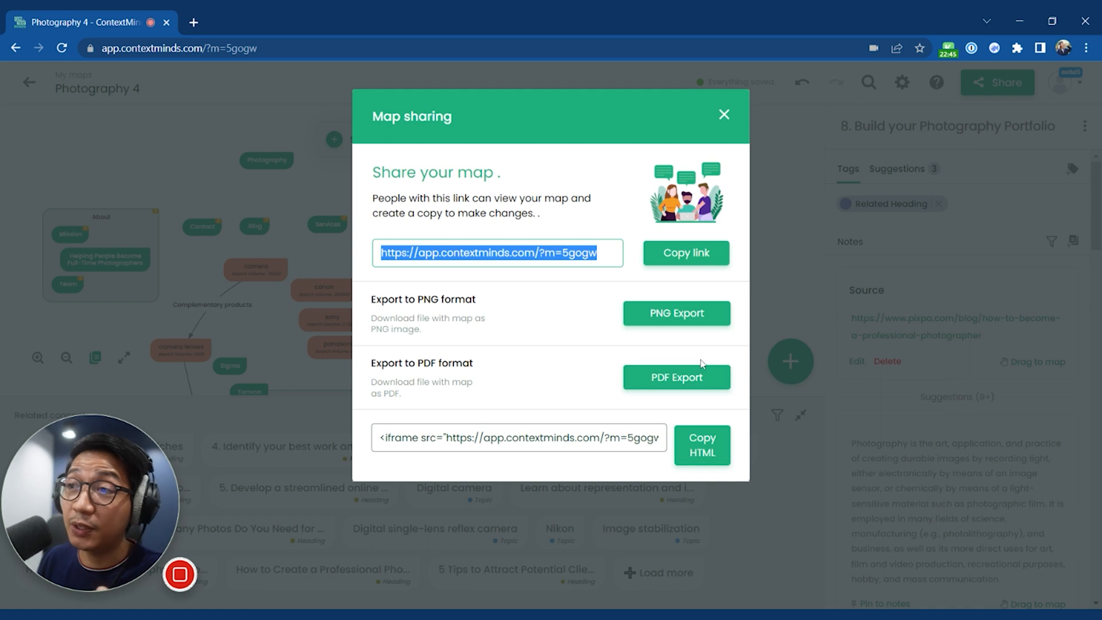
pyautogui.moveTo(702, 239)
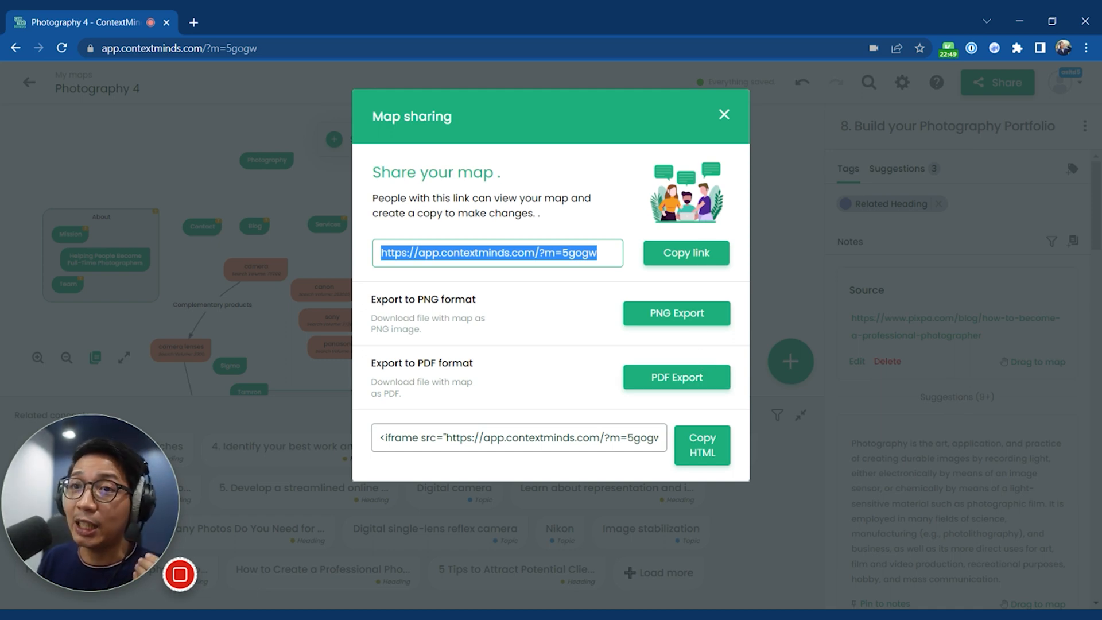
pyautogui.click(724, 115)
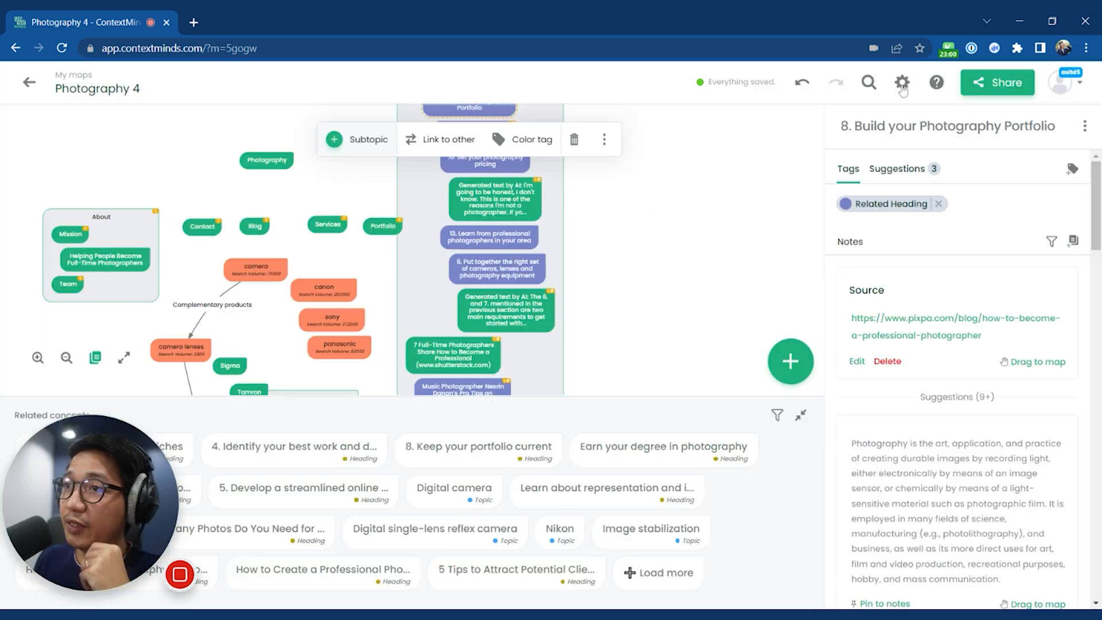
# Show the map's Map actions tab and scroll through text, PNG, PDF, SVG and CSV exports.
pyautogui.click(902, 82)
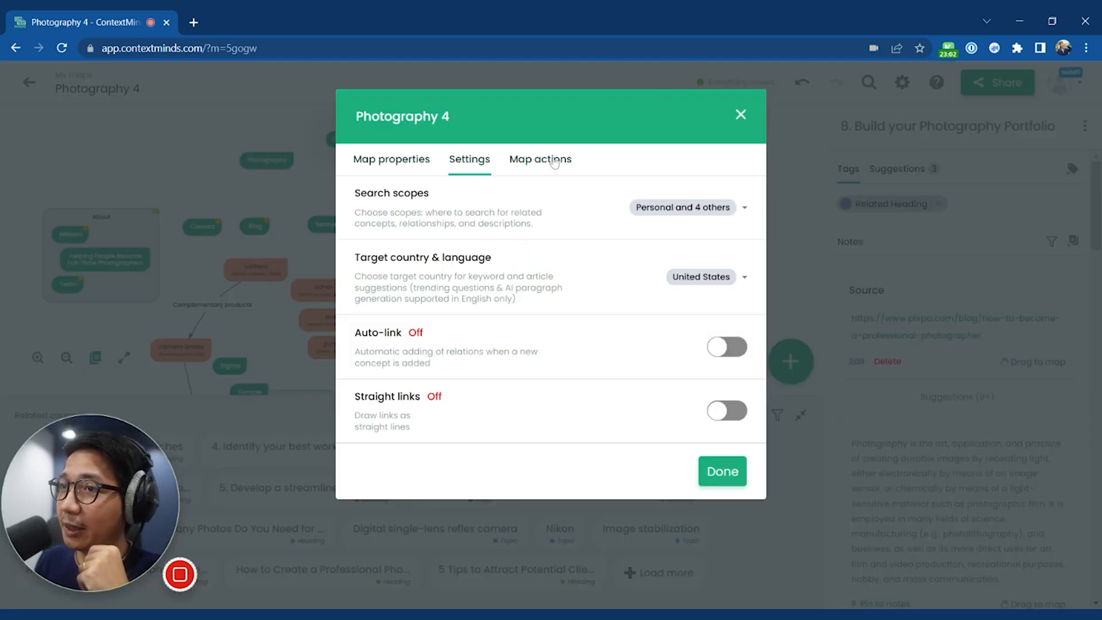
pyautogui.click(539, 159)
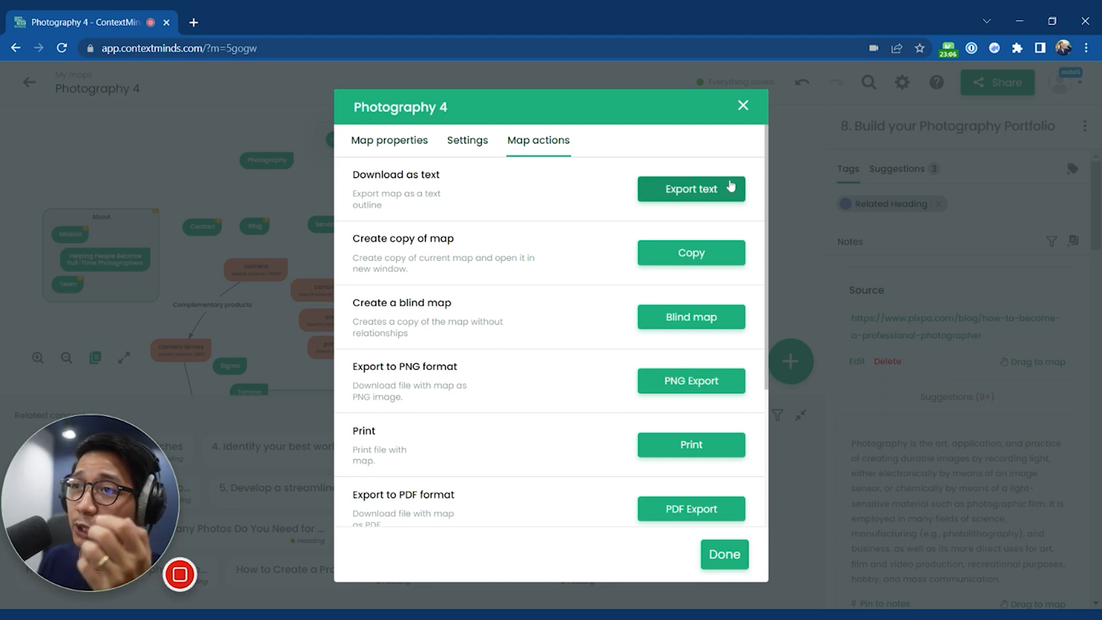
pyautogui.moveTo(575, 182)
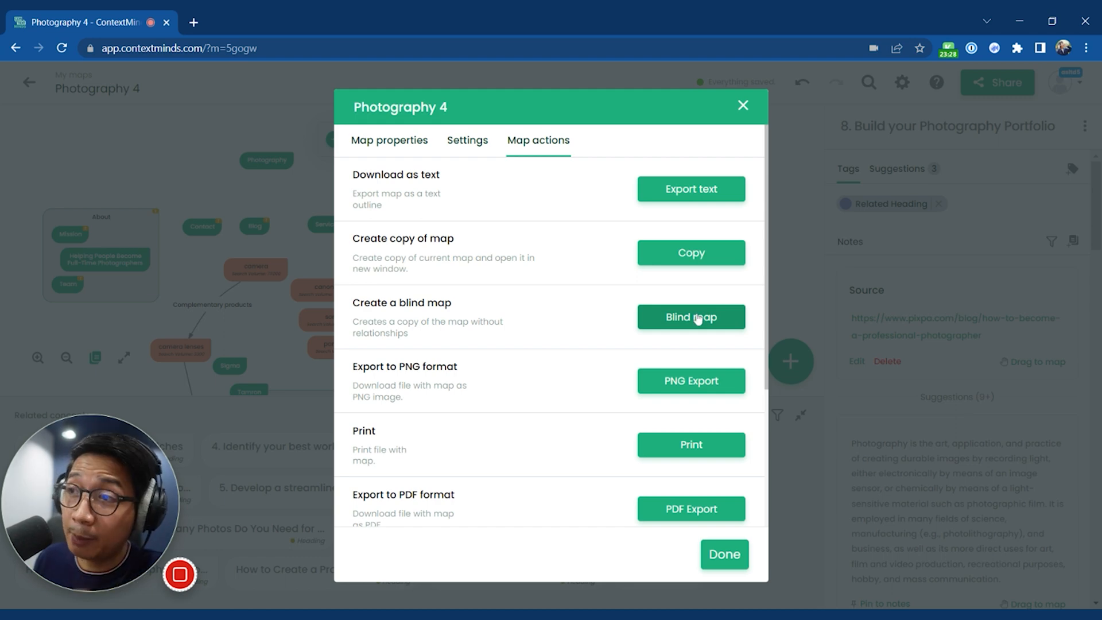
pyautogui.scroll(-3)
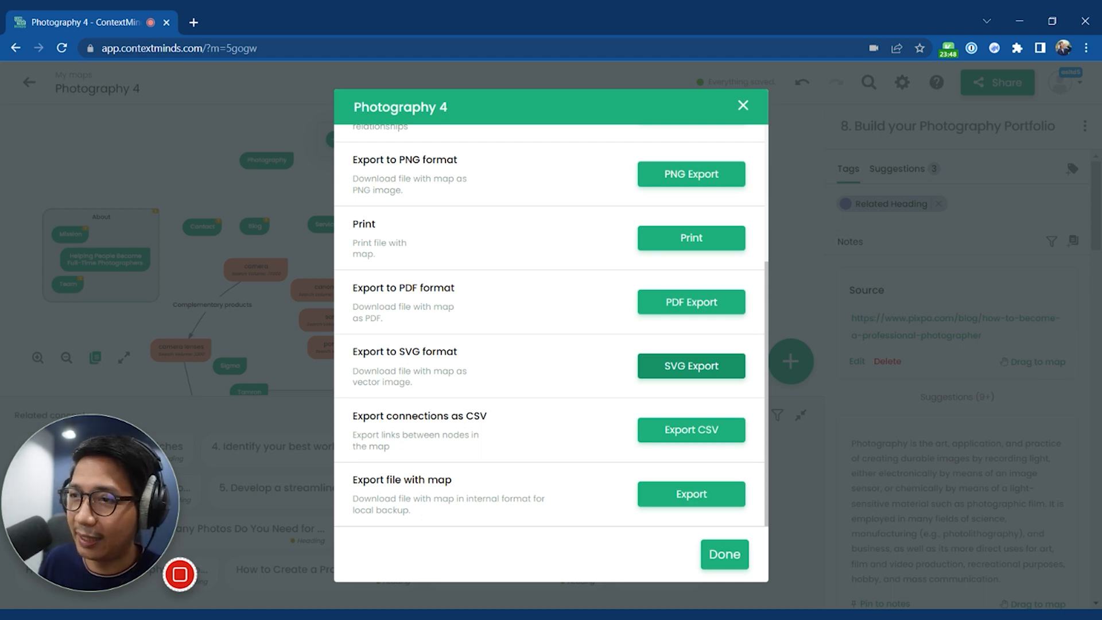
# Check the search scopes list and switch Straight links on in Photography 4 settings.
pyautogui.click(469, 159)
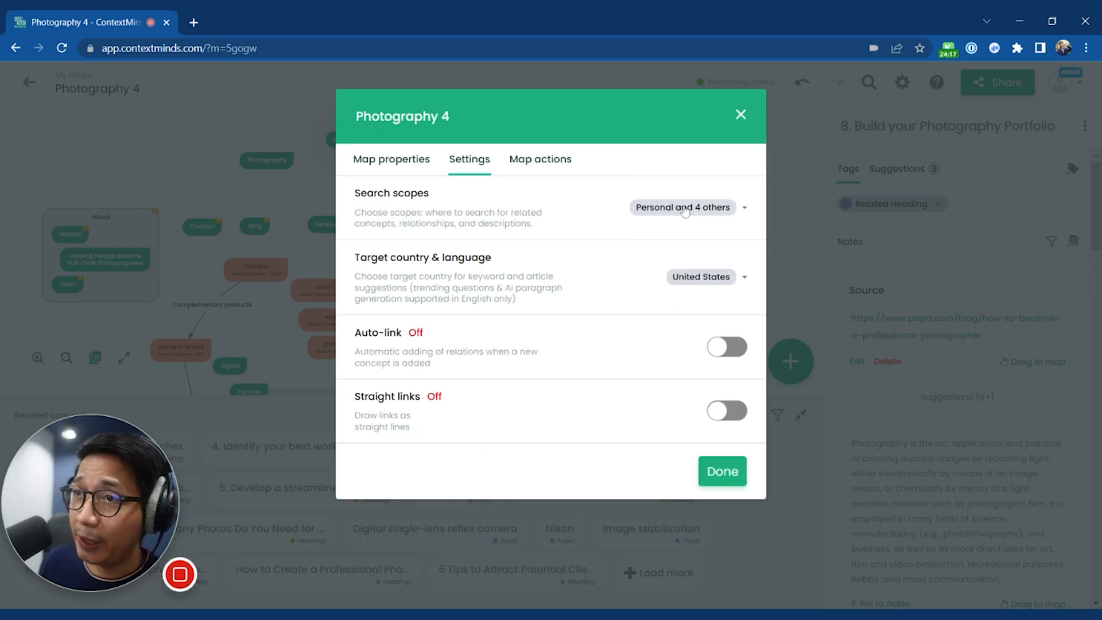
pyautogui.click(686, 206)
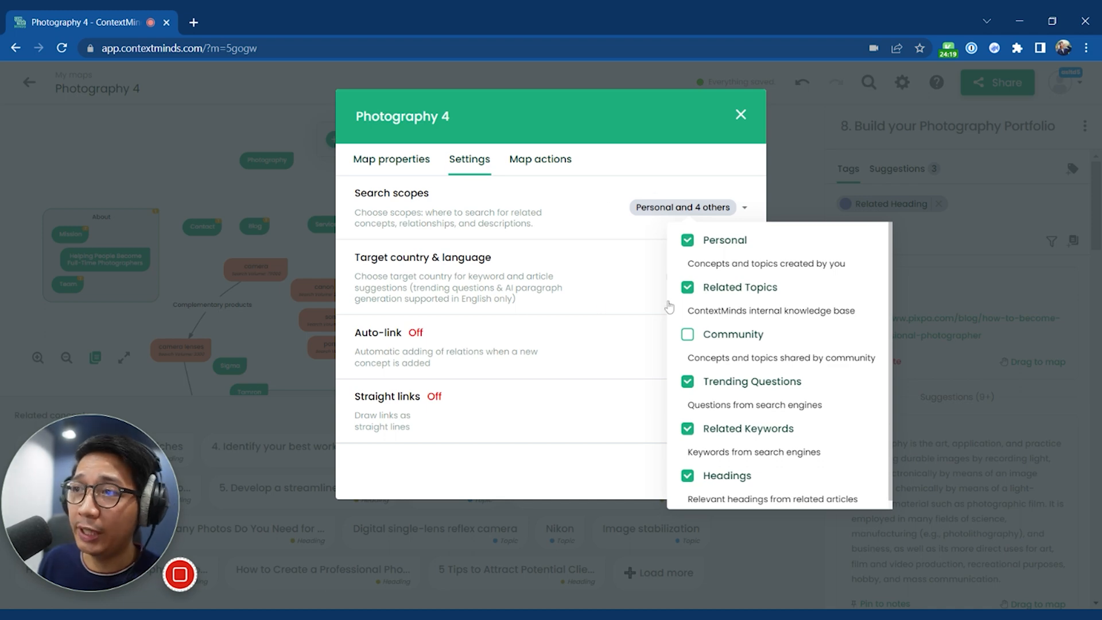
pyautogui.moveTo(771, 269)
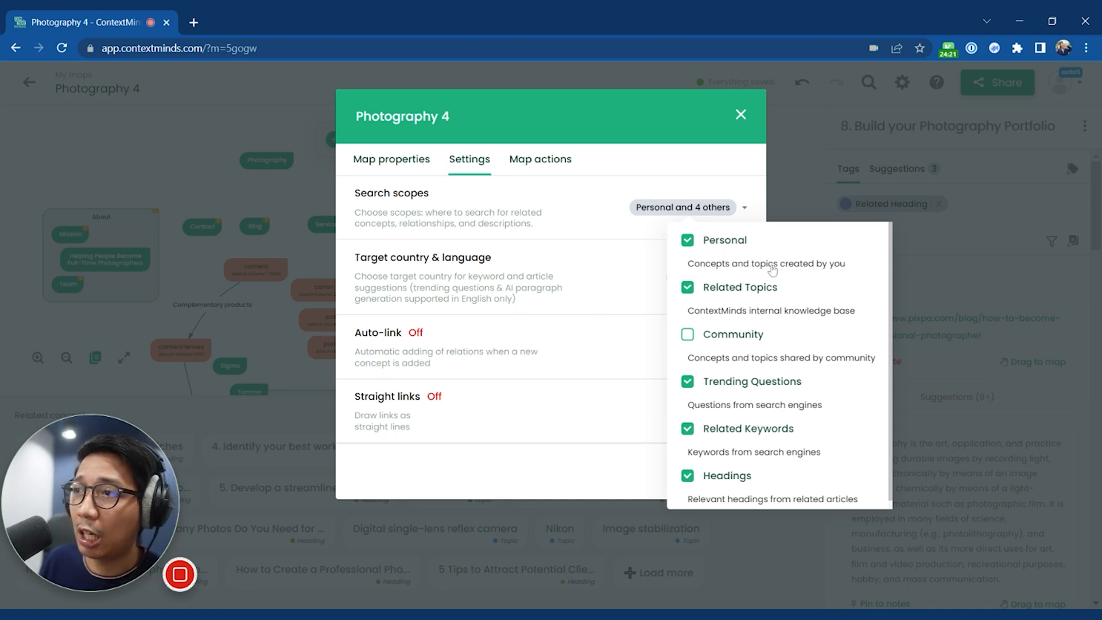
pyautogui.moveTo(826, 294)
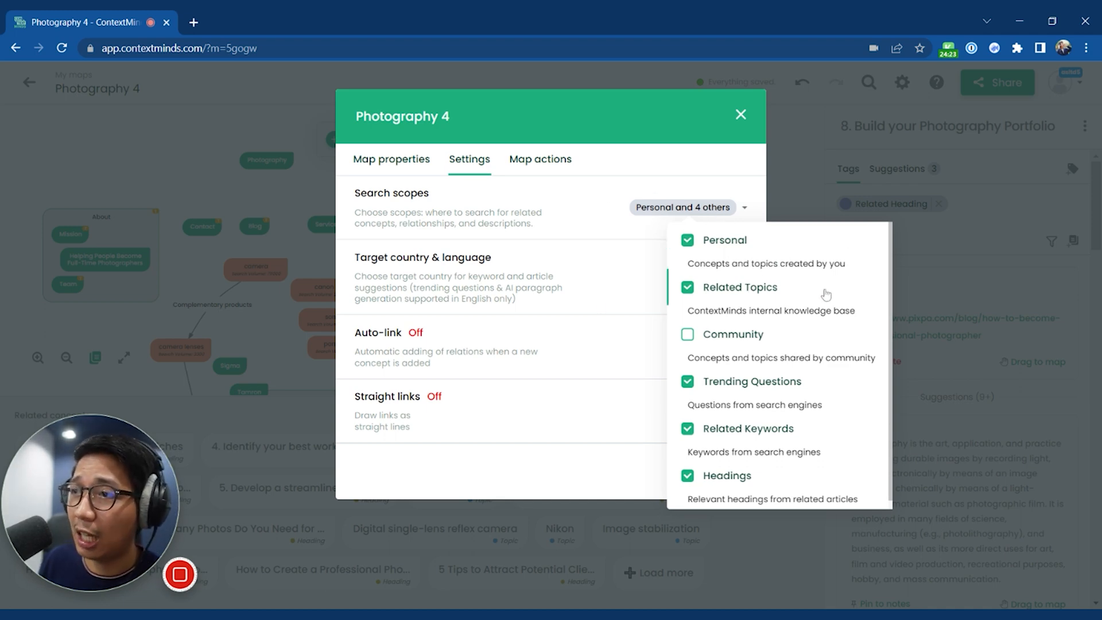
pyautogui.moveTo(726, 349)
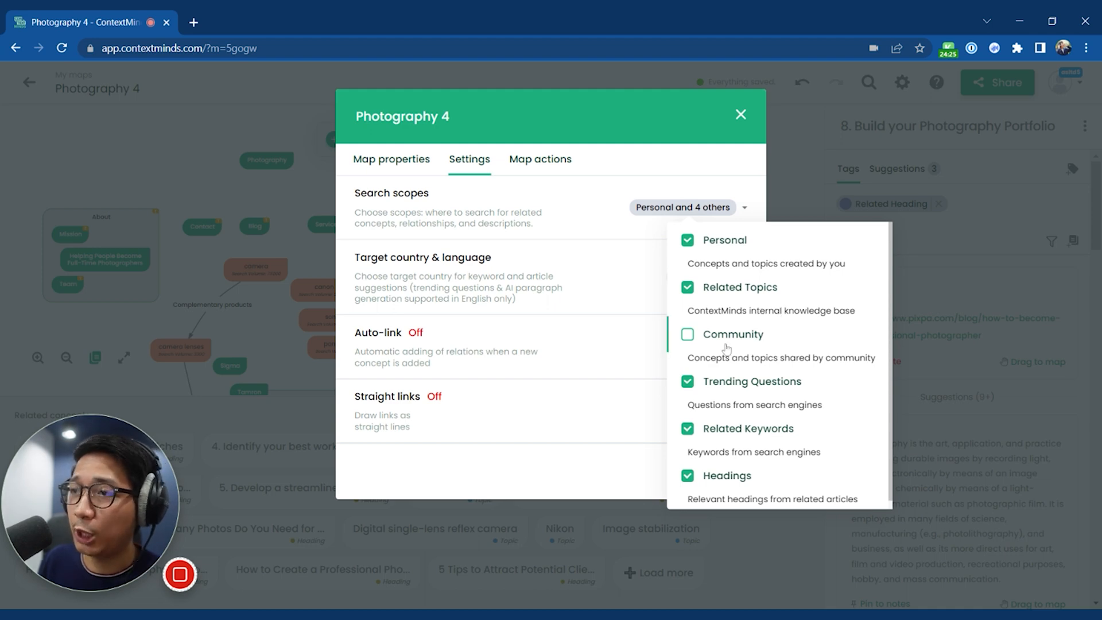
pyautogui.moveTo(583, 325)
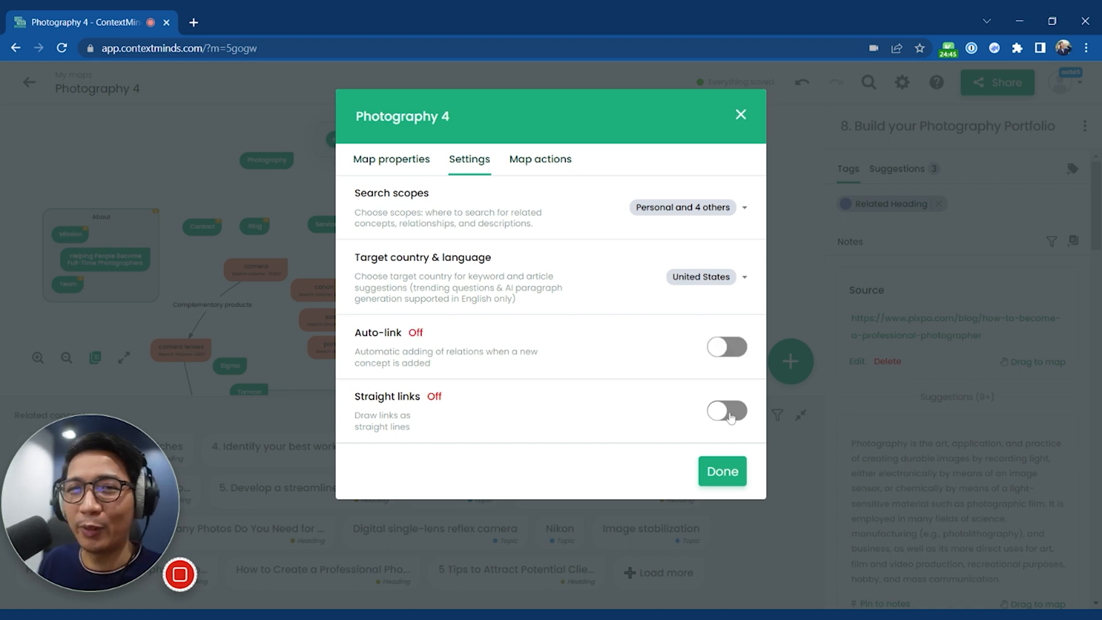
pyautogui.click(727, 410)
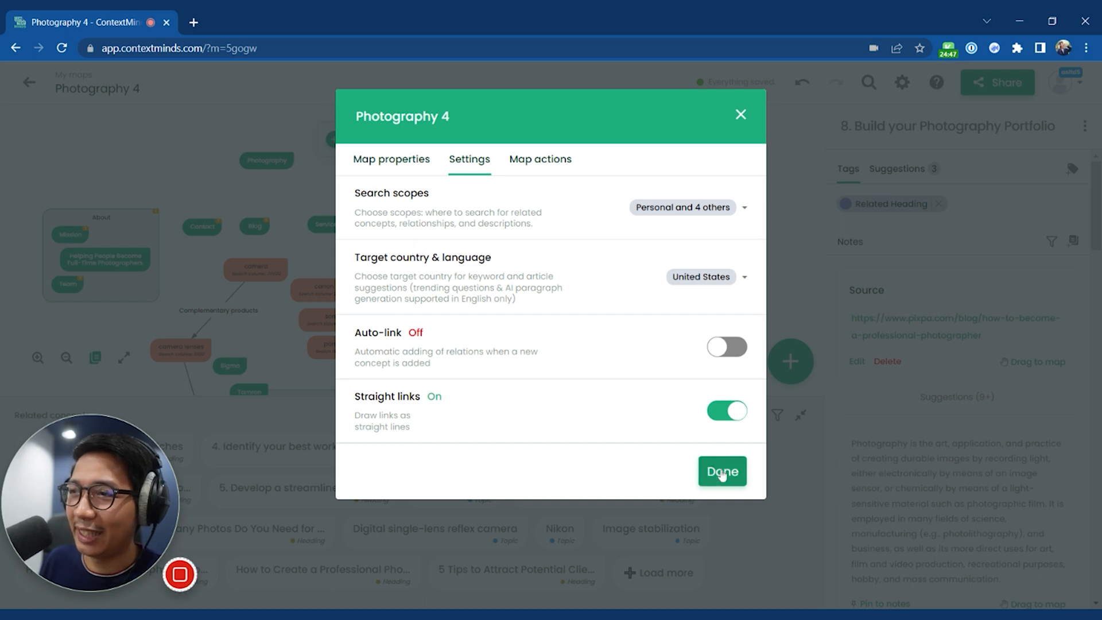
pyautogui.moveTo(744, 482)
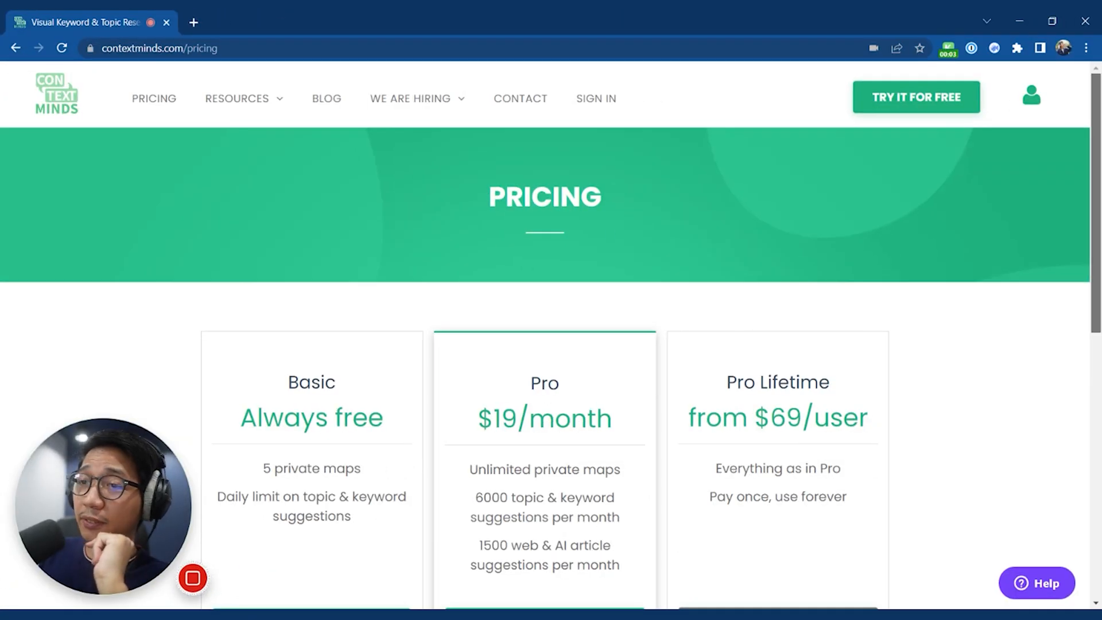
pyautogui.scroll(-3)
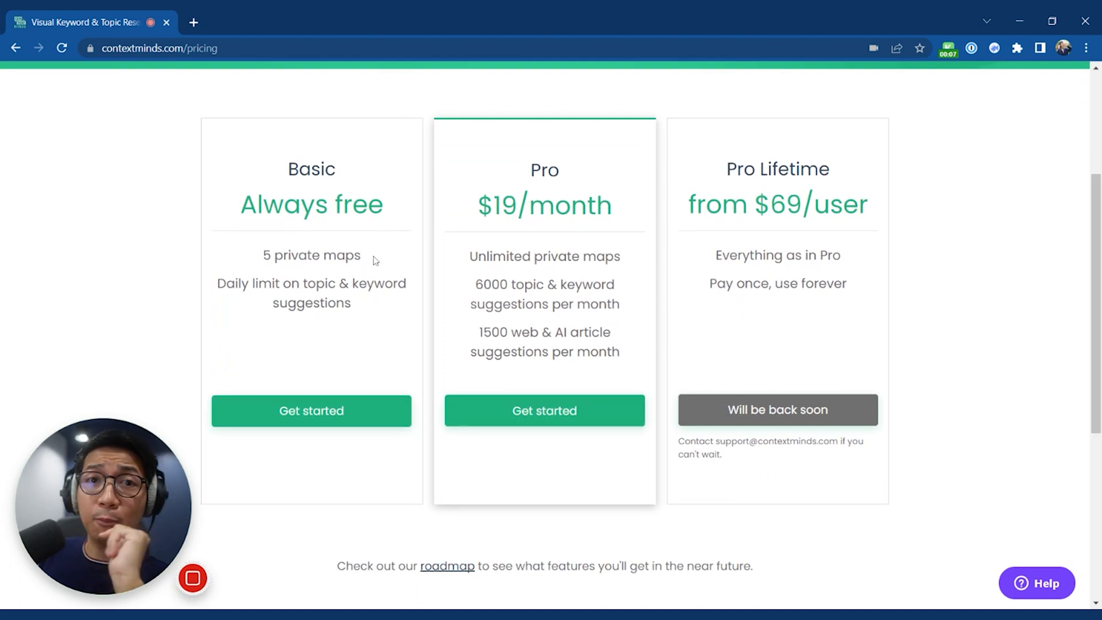
pyautogui.doubleClick(310, 254)
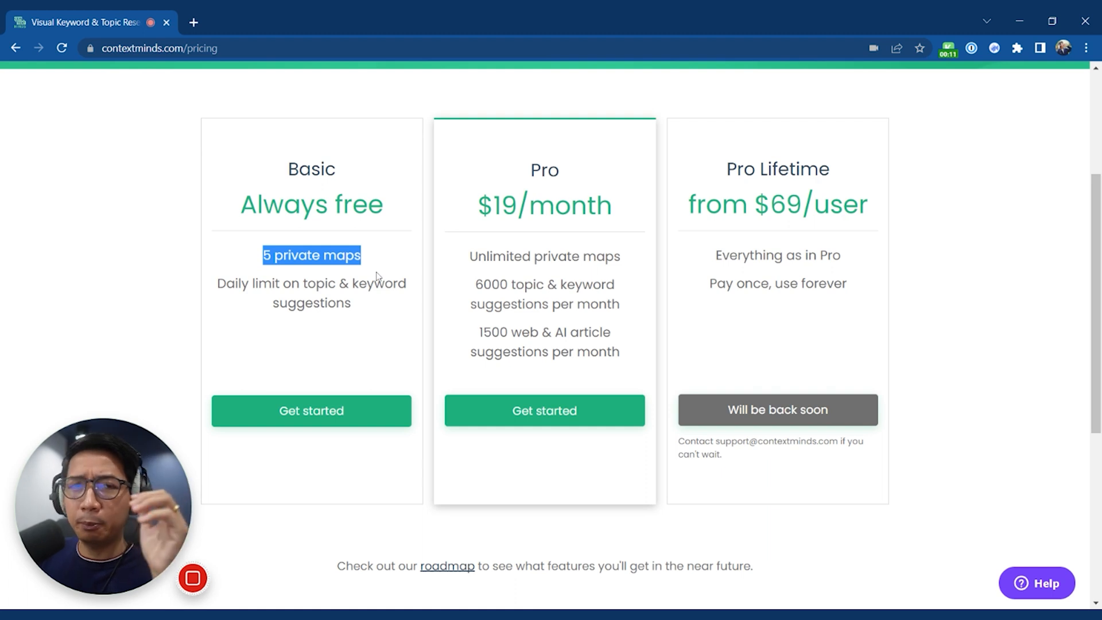
pyautogui.moveTo(470, 250)
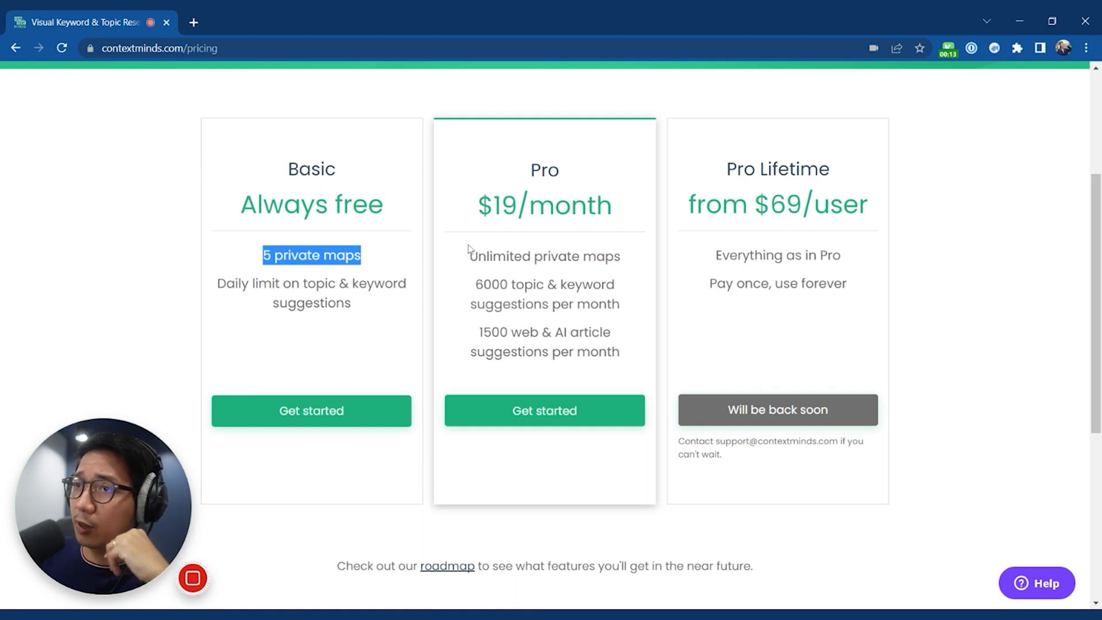
pyautogui.moveTo(661, 185)
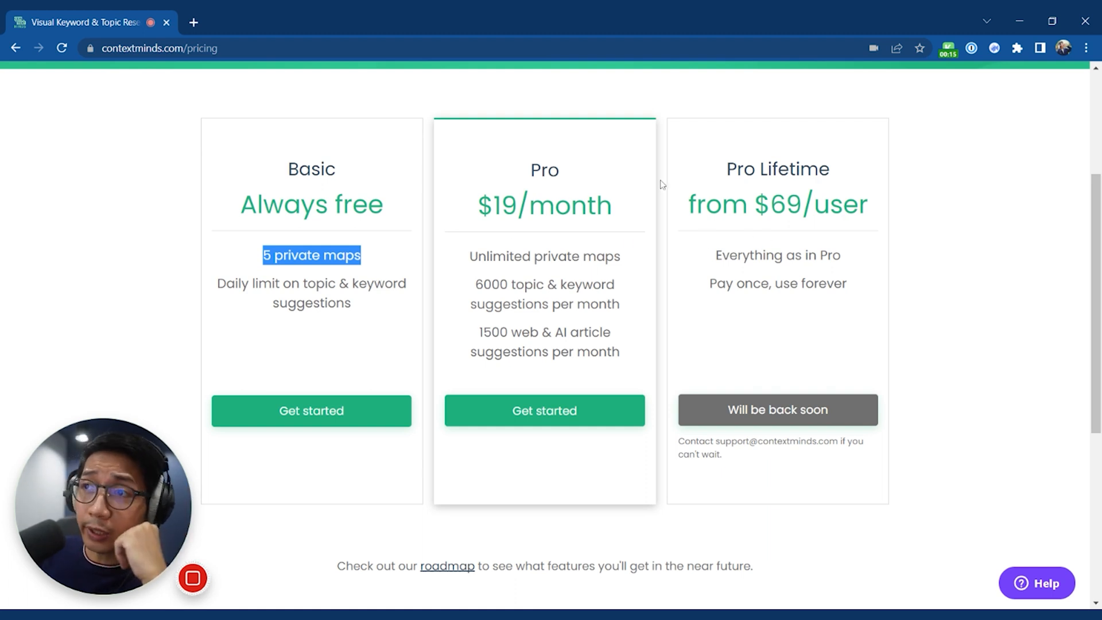
pyautogui.moveTo(629, 326)
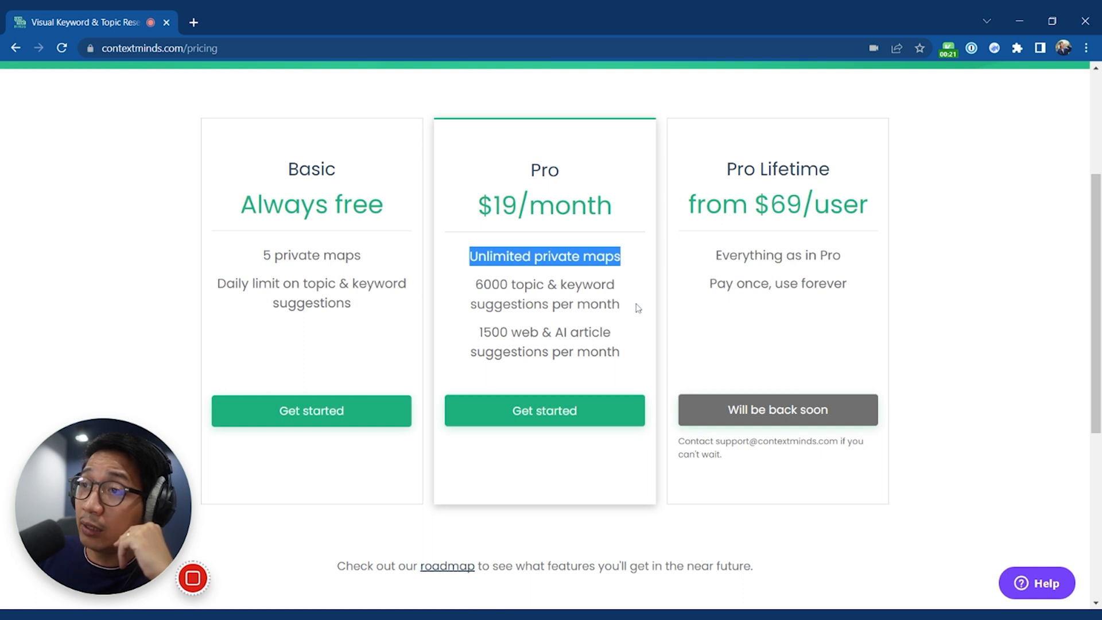
pyautogui.doubleClick(545, 294)
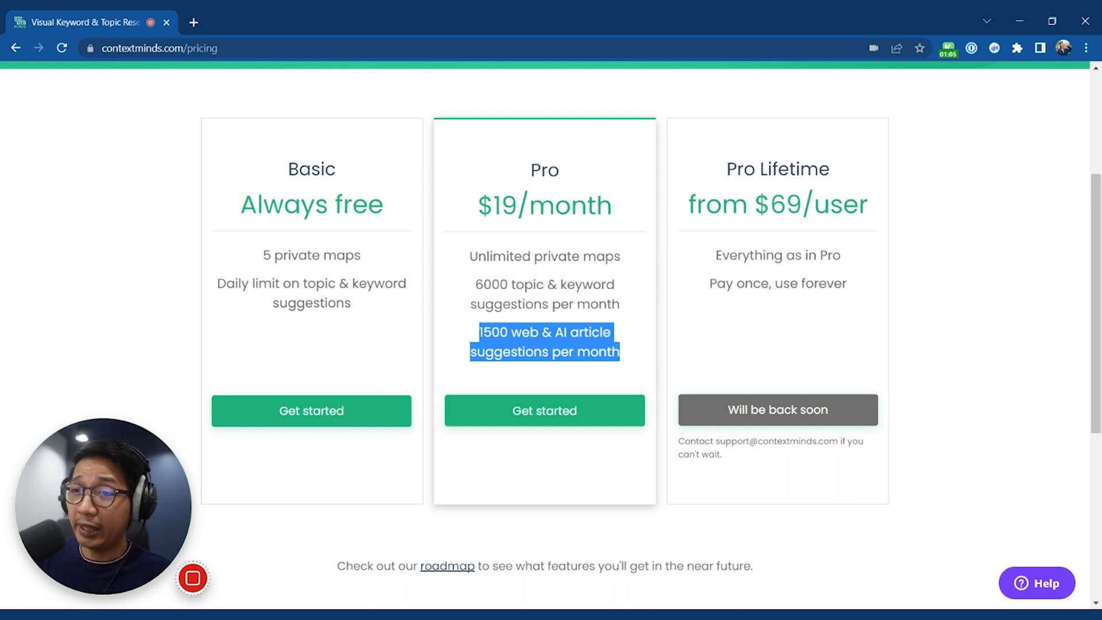
pyautogui.moveTo(552, 248)
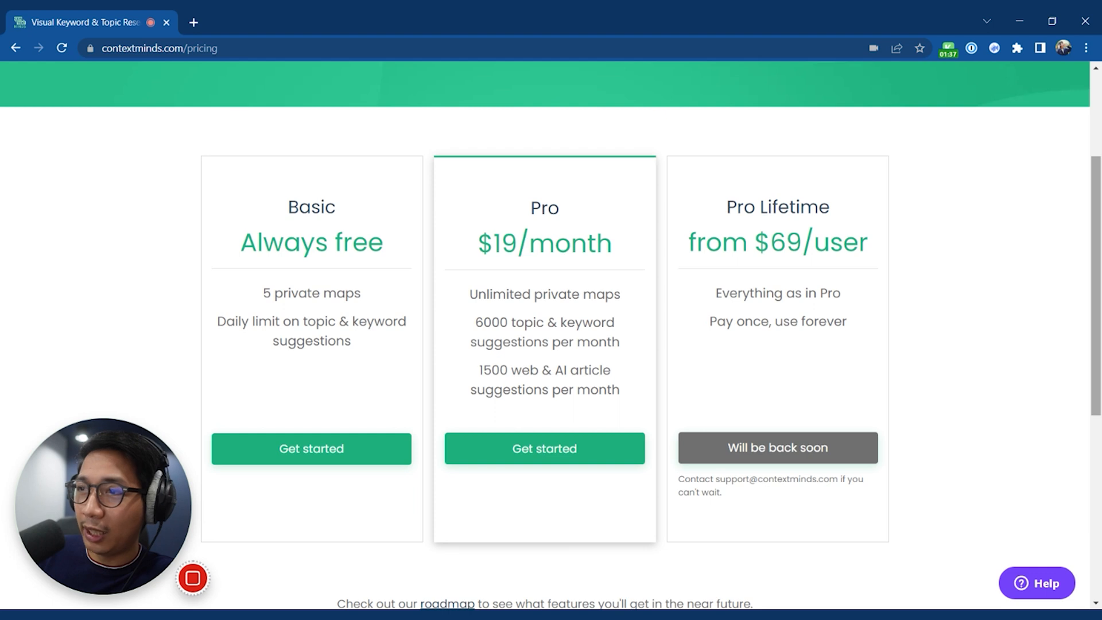
pyautogui.scroll(-3)
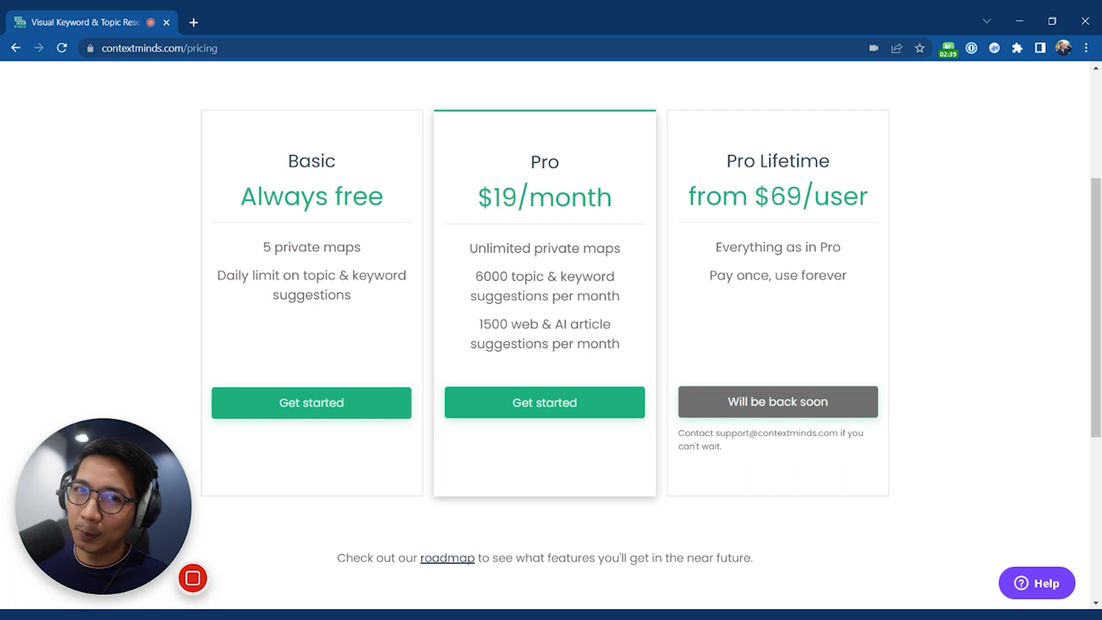
pyautogui.scroll(3)
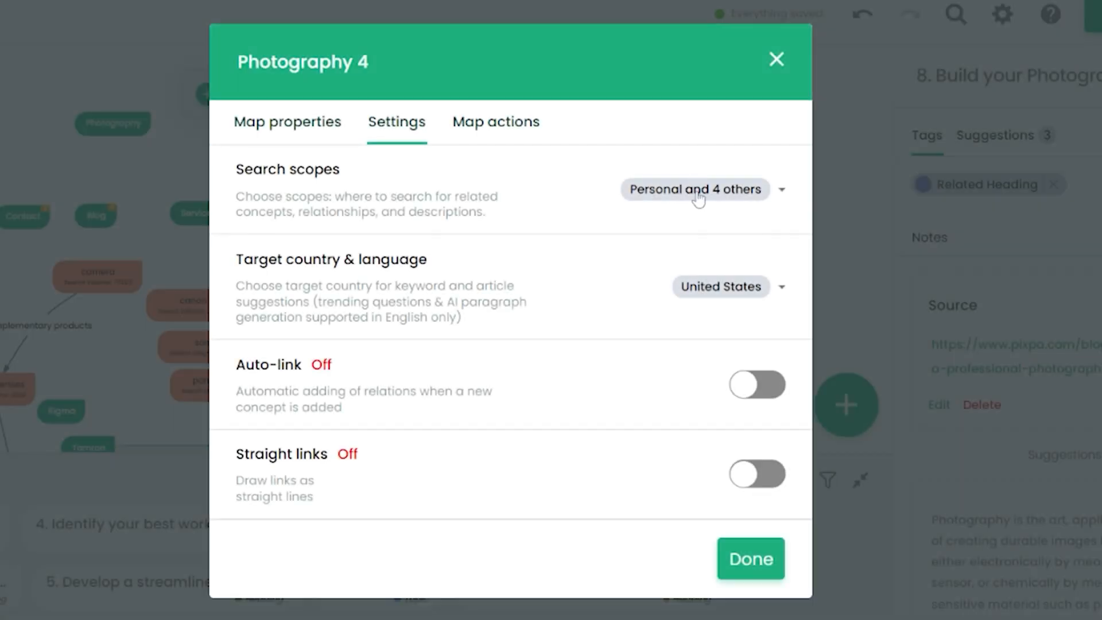
# Open the Search scopes dropdown, then view ContextMinds' 4.5 Excellent Trustpilot page.
pyautogui.click(750, 558)
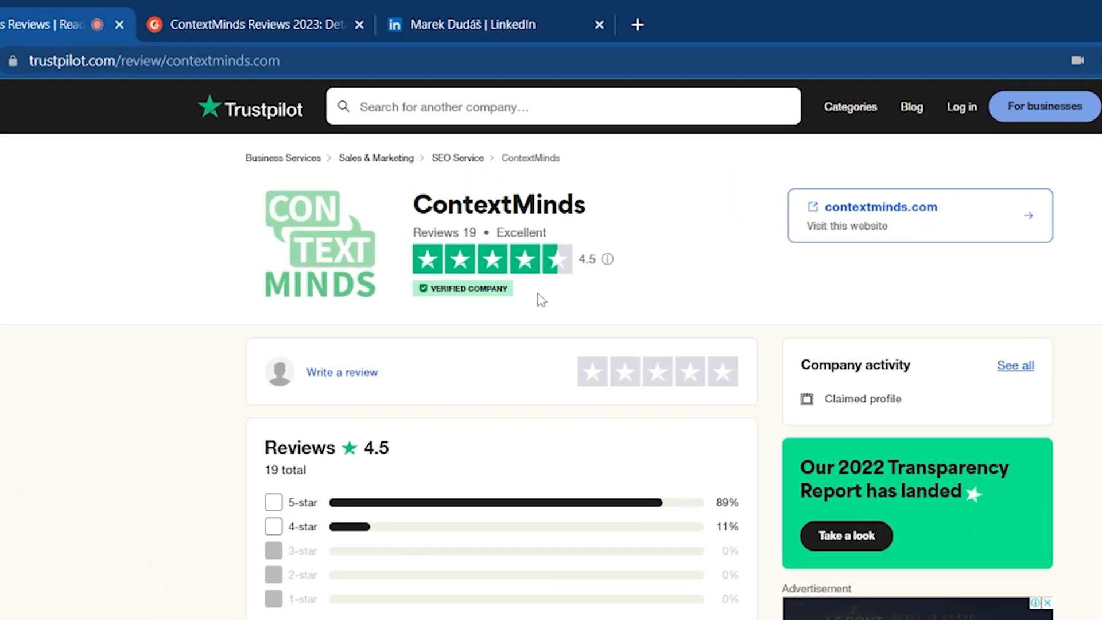
# Scroll through ContextMinds' Trustpilot reviews before moving on to the G2 reviews page.
pyautogui.scroll(-3)
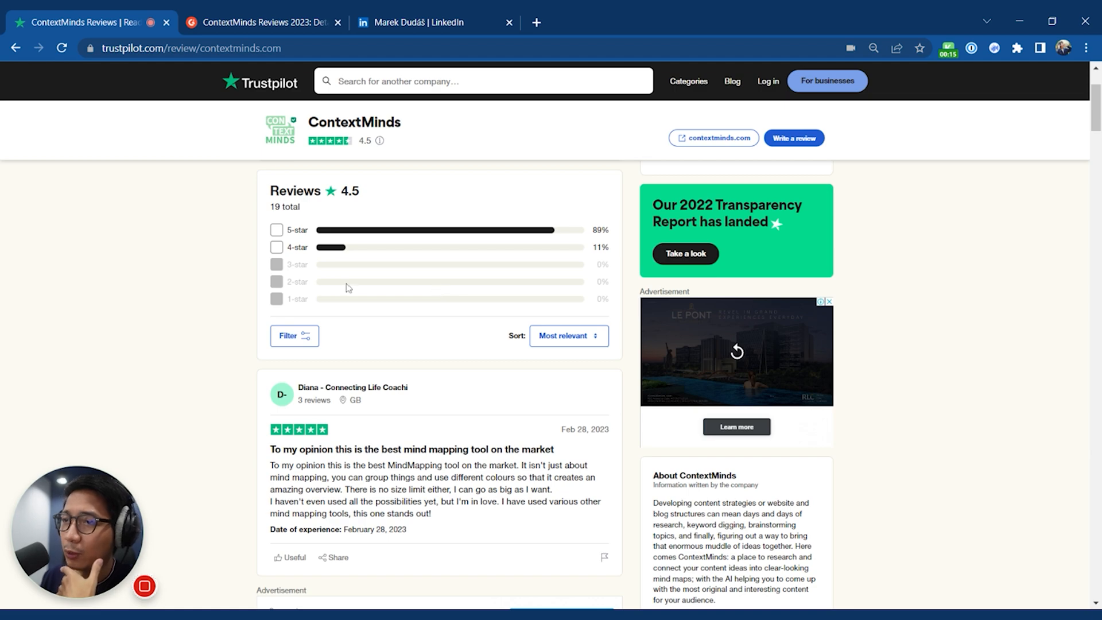
pyautogui.scroll(-3)
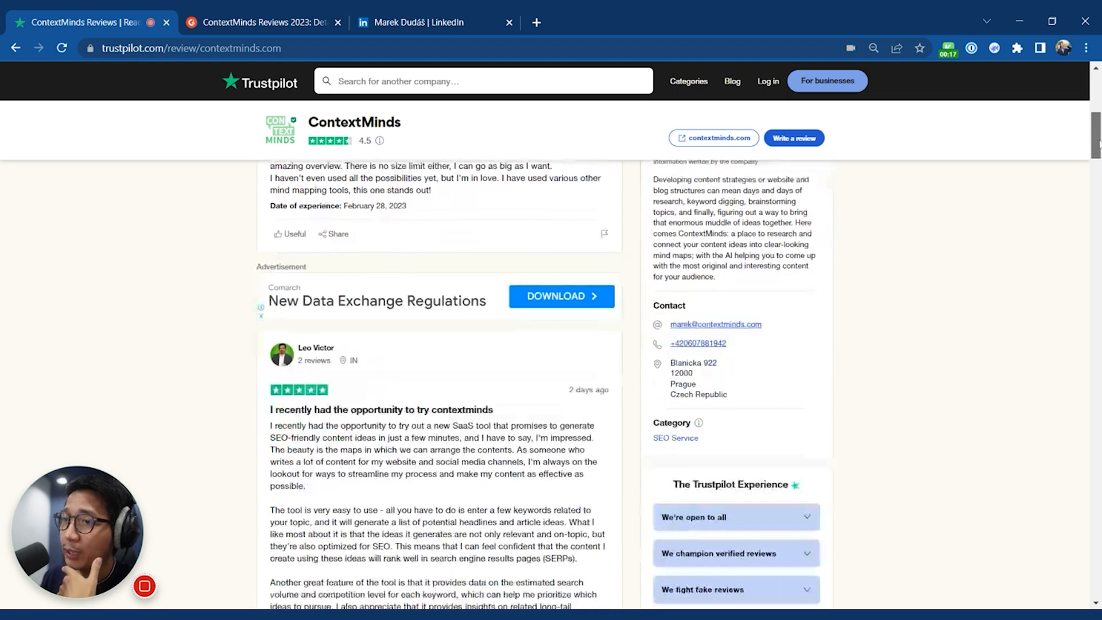
pyautogui.scroll(-3)
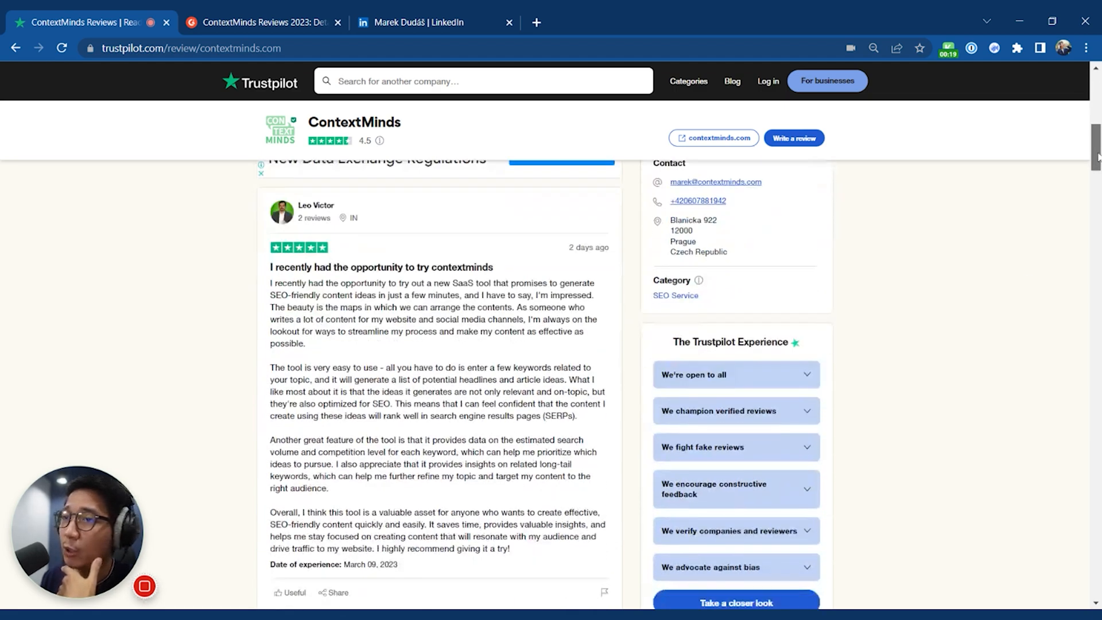
pyautogui.scroll(-3)
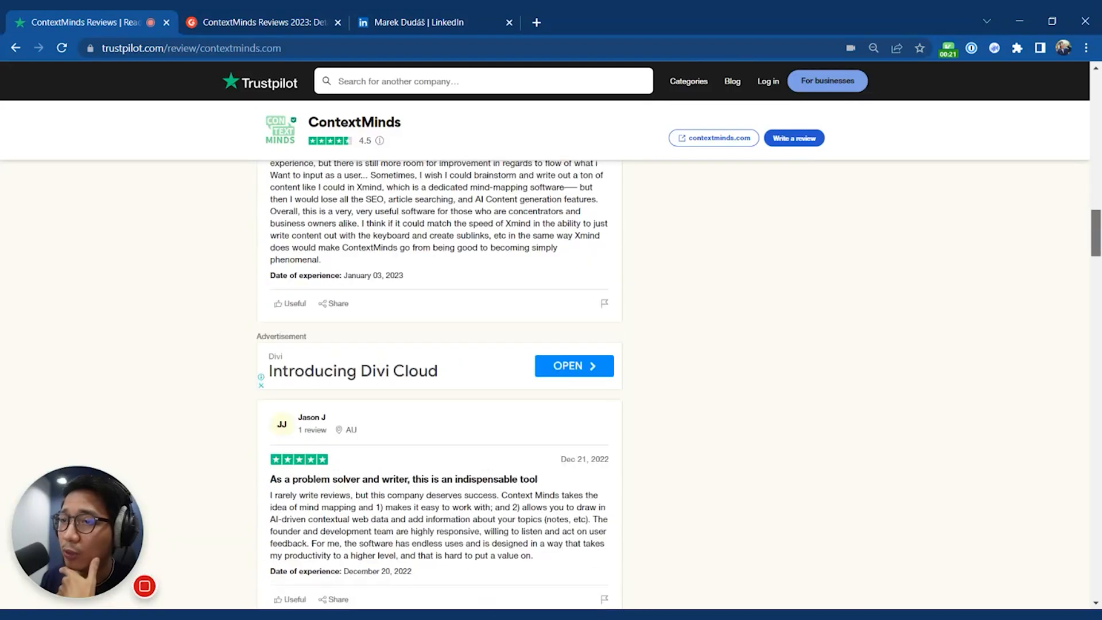
pyautogui.scroll(3)
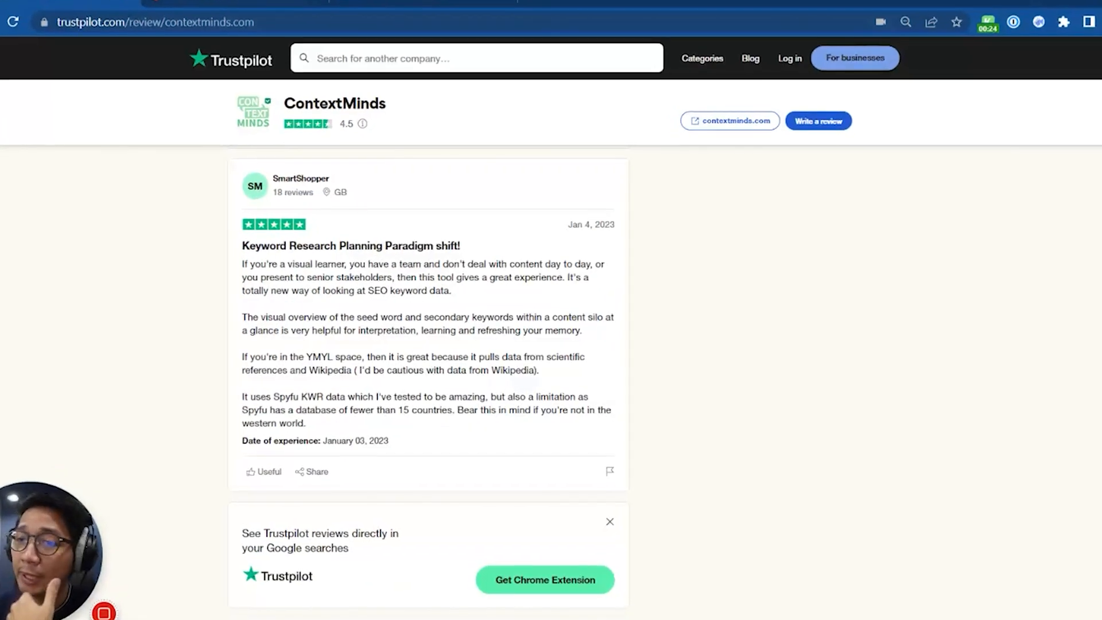
pyautogui.scroll(-3)
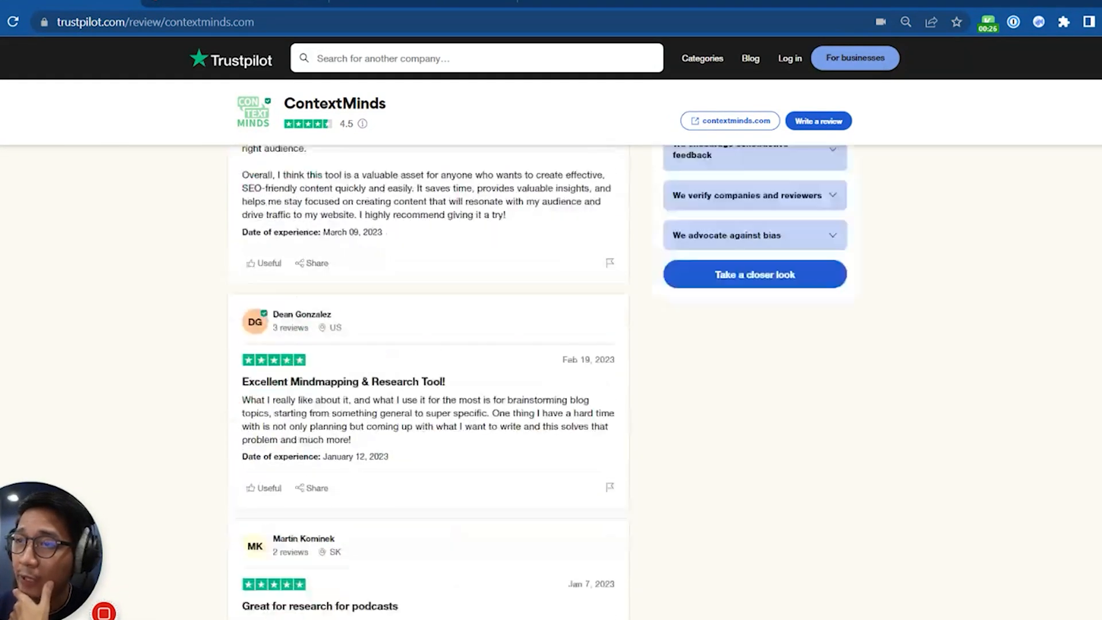
pyautogui.scroll(3)
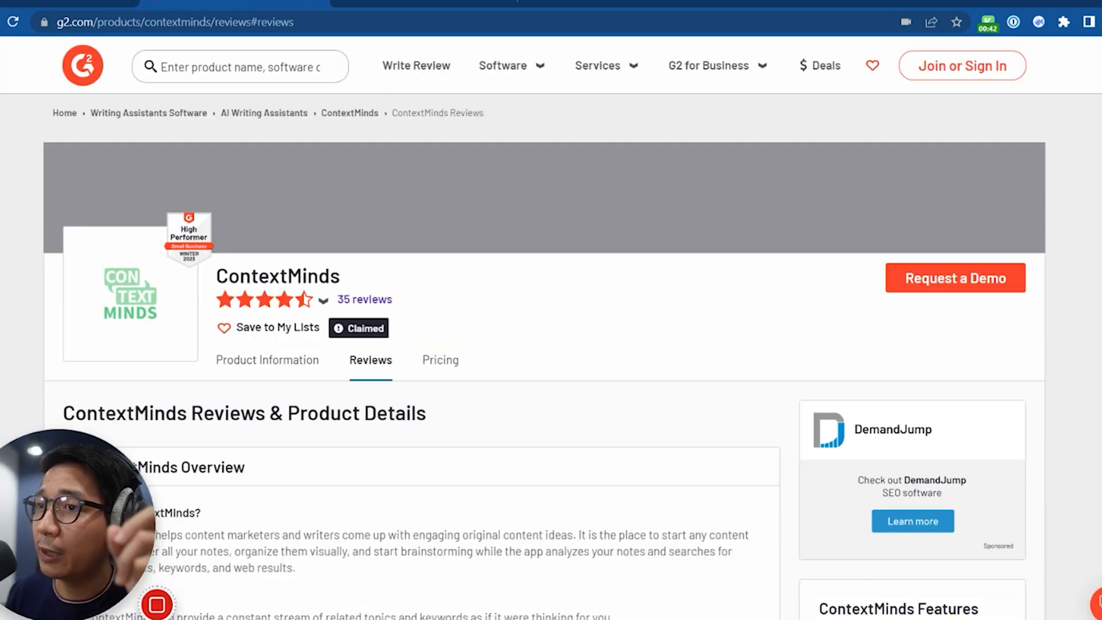
# Review ContextMinds' 4.7-star G2 rating breakdown and overview, then view Marek Dudáš's LinkedIn profile.
pyautogui.click(322, 300)
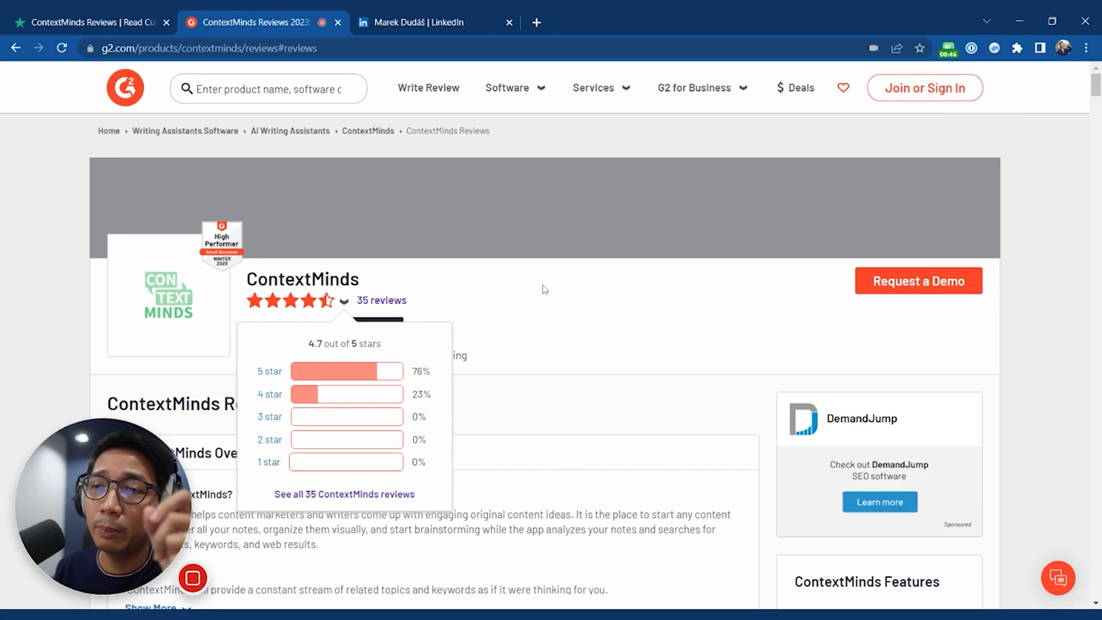
pyautogui.scroll(-3)
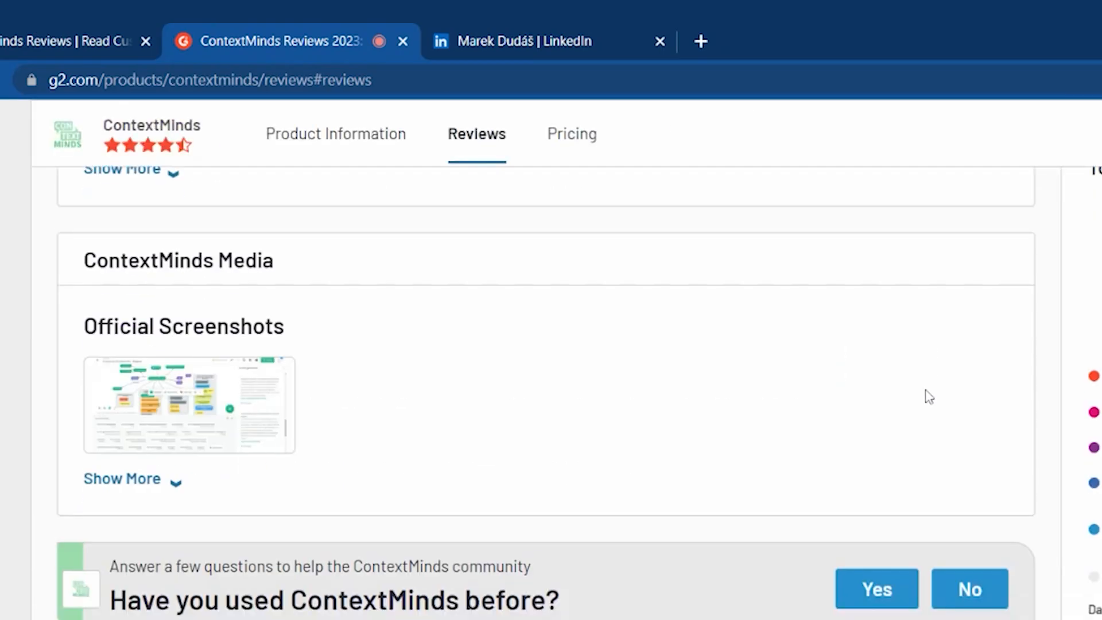
pyautogui.scroll(3)
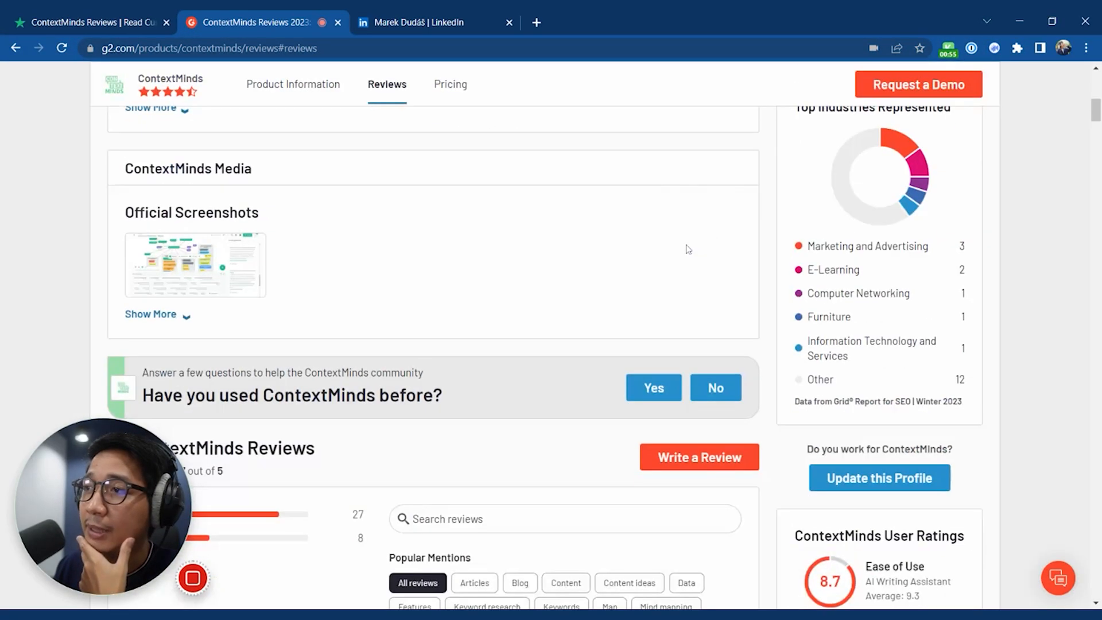
pyautogui.scroll(-3)
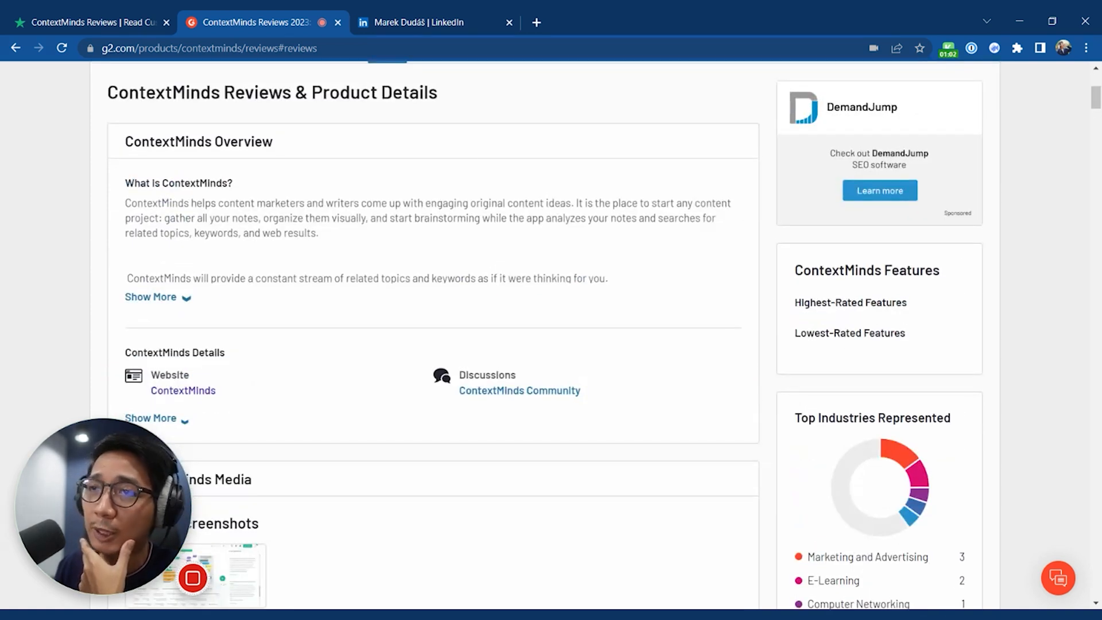
pyautogui.click(410, 23)
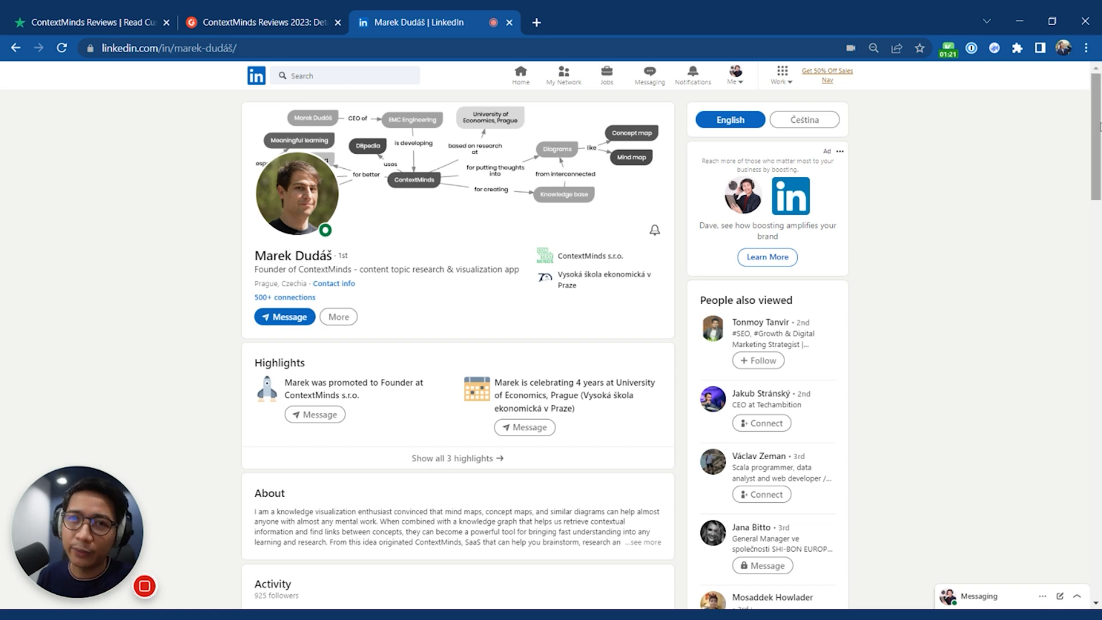
pyautogui.scroll(-3)
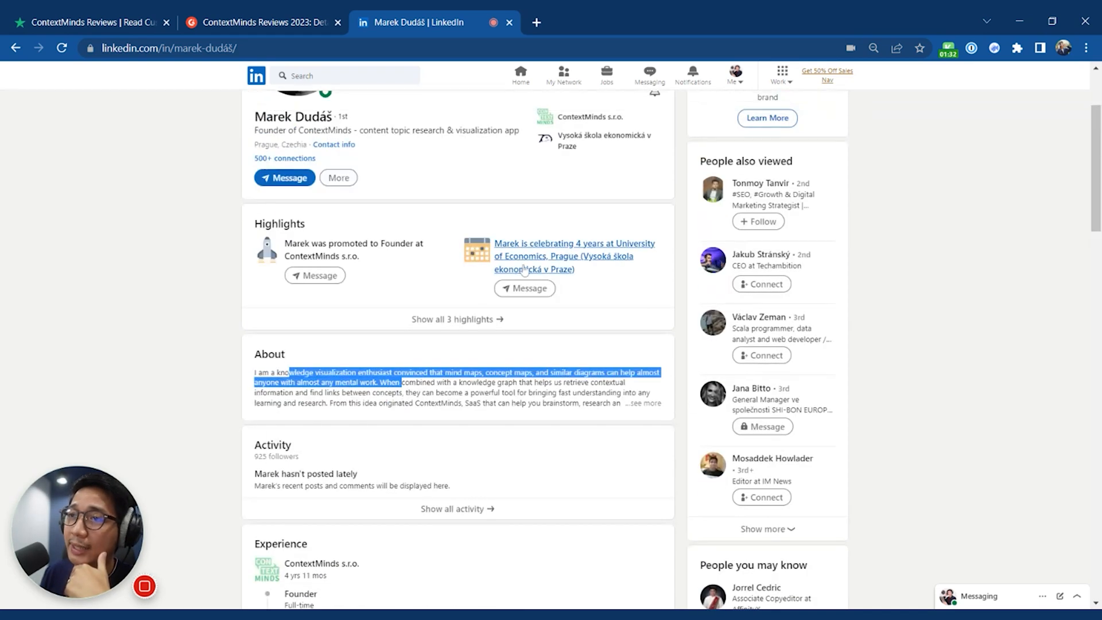
pyautogui.scroll(3)
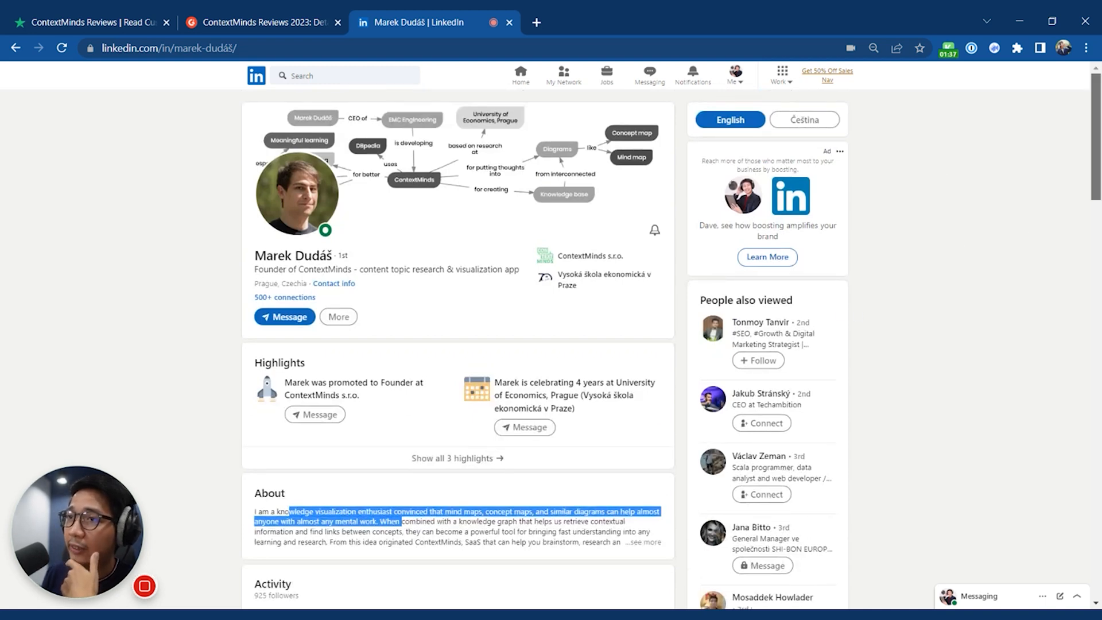
pyautogui.scroll(-3)
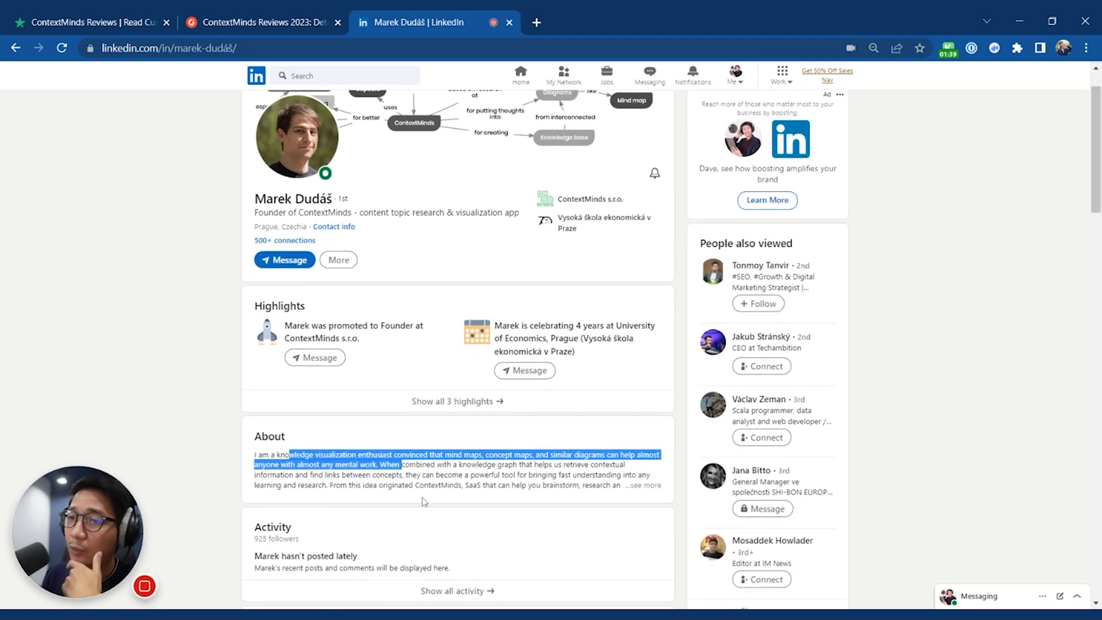